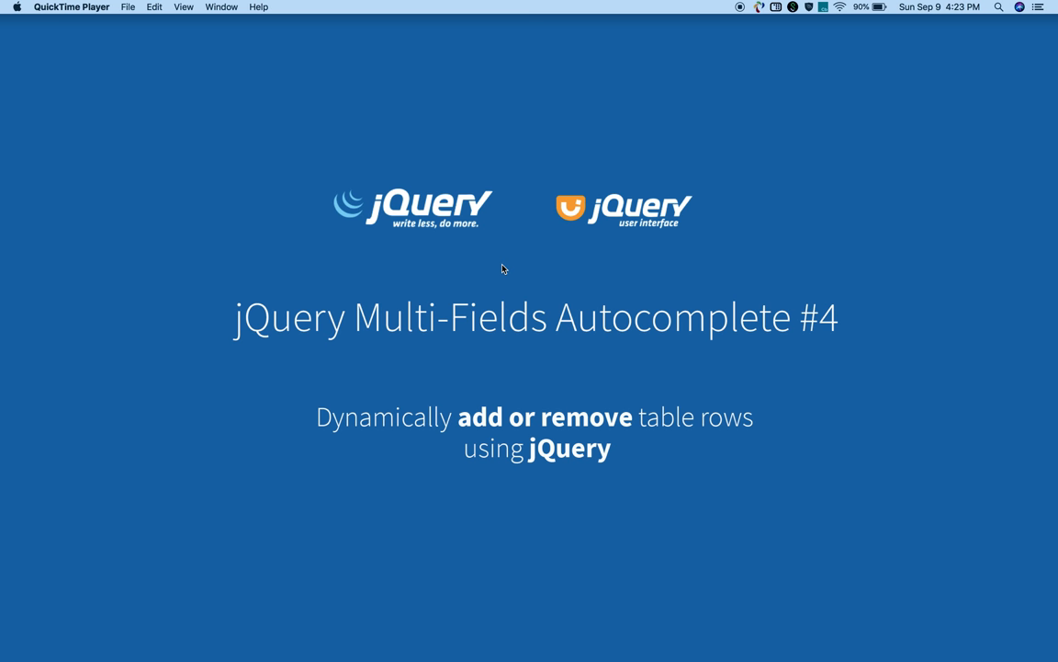
Add three more rows to the autocomplete demo in Chrome
click(414, 643)
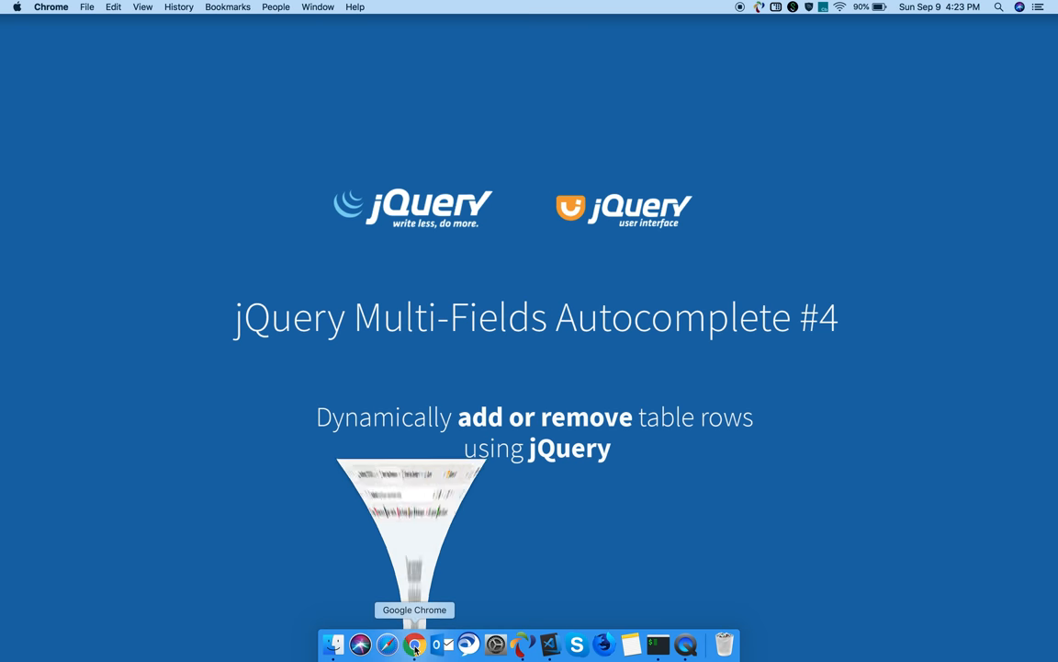
click(415, 643)
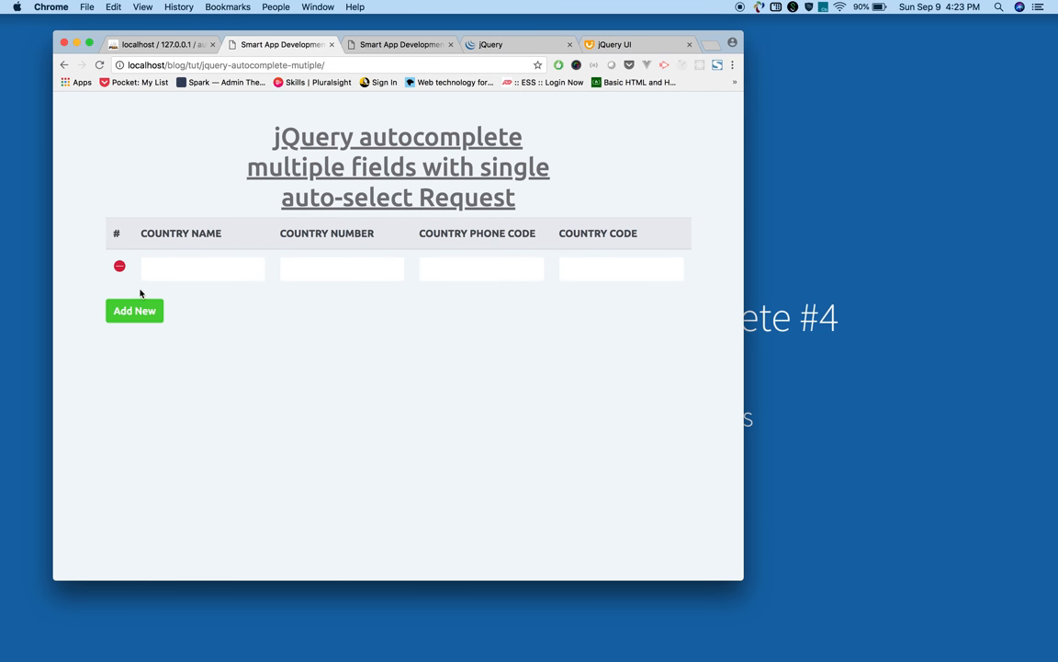
click(134, 310)
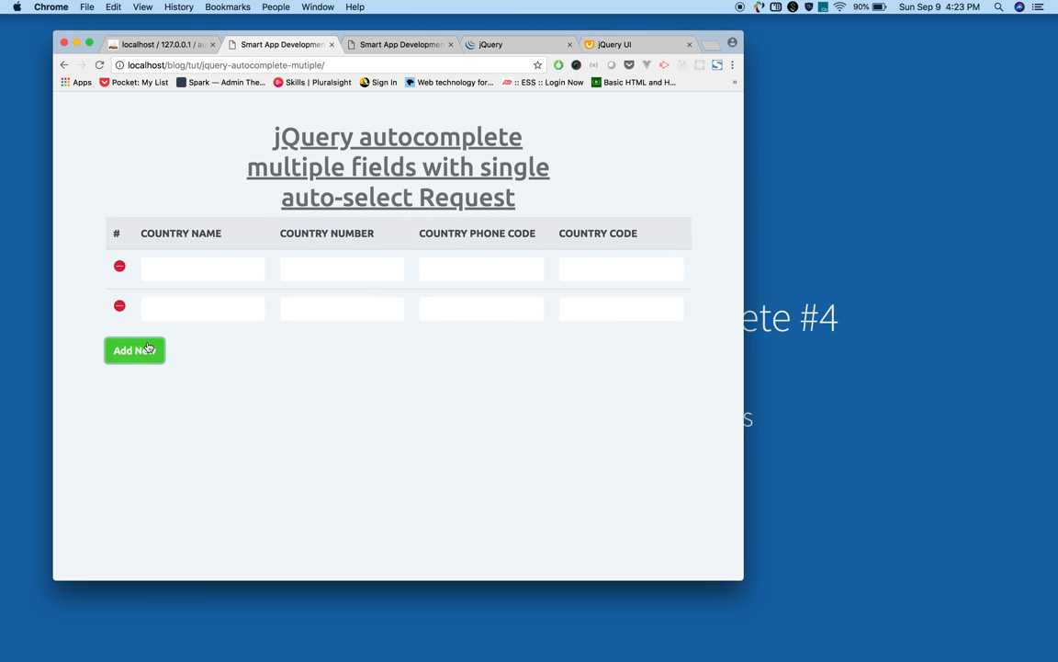
click(134, 350)
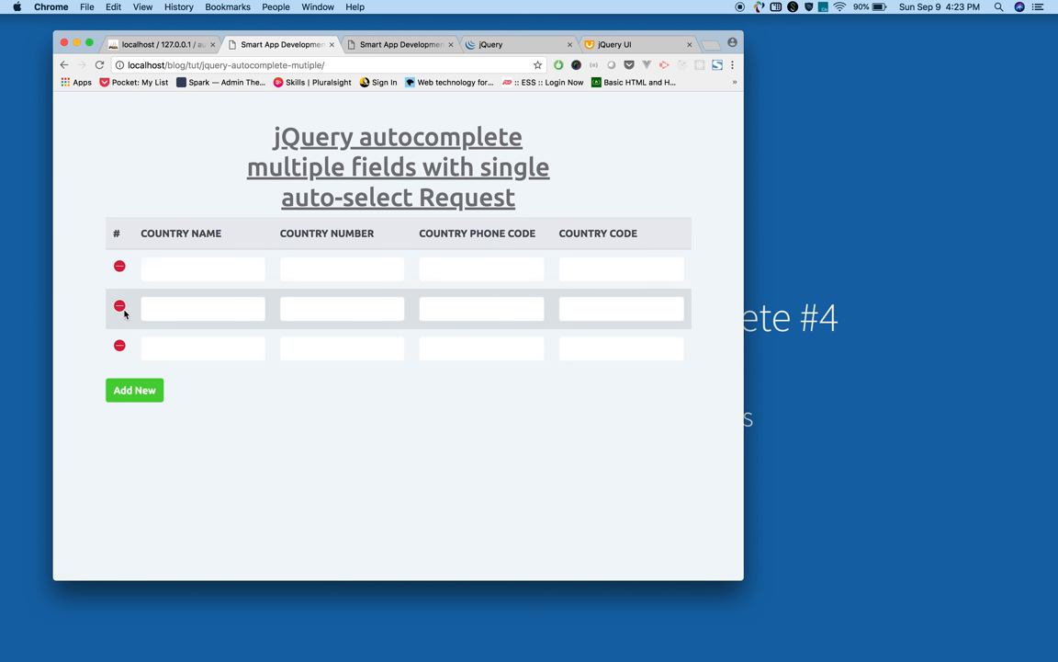
click(134, 389)
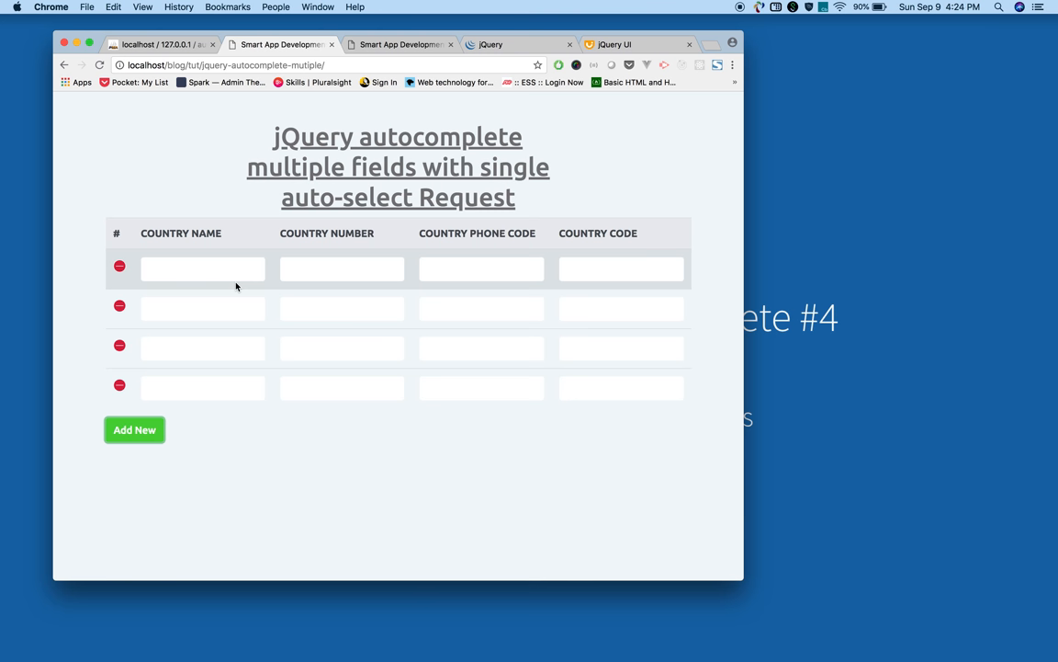
Fill rows with ALBANIA and phone code 7370, then reset the demo to one row
text(a)
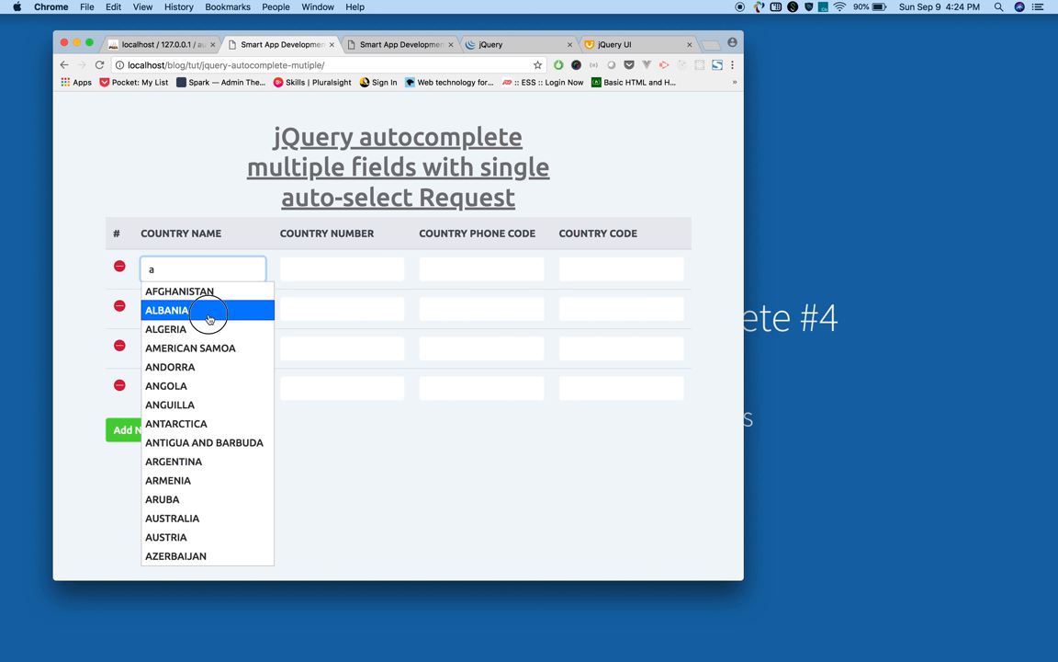
click(166, 310)
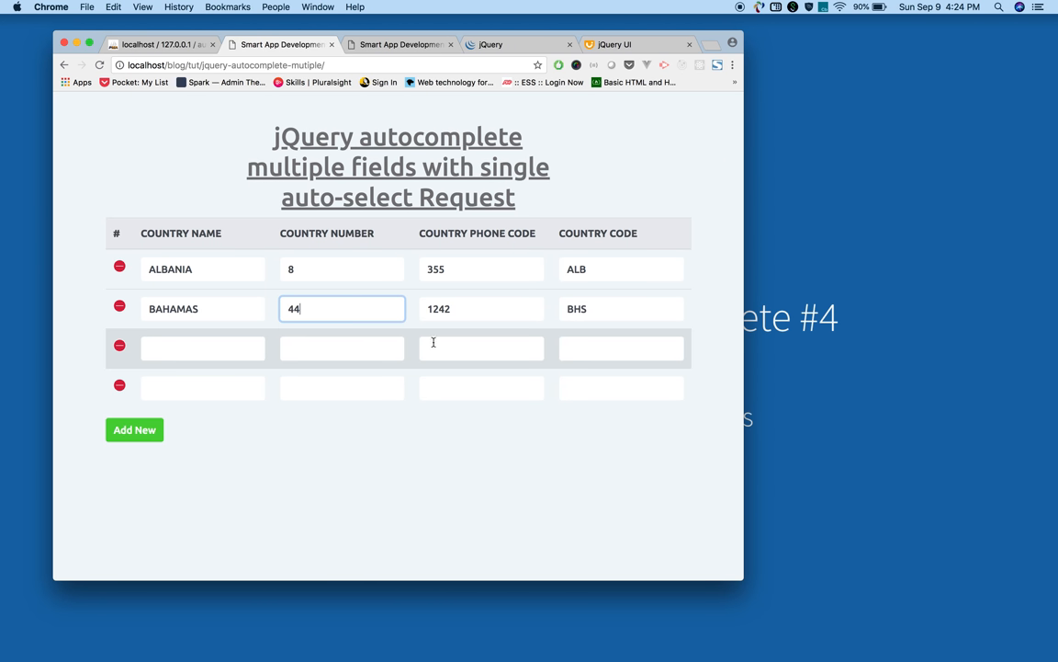
text(7)
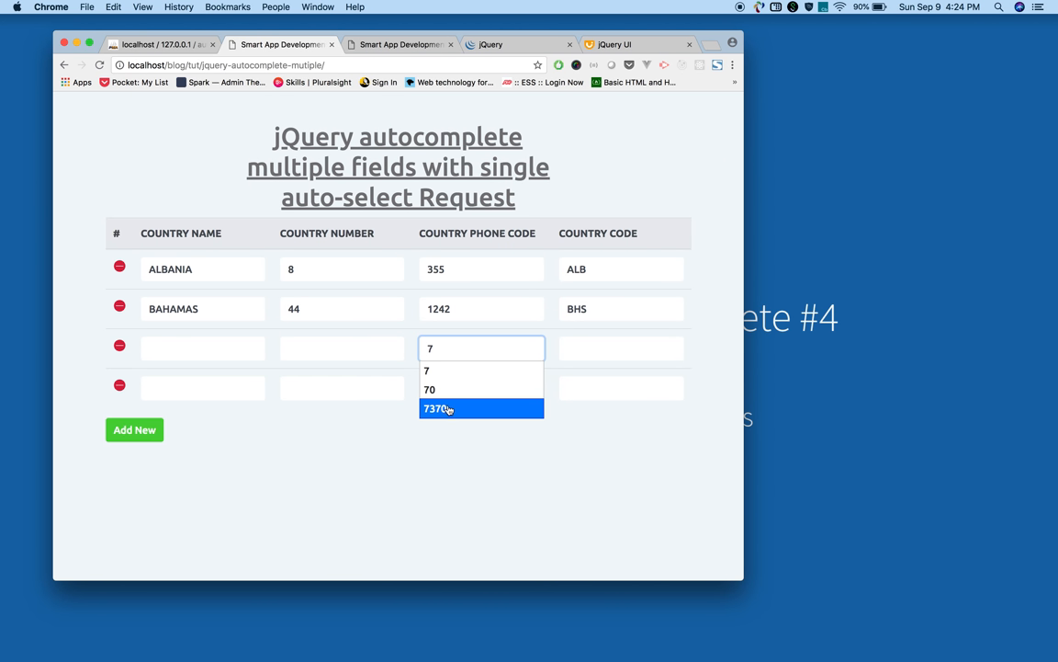
click(441, 408)
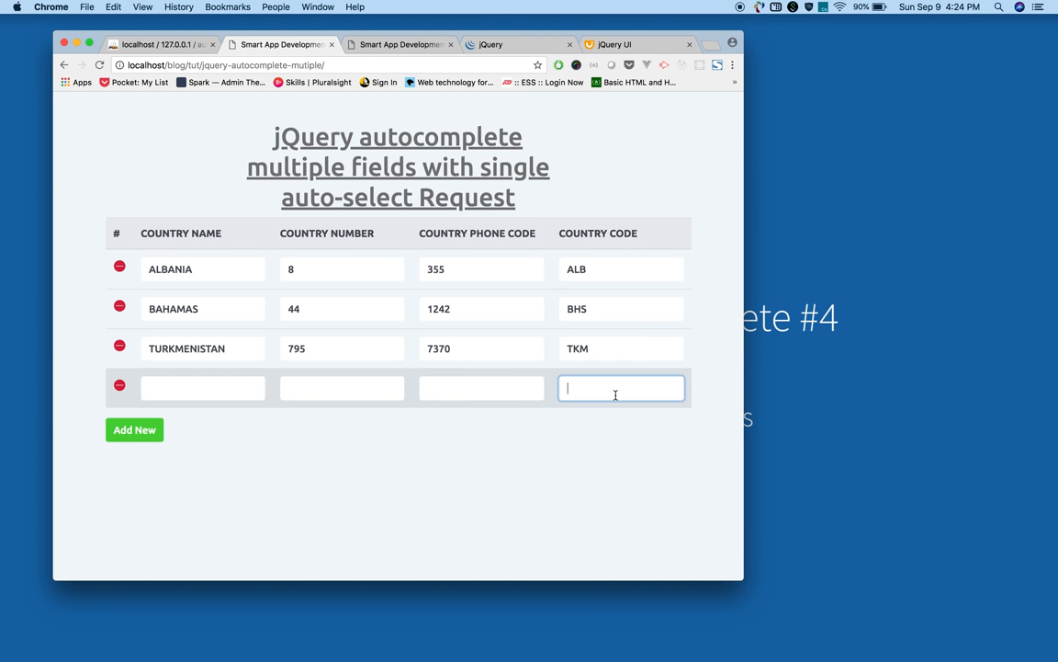
text(ind)
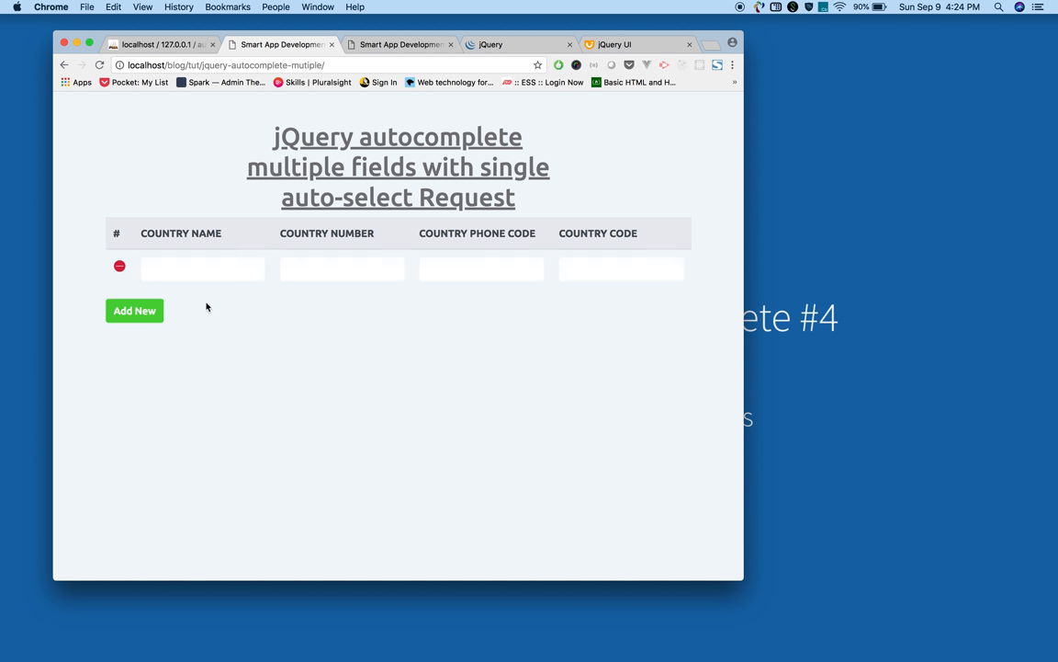
click(134, 309)
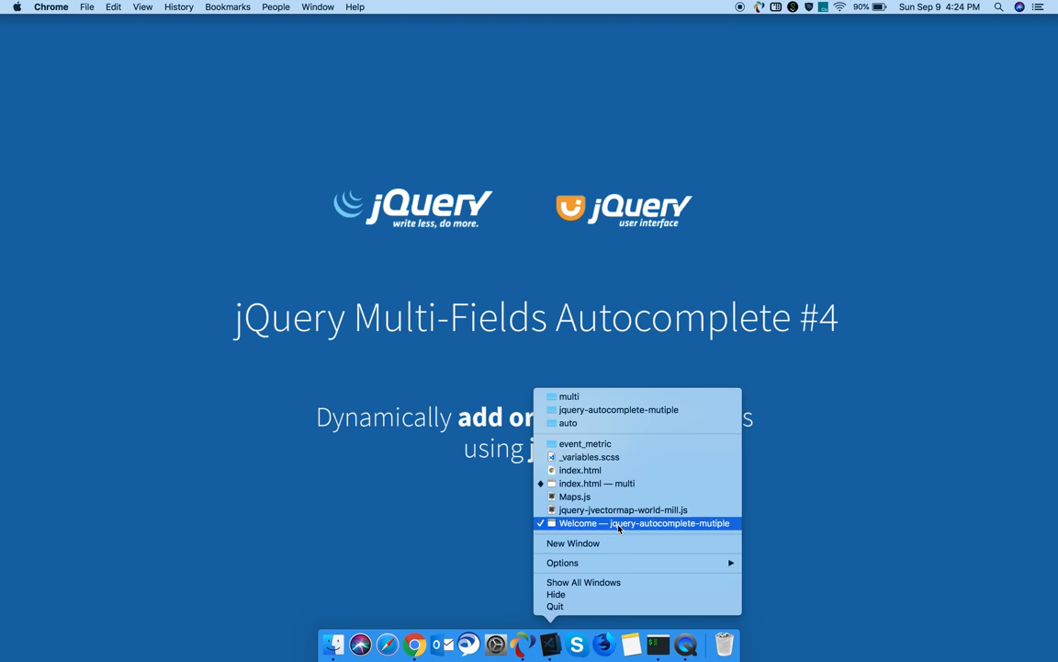
Bring up the multi project in VS Code, view the jQuery and jQuery UI sites, and return
click(596, 484)
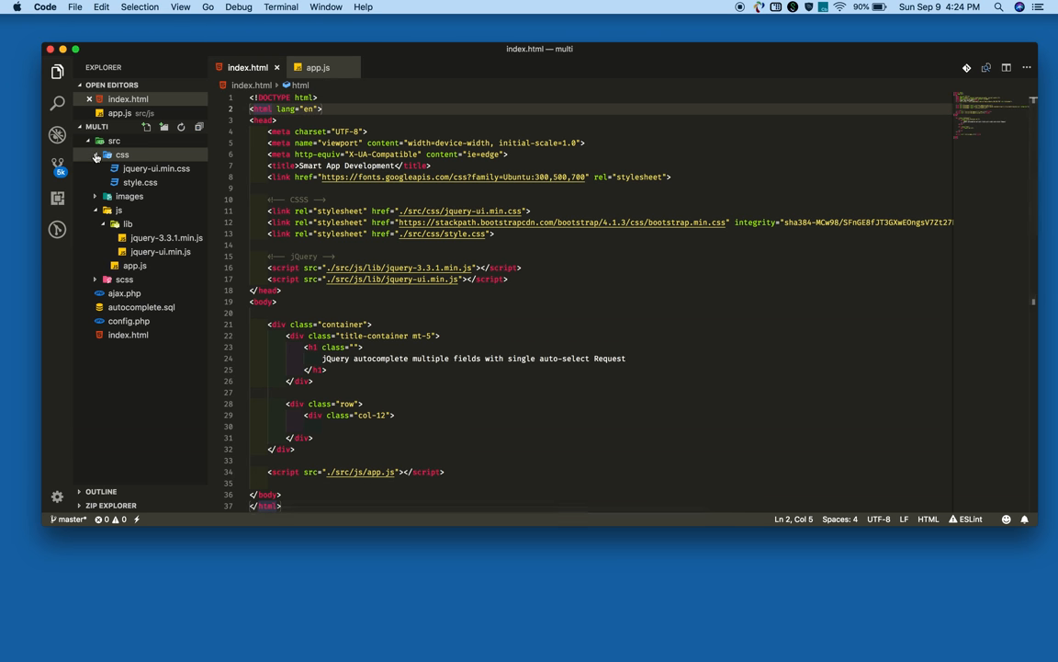
click(114, 141)
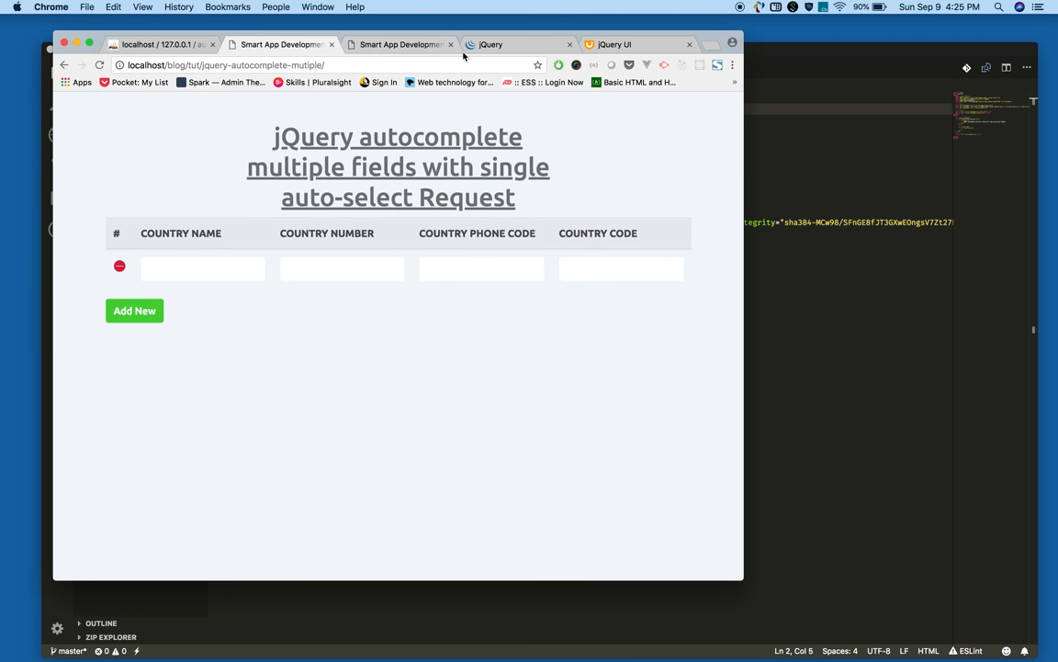
click(515, 44)
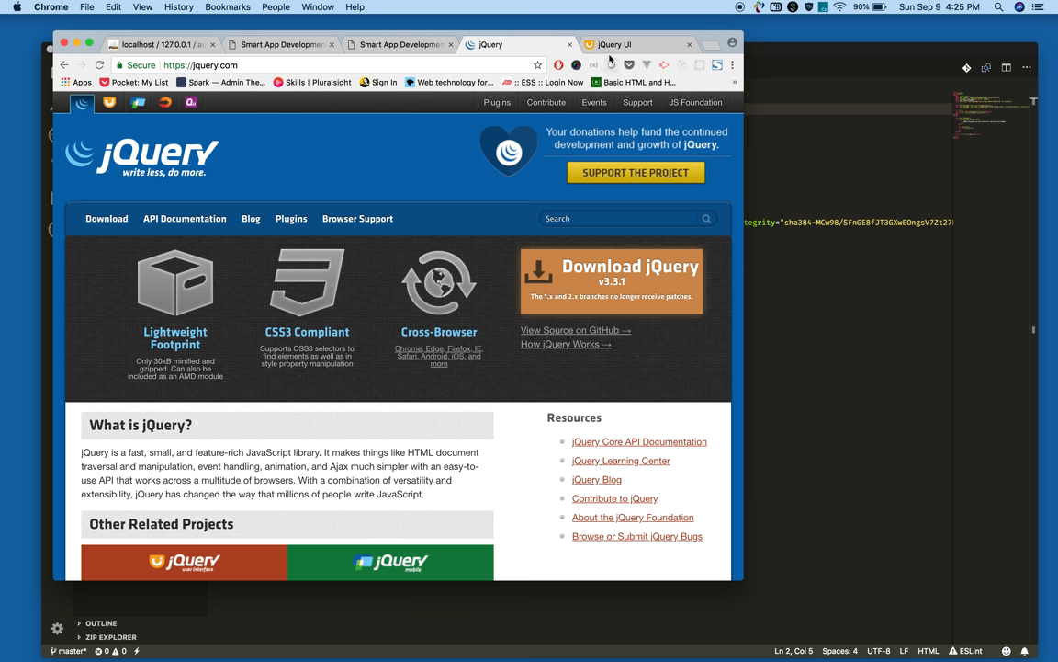
click(614, 44)
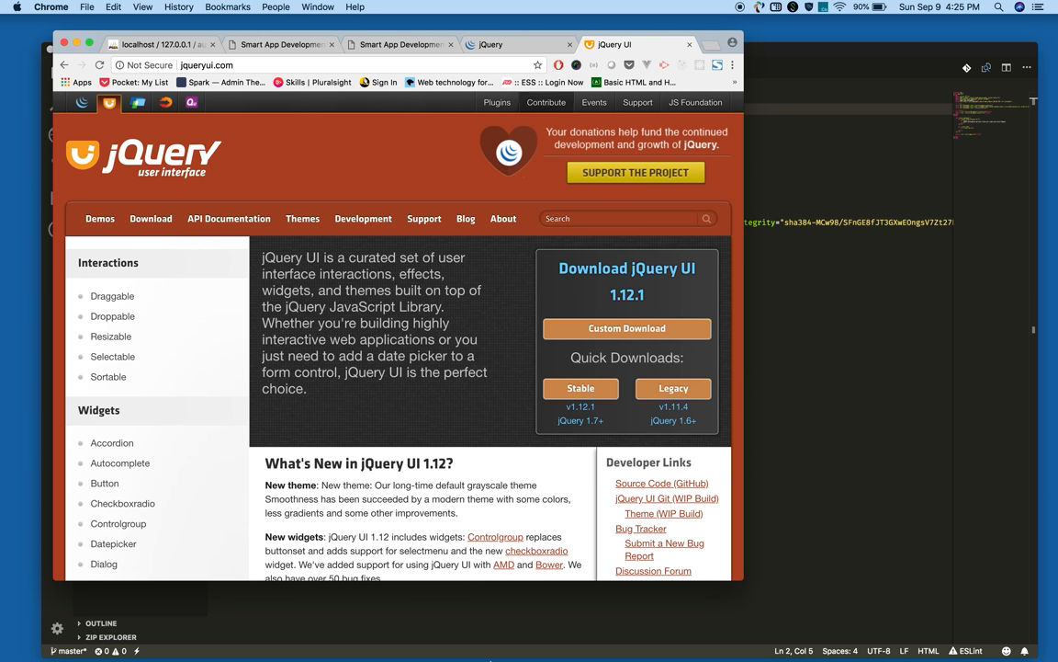
key(cmd+tab)
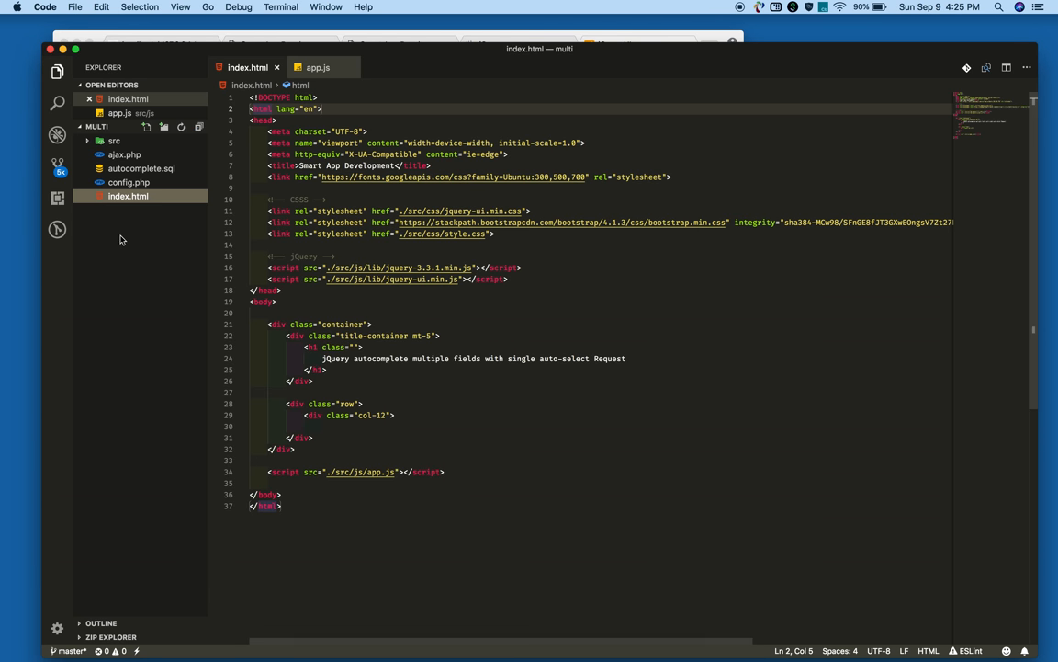
Open style.css from src/css, collapse src, and return to the index.html tab
click(114, 140)
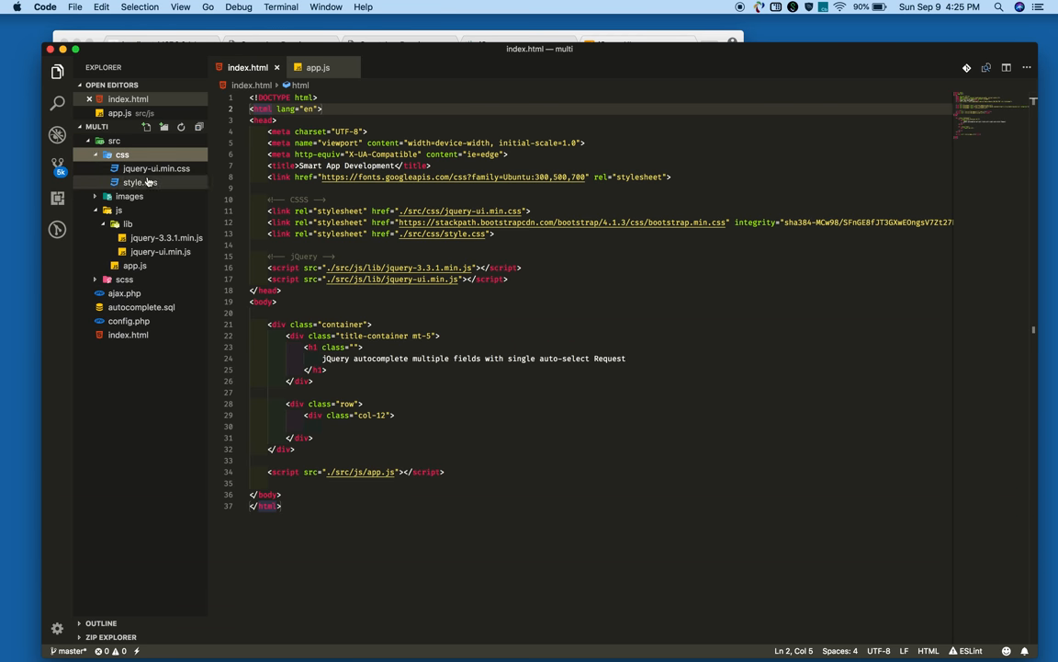
mouse_move(156, 168)
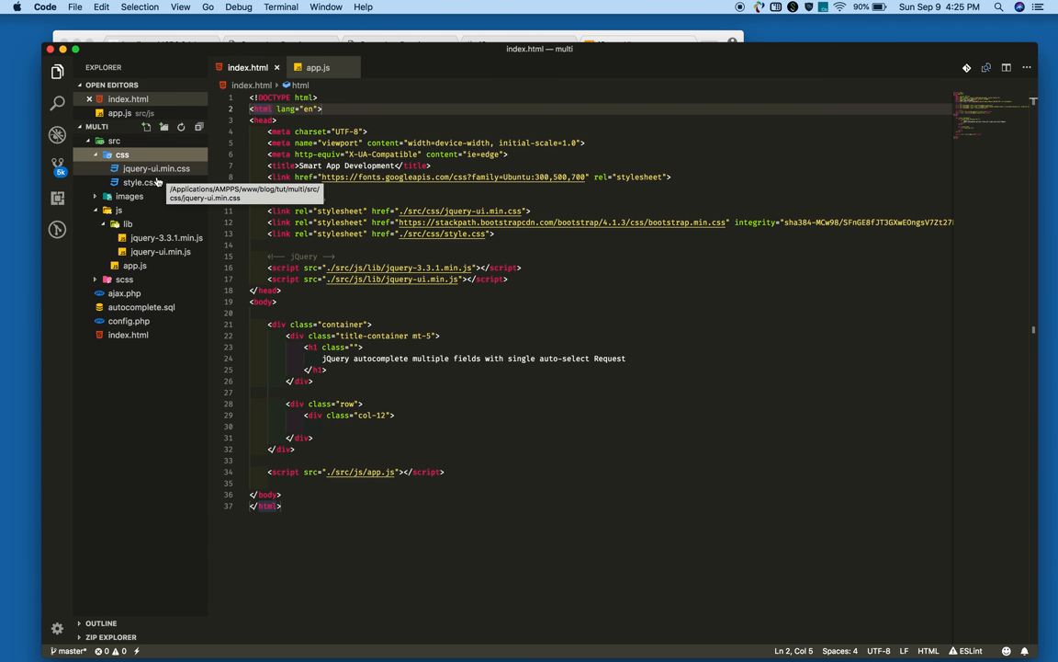
click(140, 182)
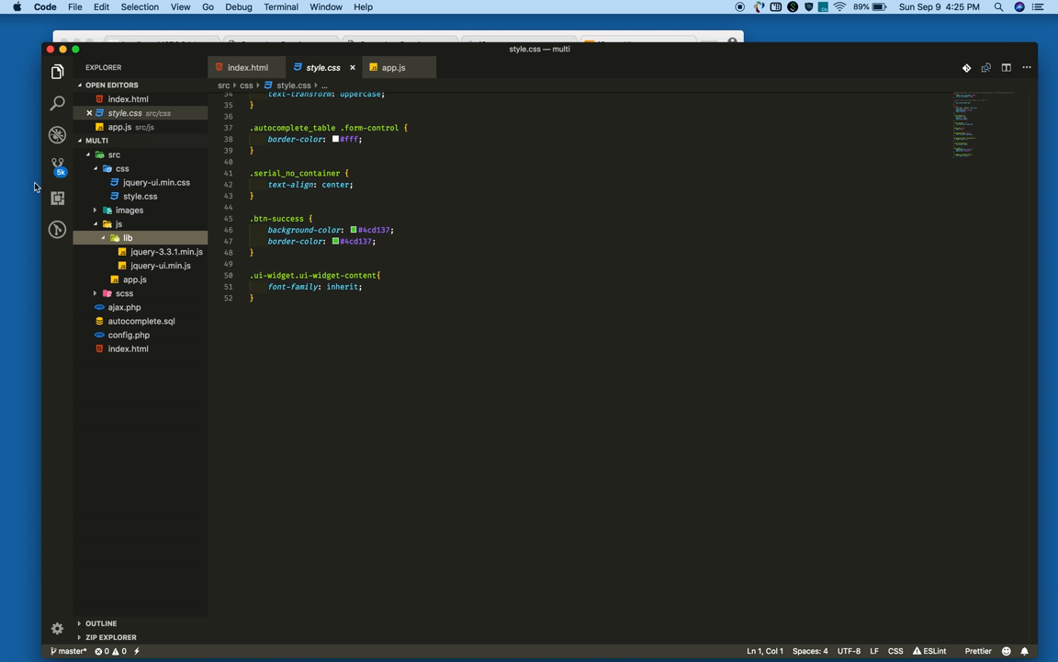
click(114, 154)
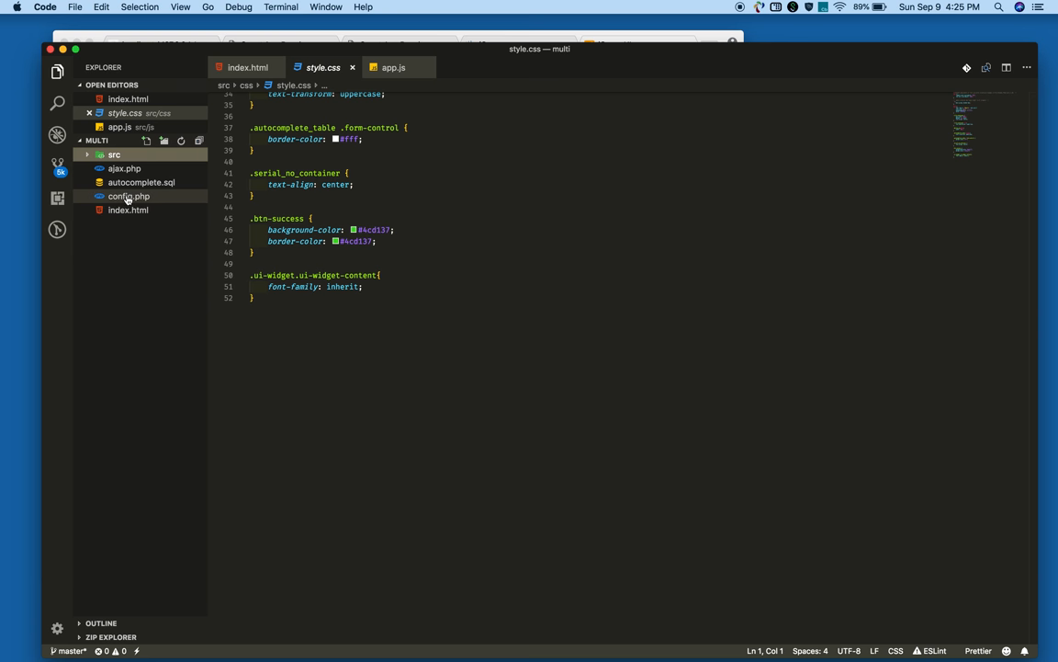
click(247, 67)
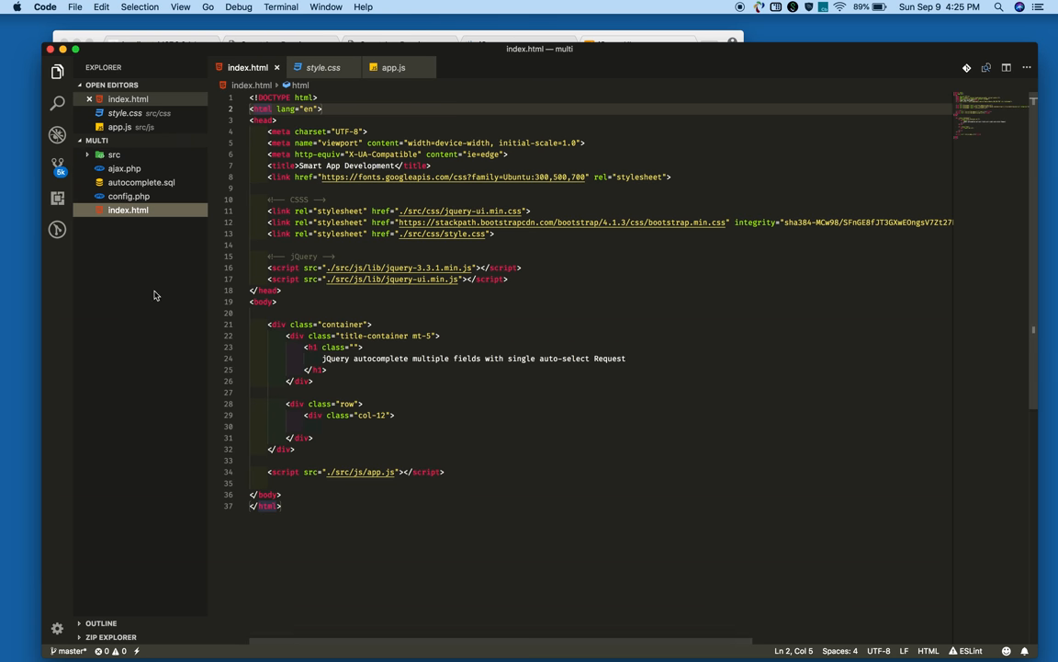
mouse_move(472, 262)
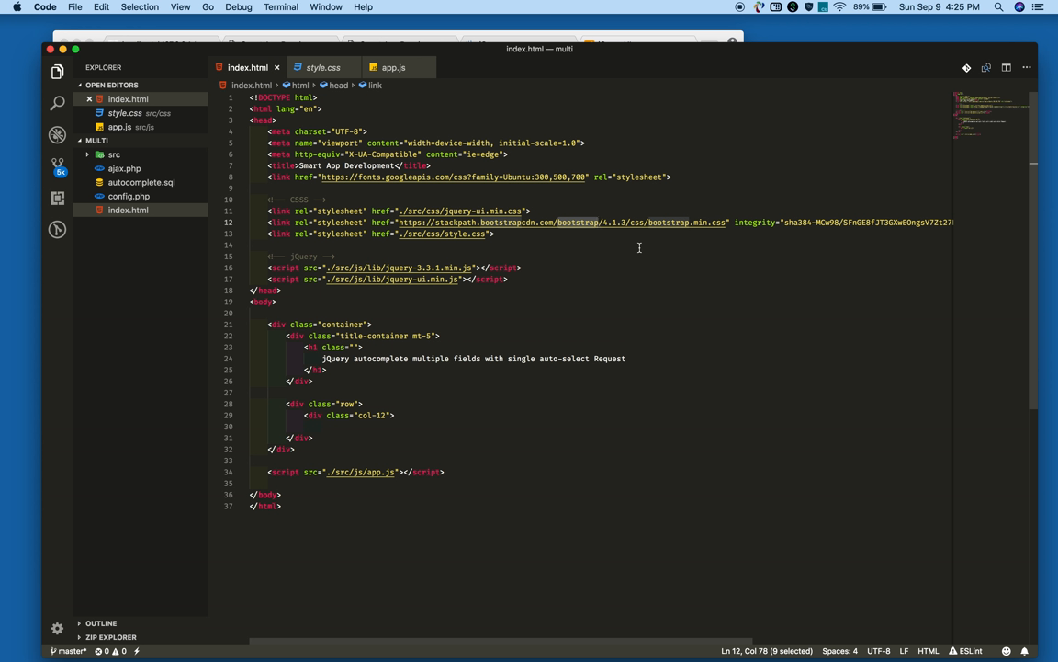
mouse_move(600, 245)
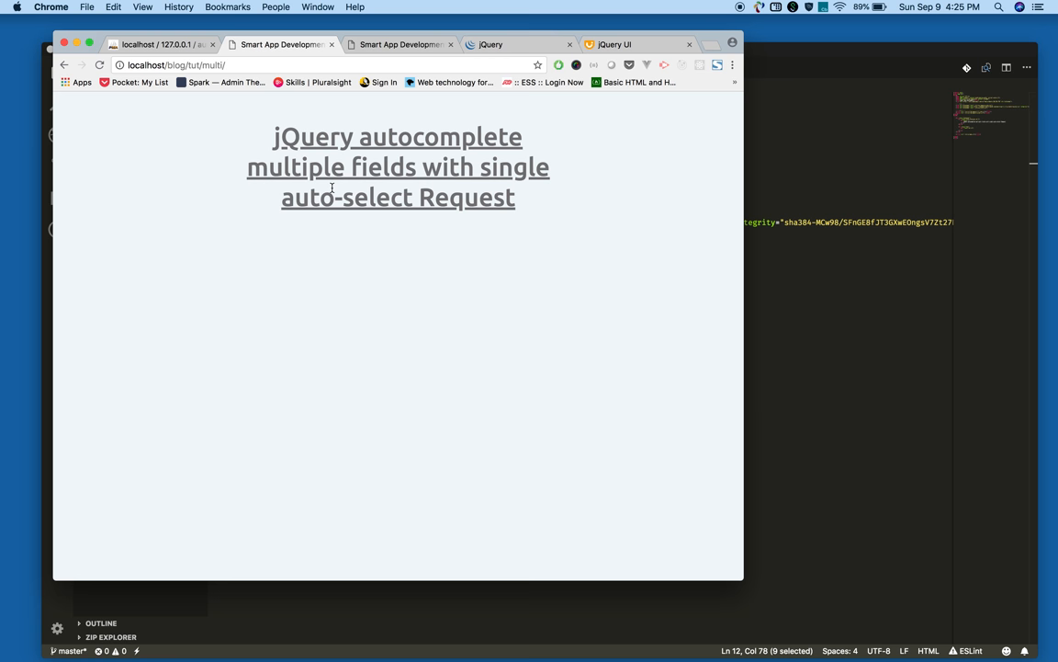
mouse_move(4, 68)
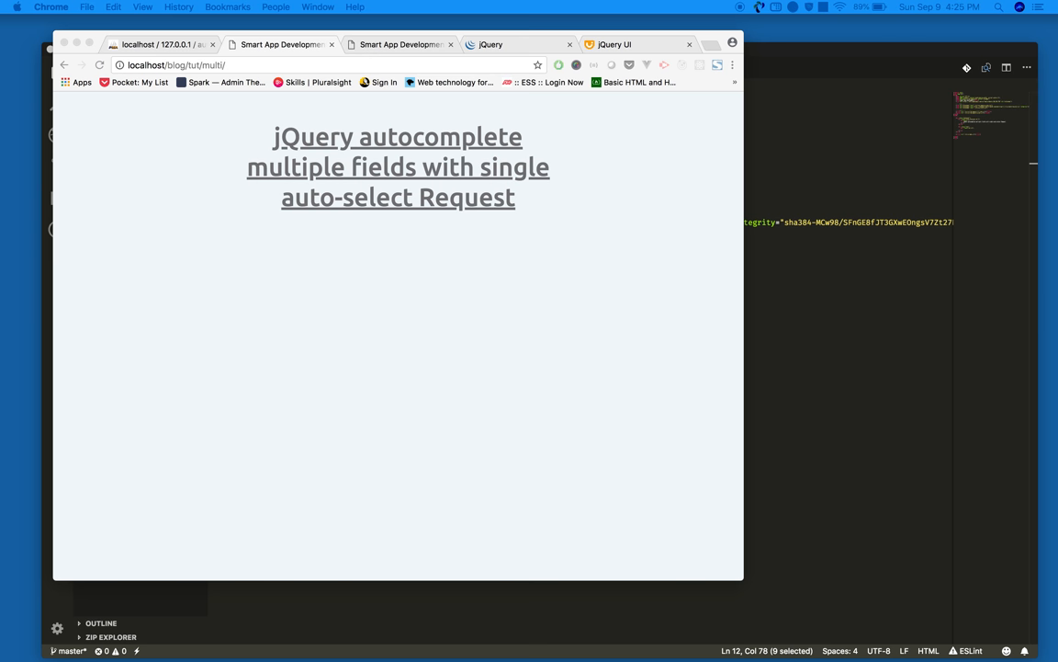
mouse_move(387, 654)
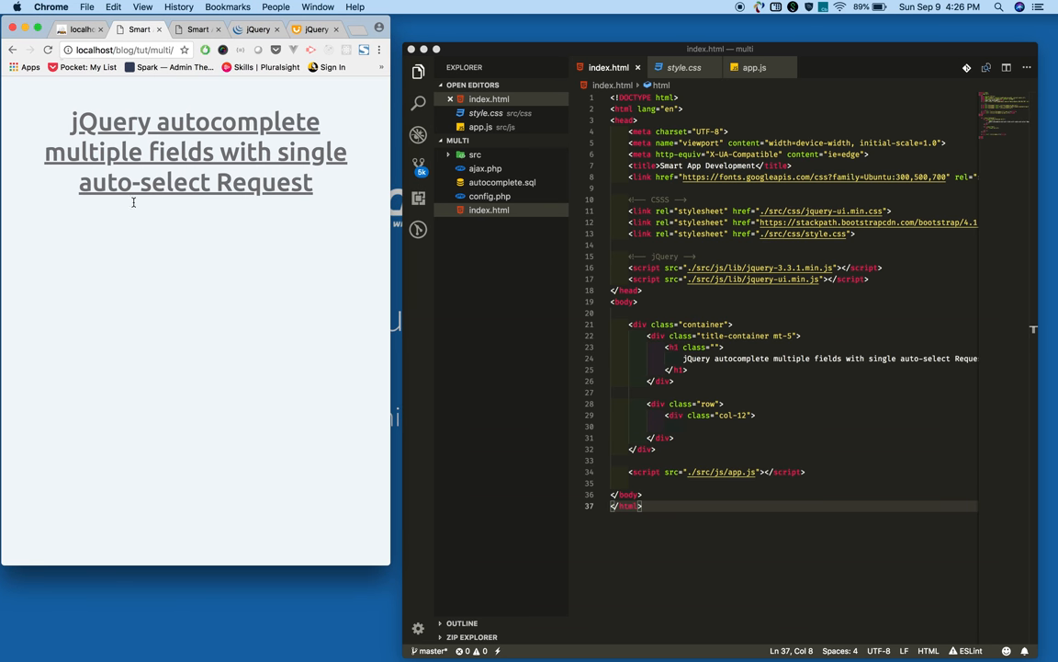
mouse_move(199, 566)
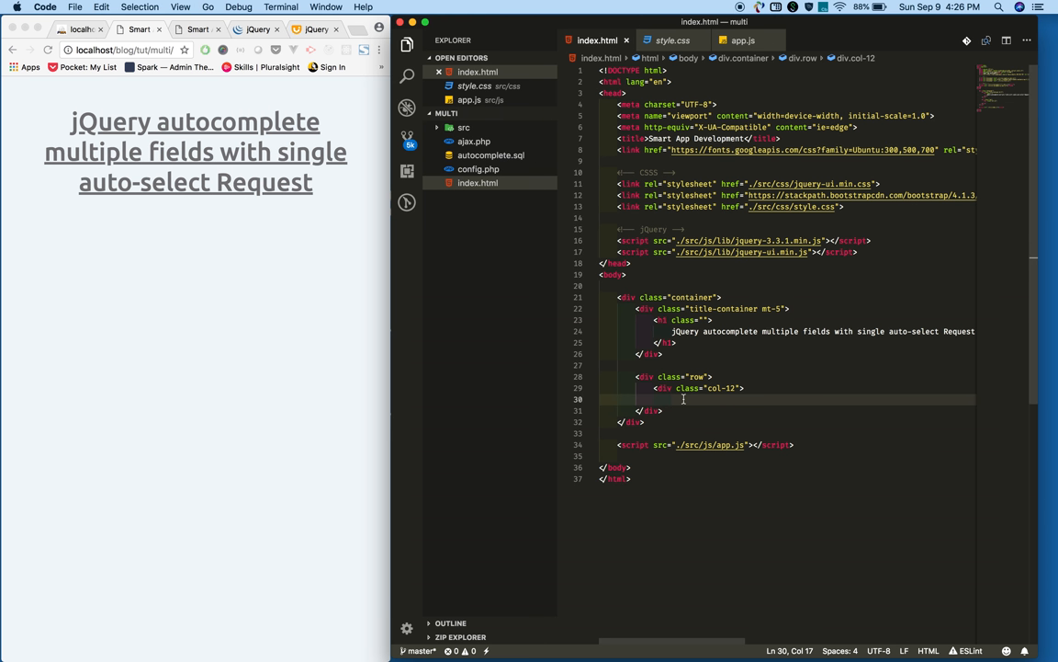
Adjust blank lines inside the col-12 container, then open the View menu
key(enter)
text(</div>)
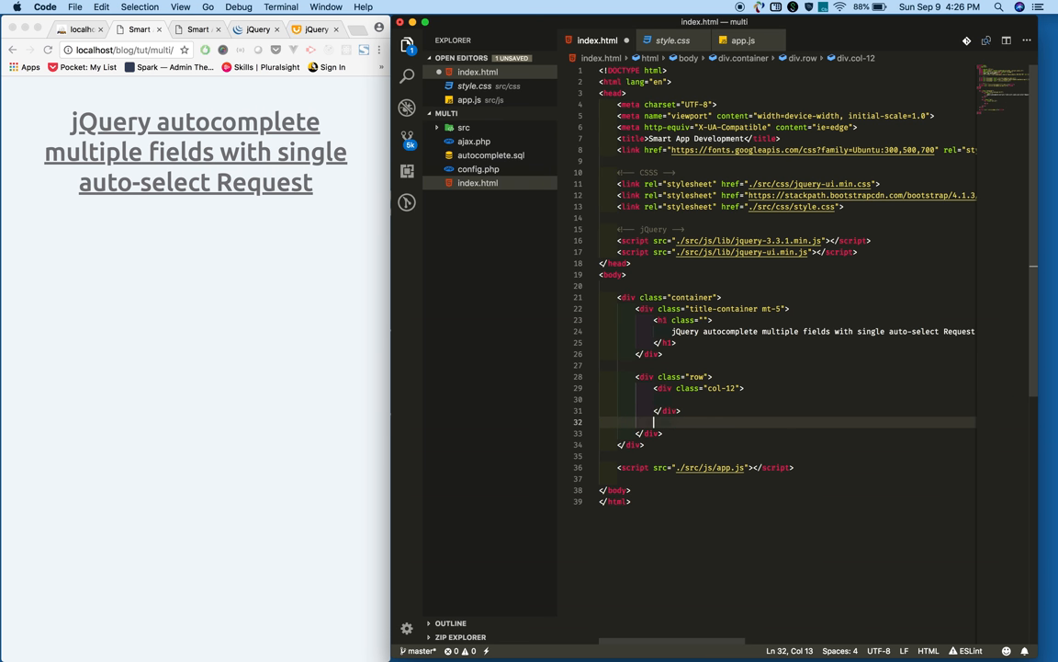
key(Backspace)
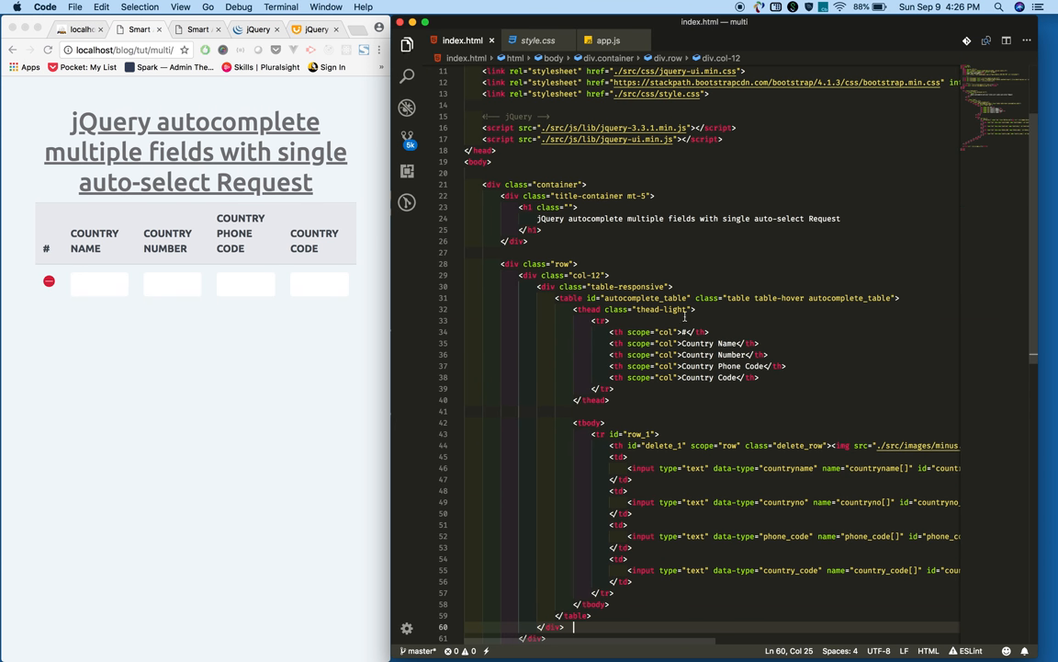
click(180, 7)
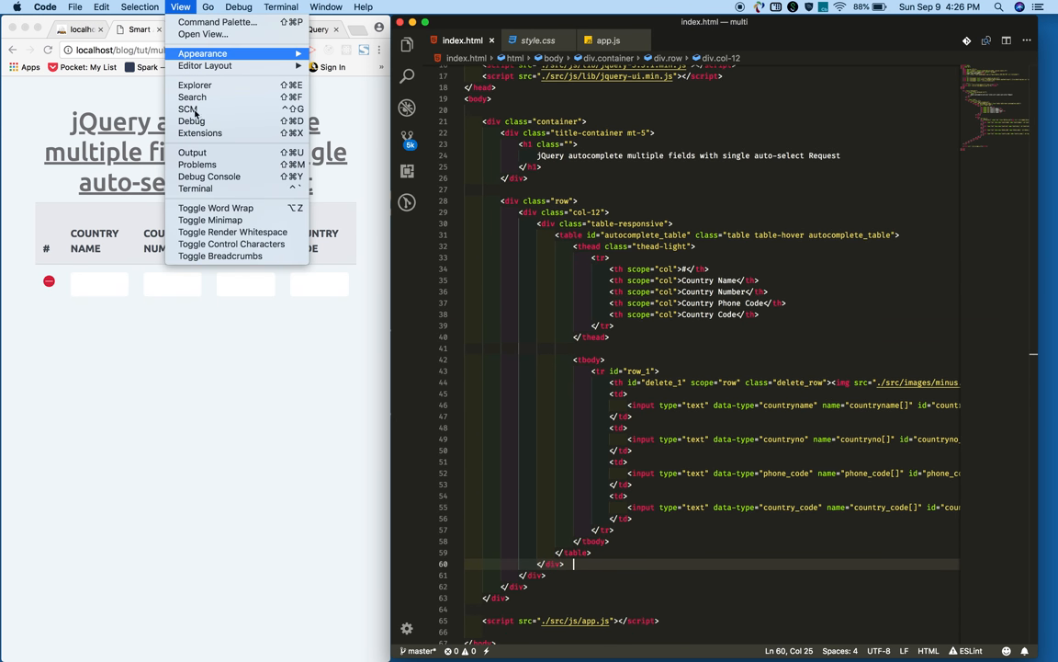
Turn on word wrap and review the row inputs, selecting the countryname_1 id
click(216, 207)
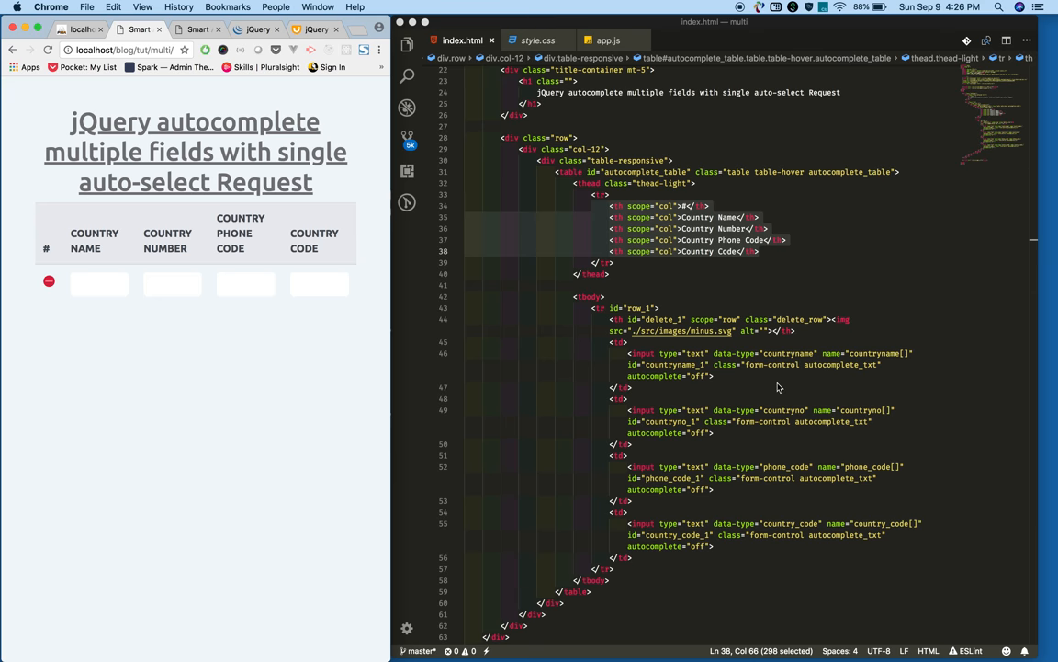
scroll(down, 3)
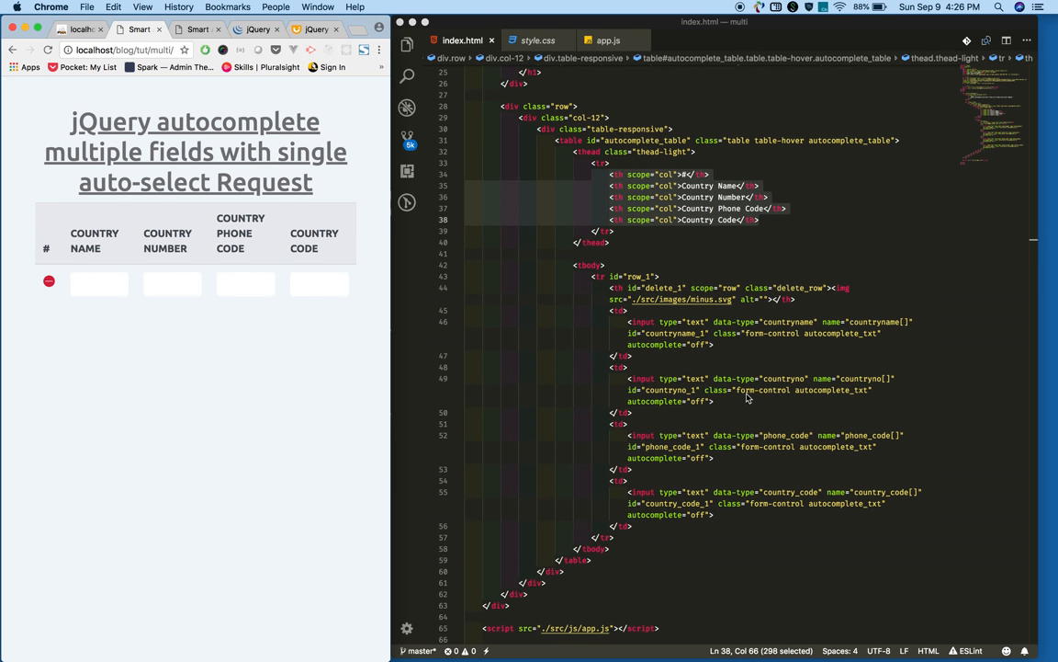
mouse_move(842, 329)
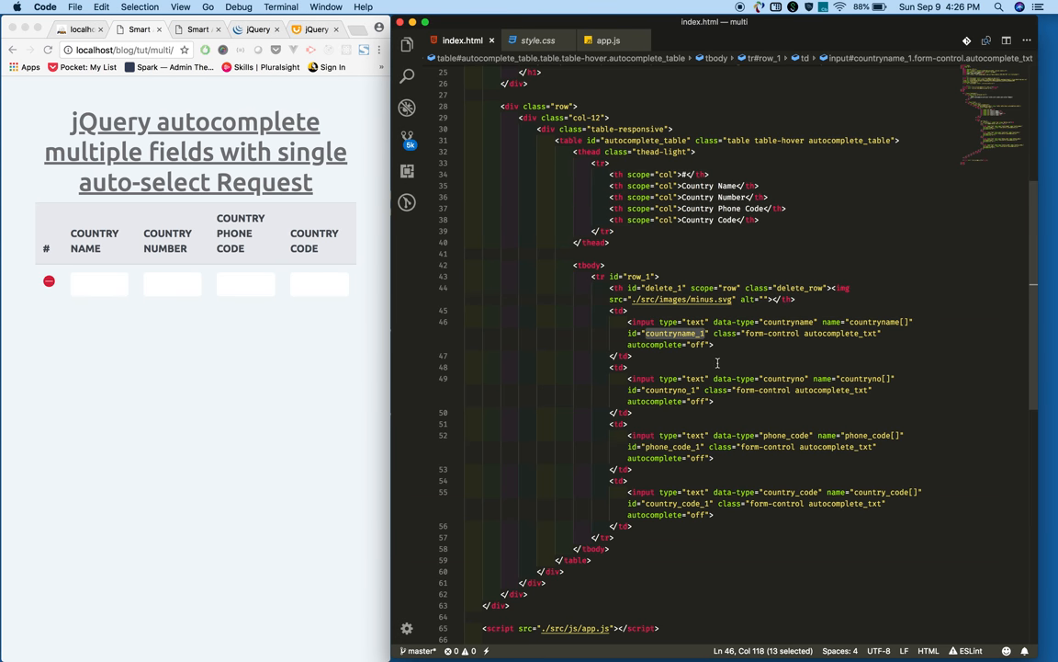
mouse_move(695, 389)
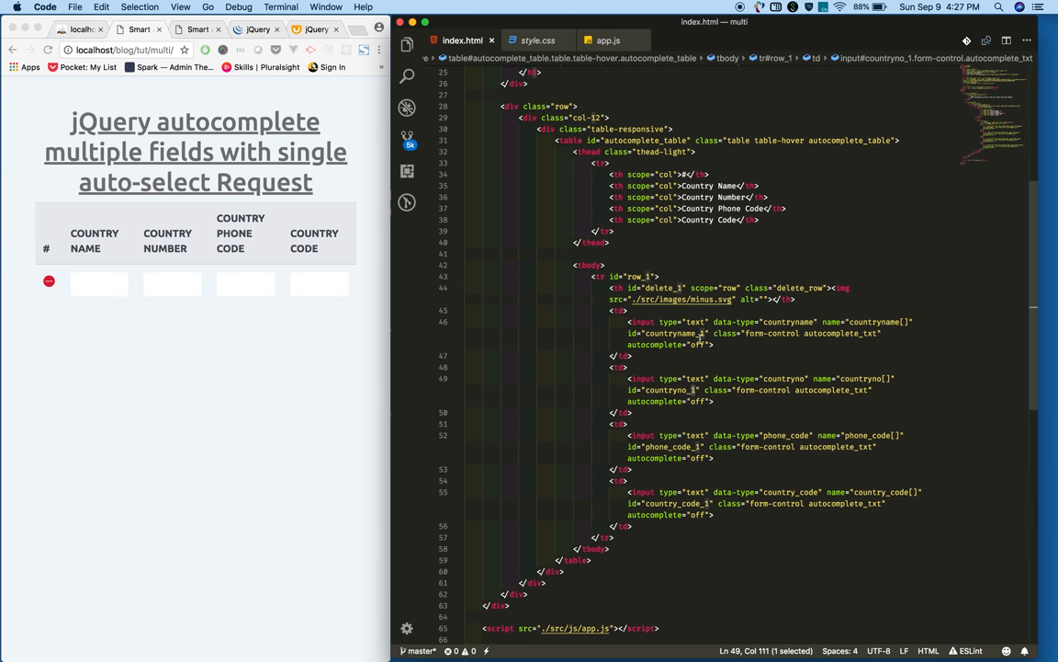
mouse_move(718, 313)
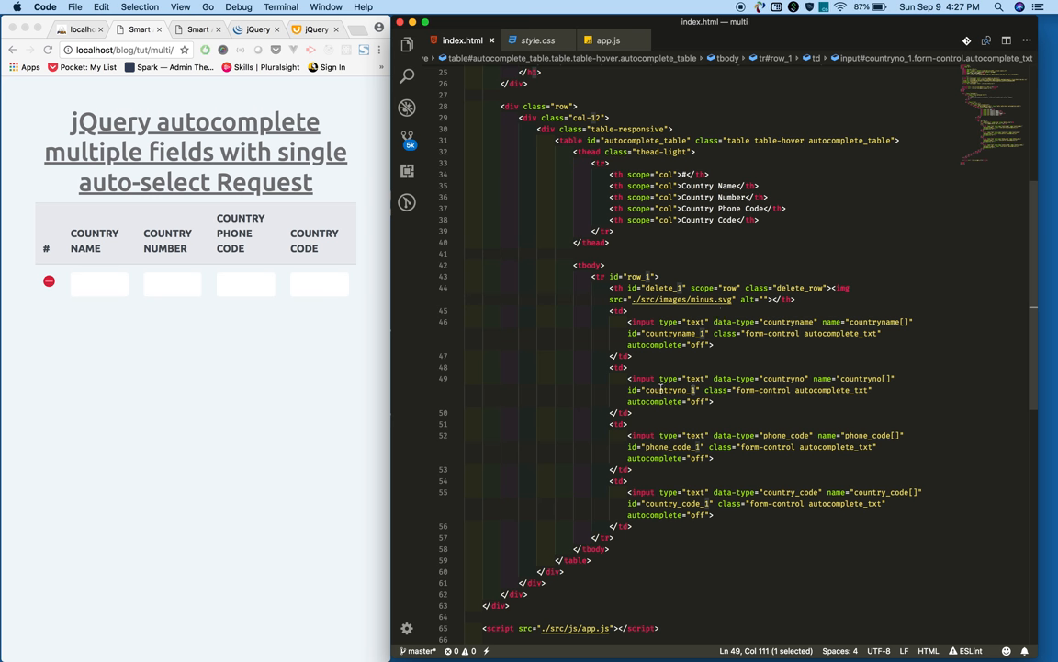
double_click(674, 333)
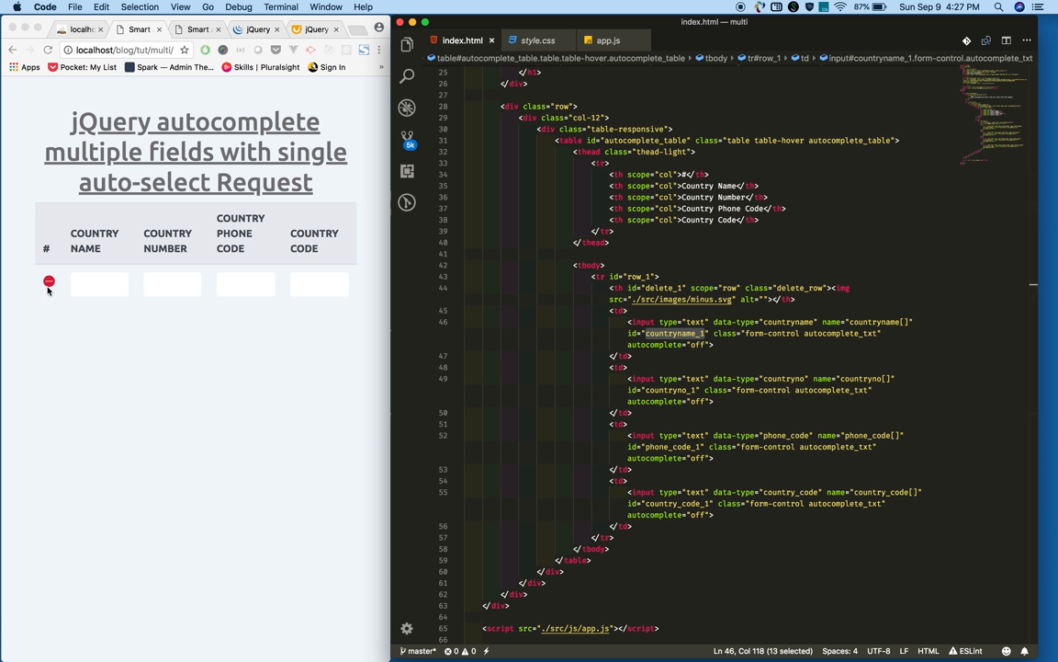
mouse_move(566, 400)
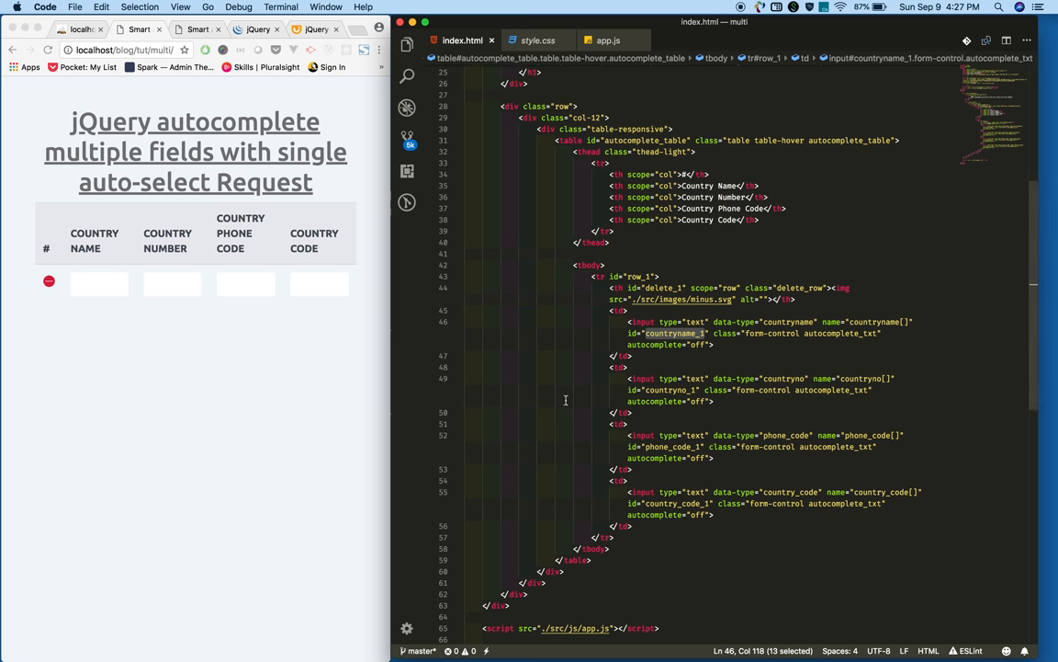
mouse_move(708, 550)
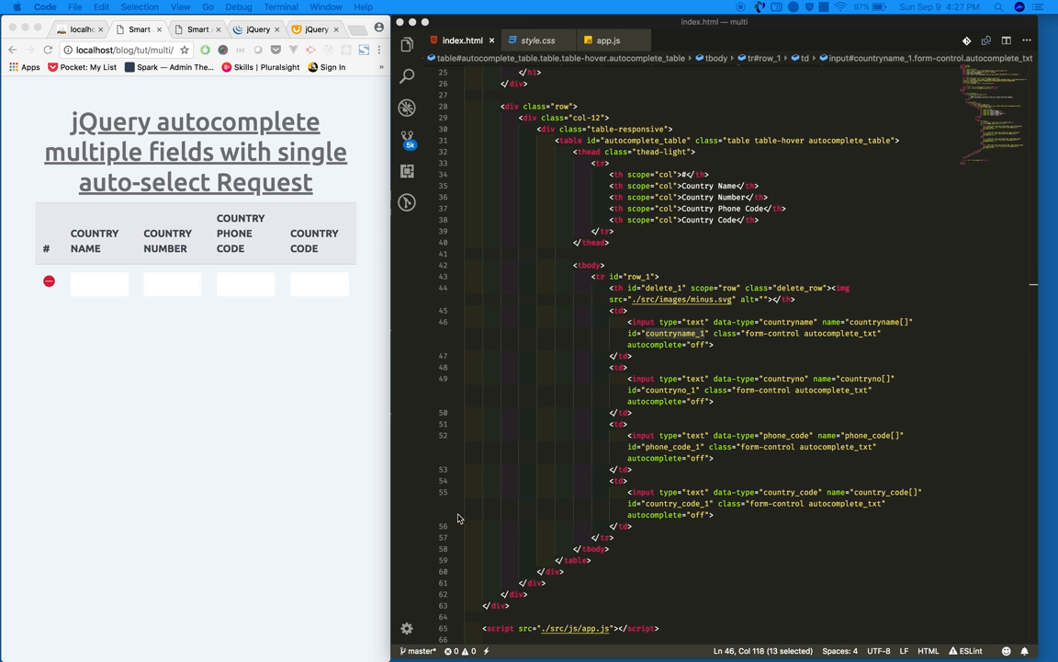
scroll(down, 3)
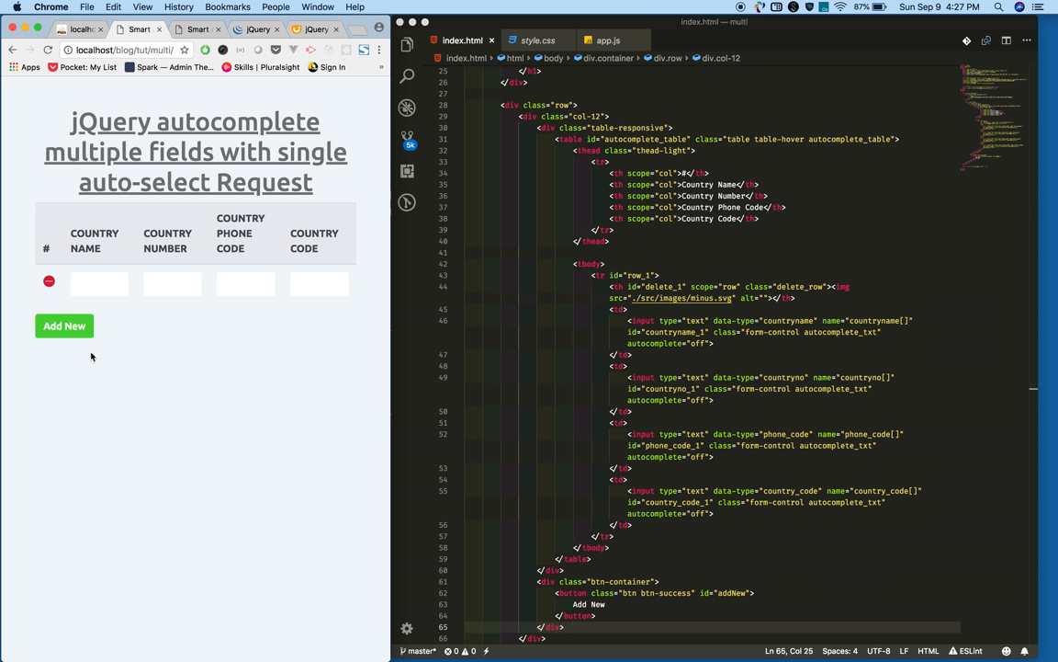
mouse_move(64, 326)
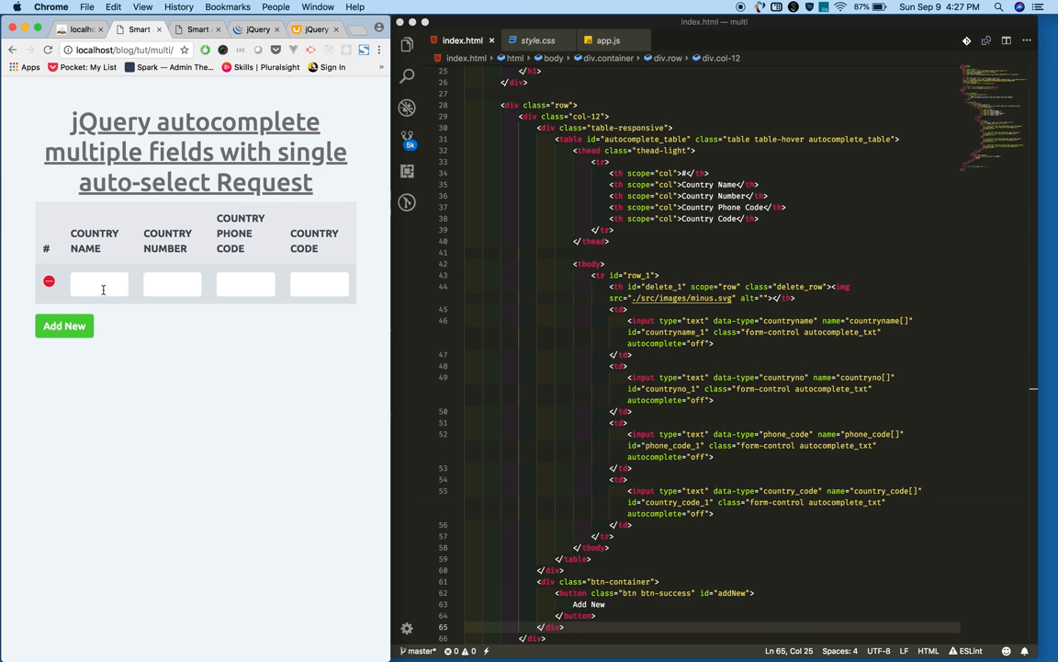
mouse_move(48, 298)
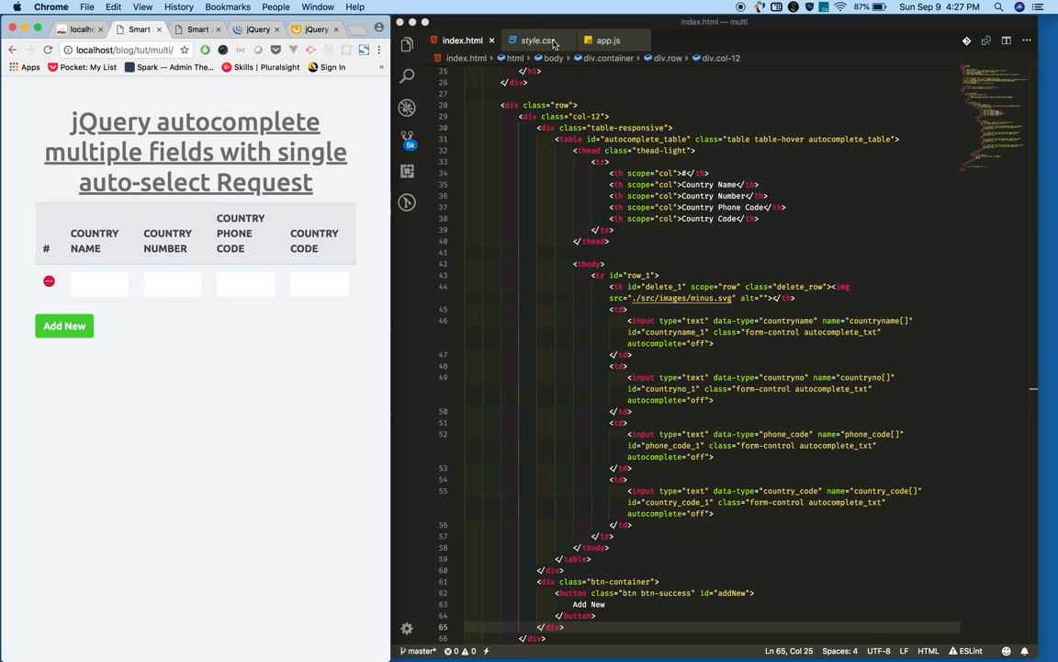
In app.js, type var SmartAuto = (function(){}); at the top
click(533, 40)
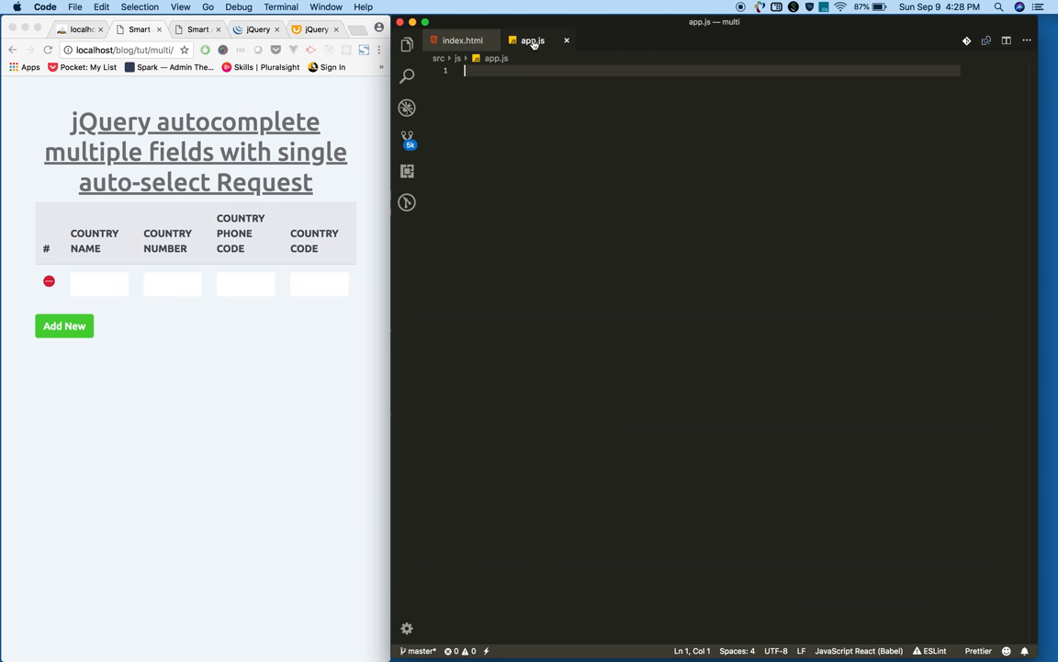
key(Enter)
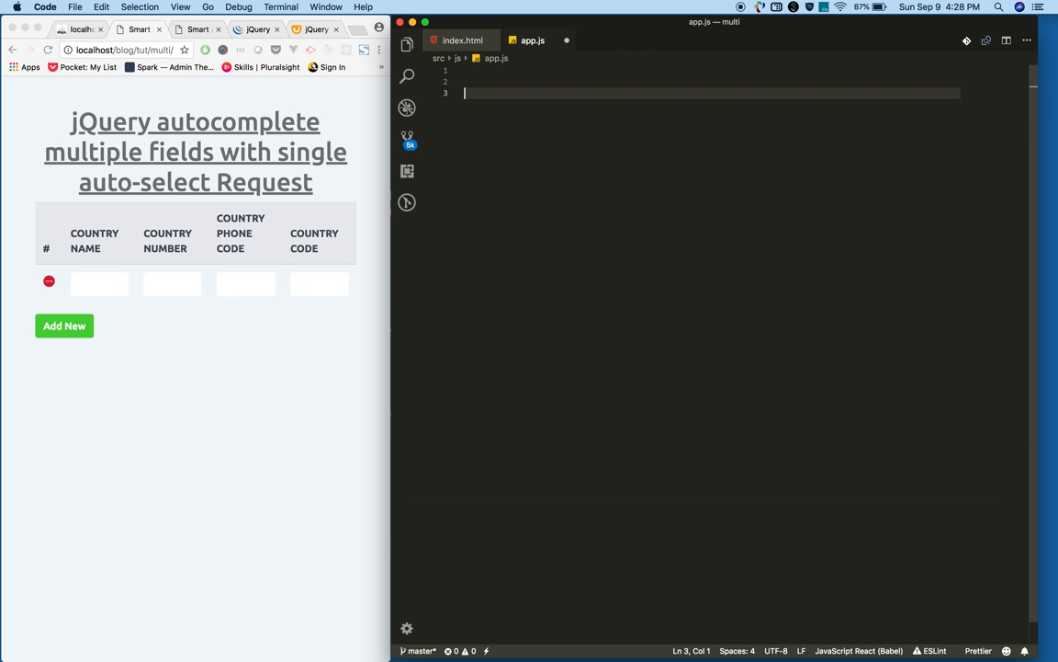
text(var)
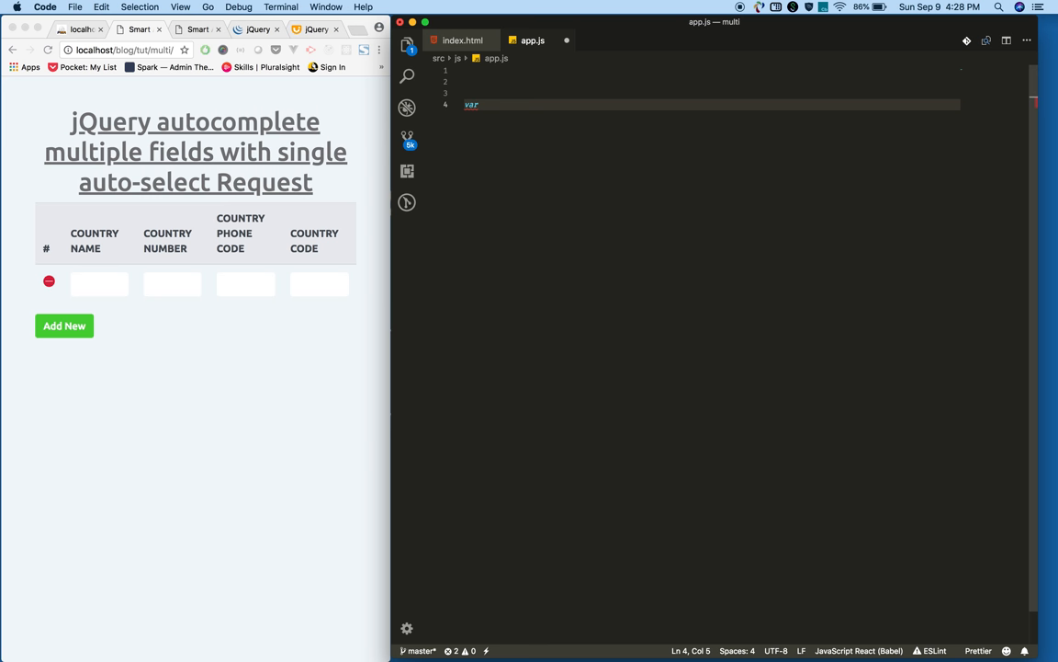
text(Smart)
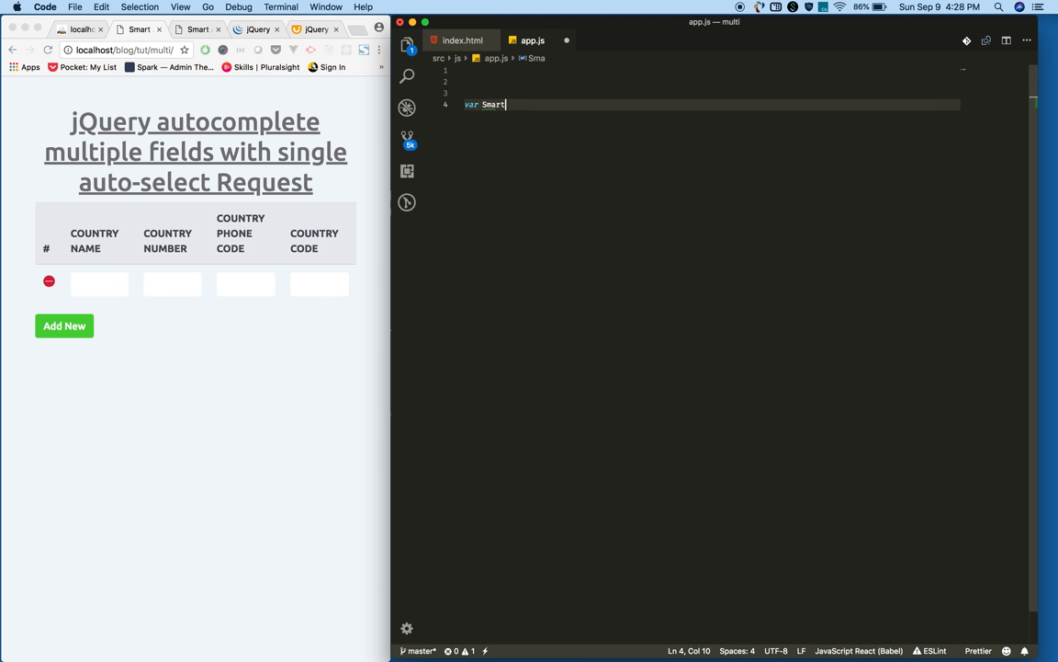
text(A)
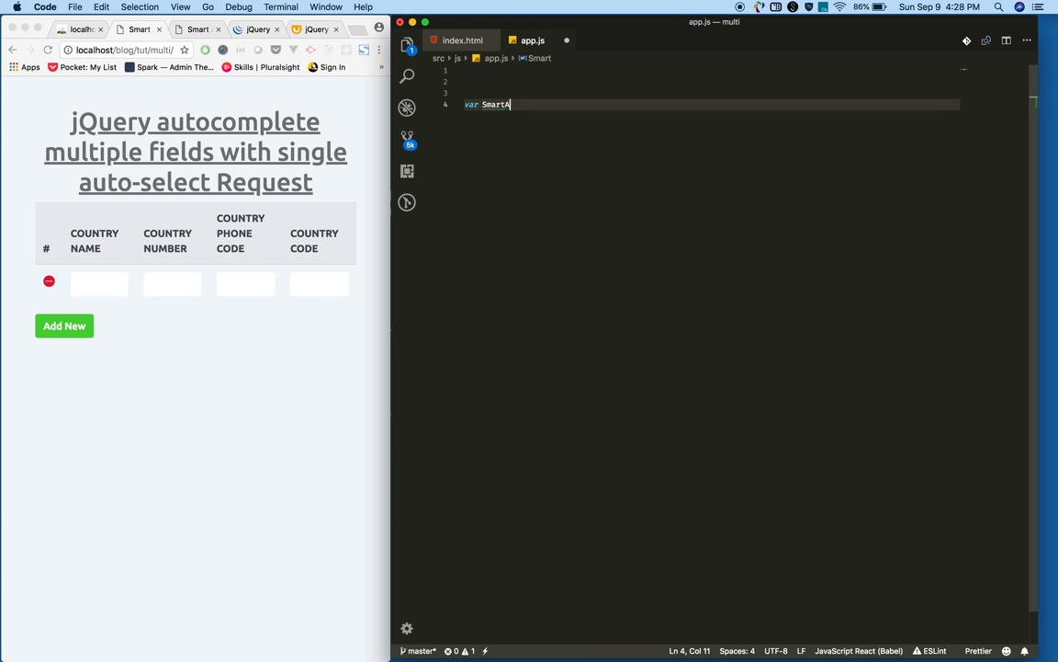
text(uto = ()
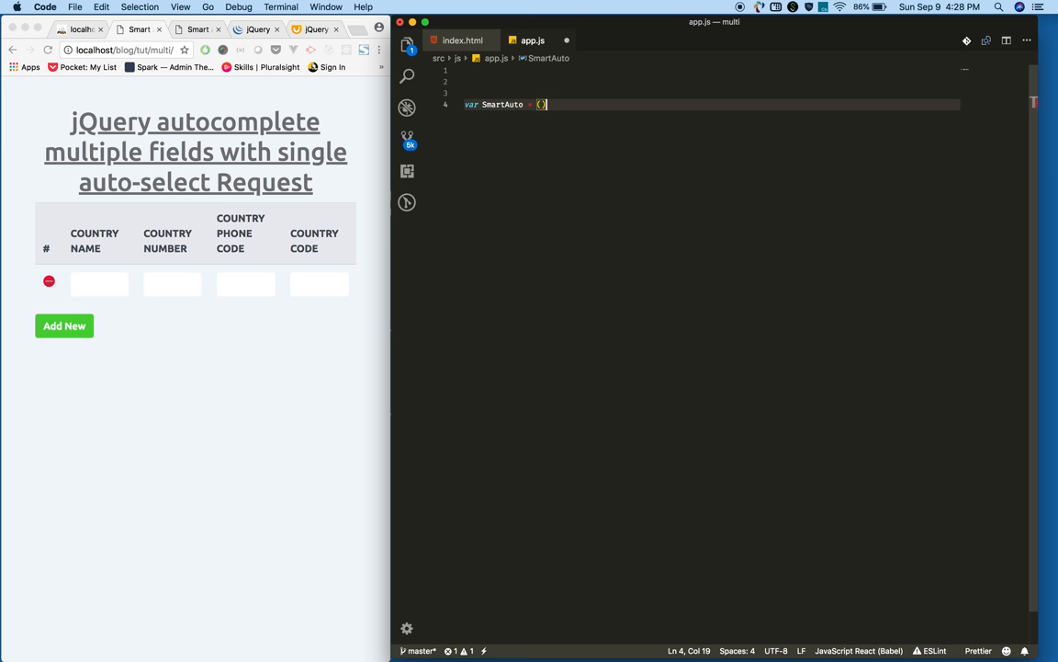
text(function()
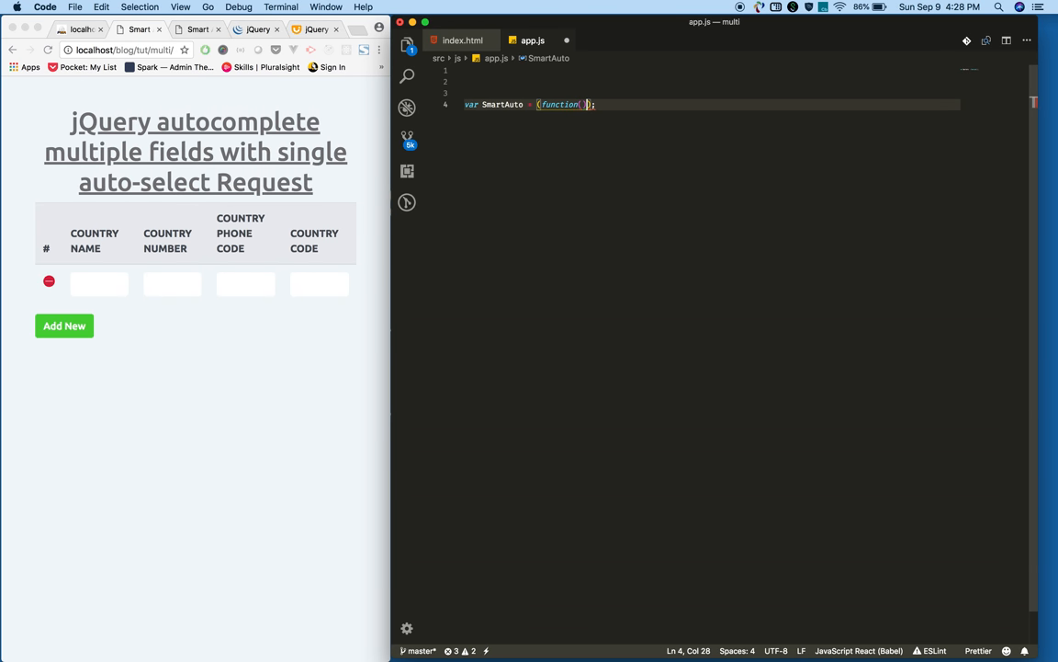
text({)
text(return)
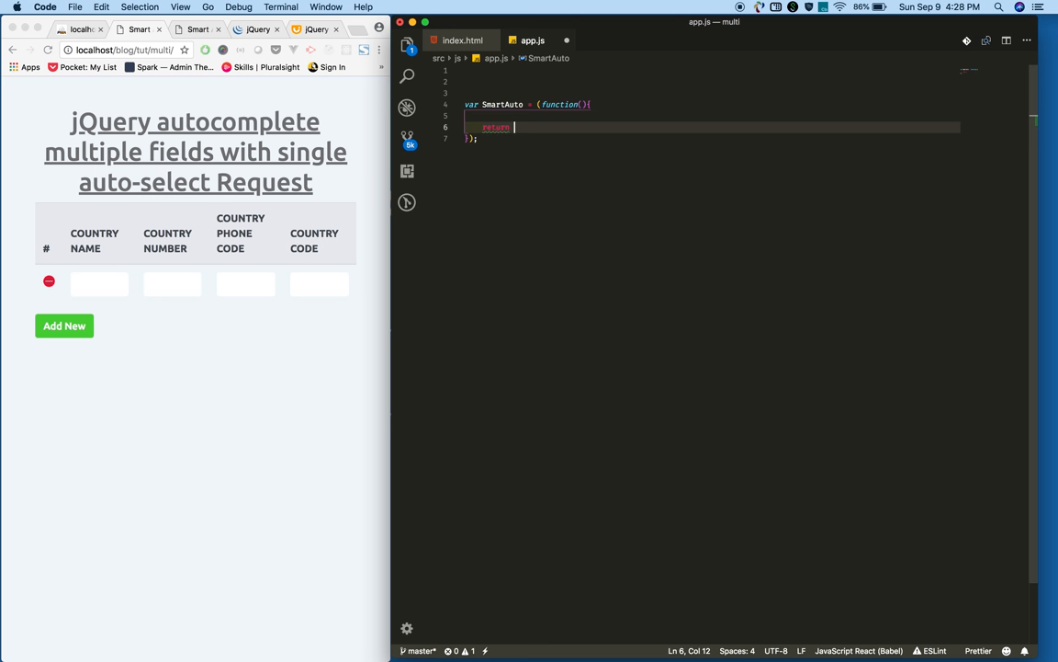
Add return { init: init } and an empty function init() inside SmartAuto
text({};)
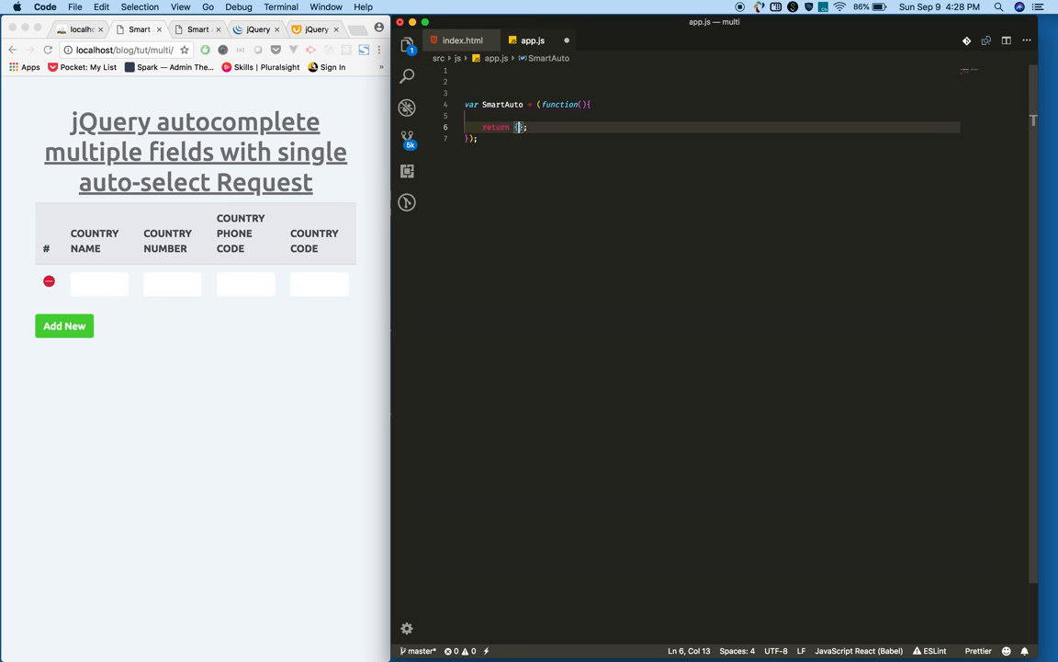
text(init: init)
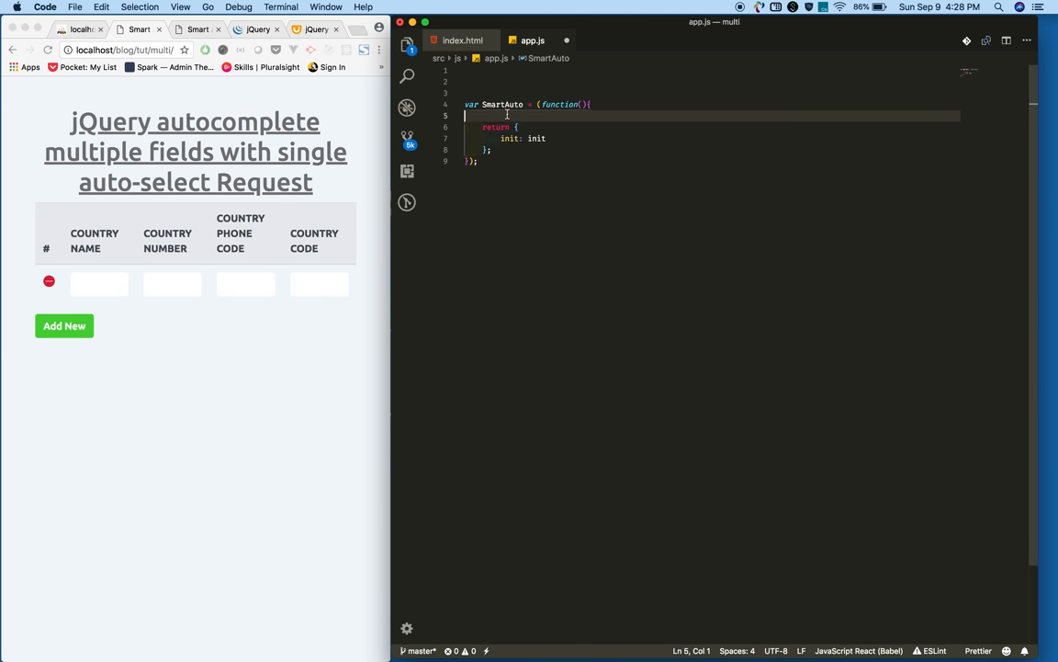
text(function)
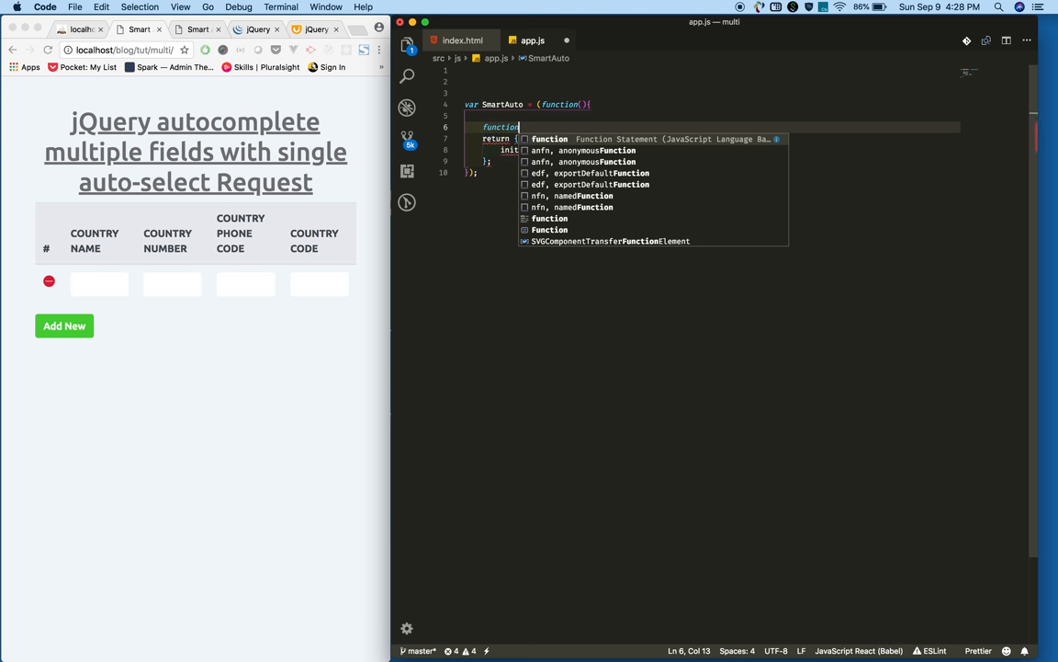
text(init(){)
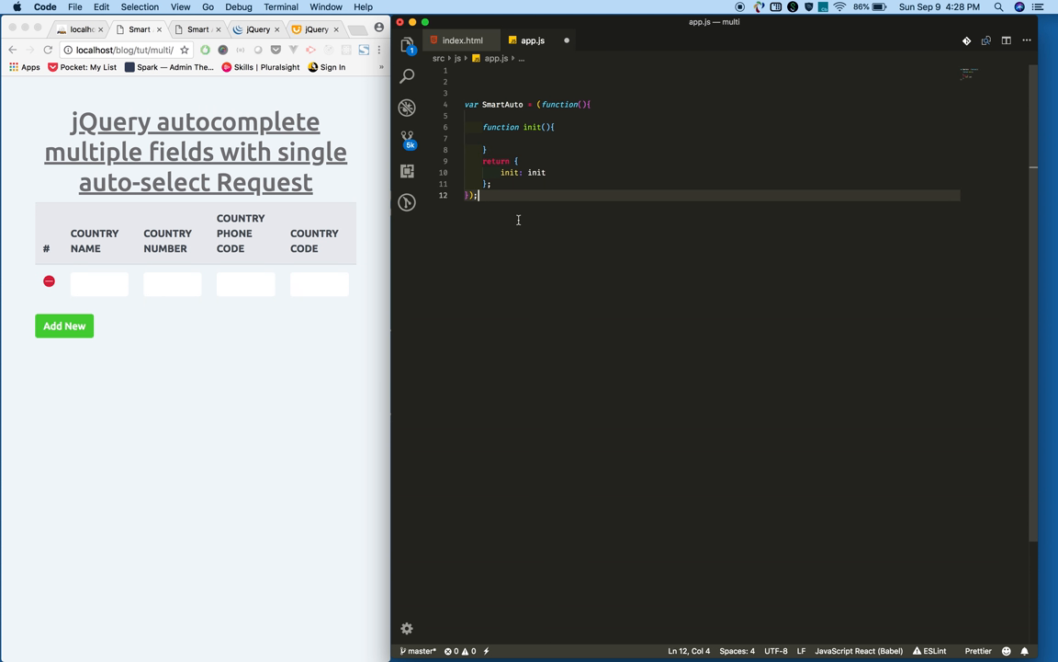
Type $(document).ready(function(){ SmartAuto.init(); }); below the module
text($()
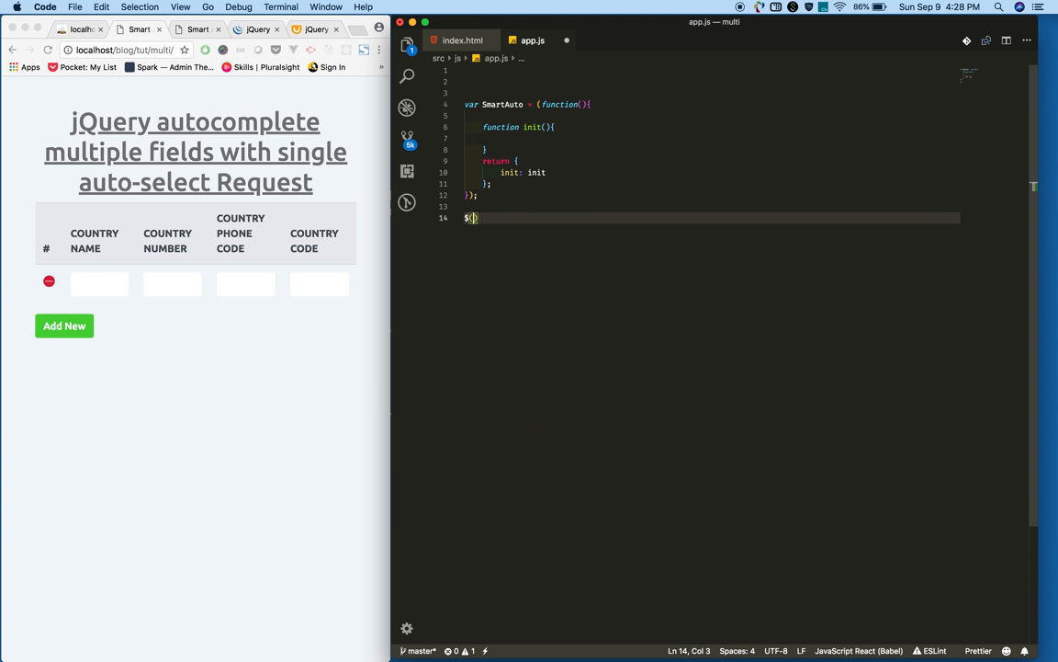
text(d)
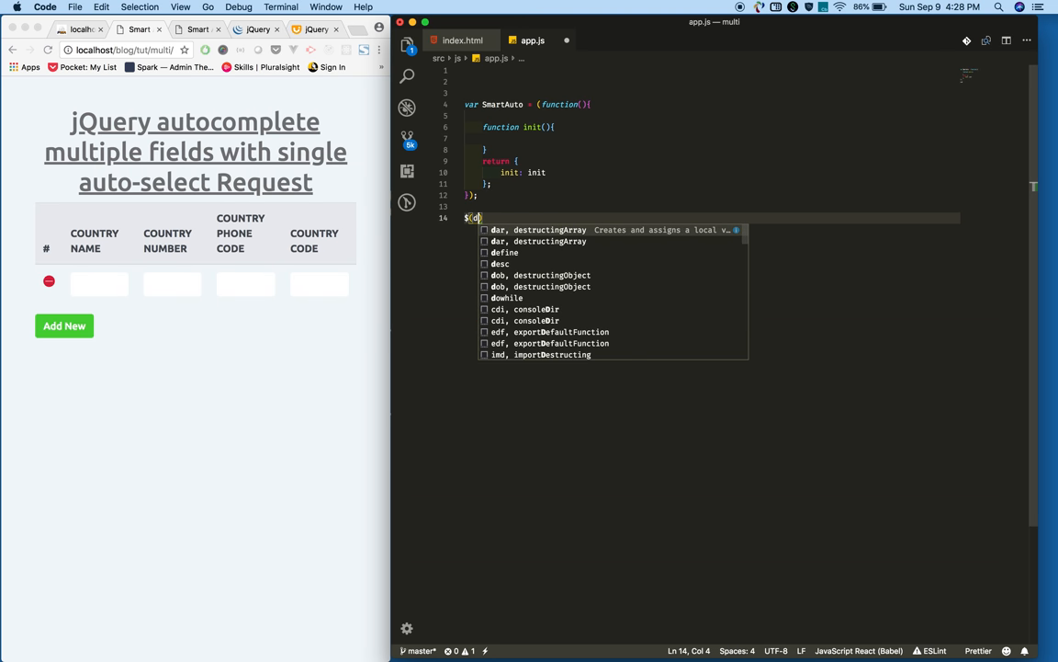
text(ocument)
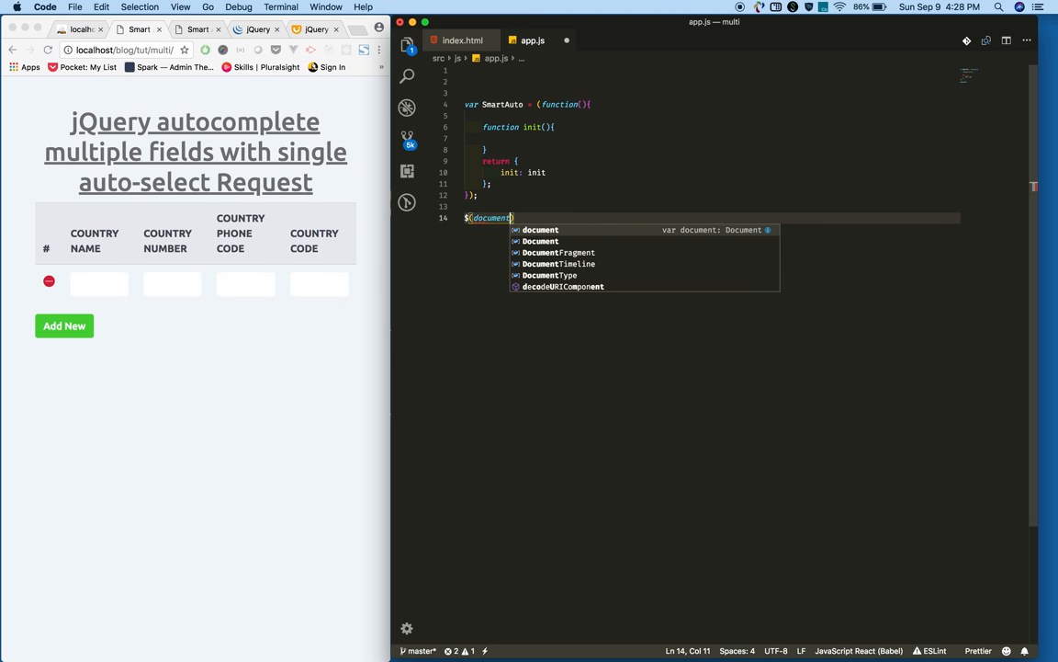
text(ready)
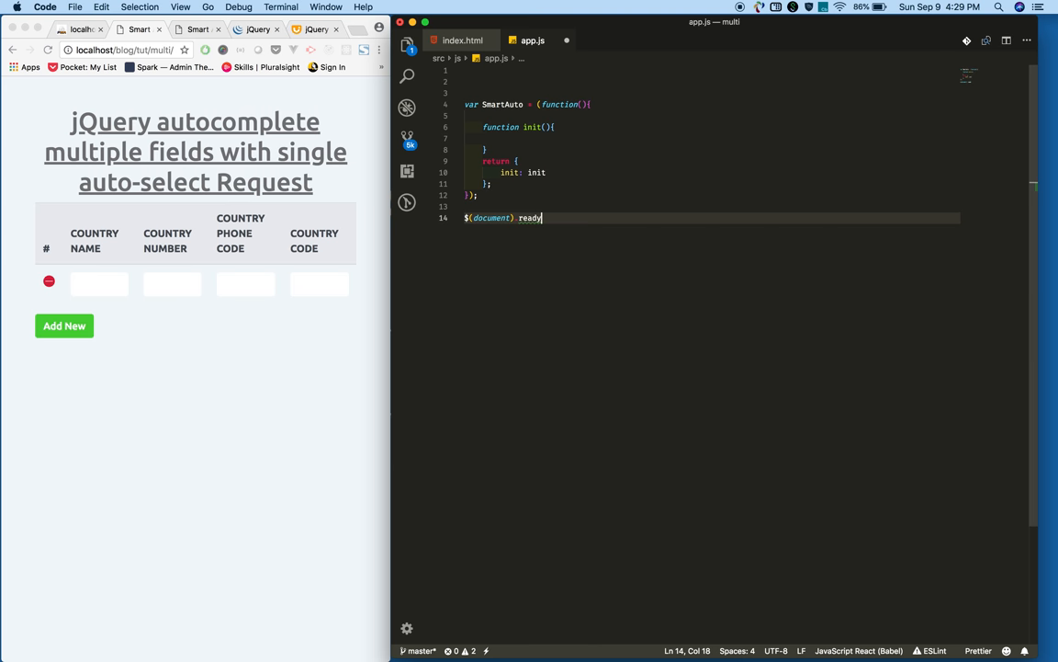
text(();)
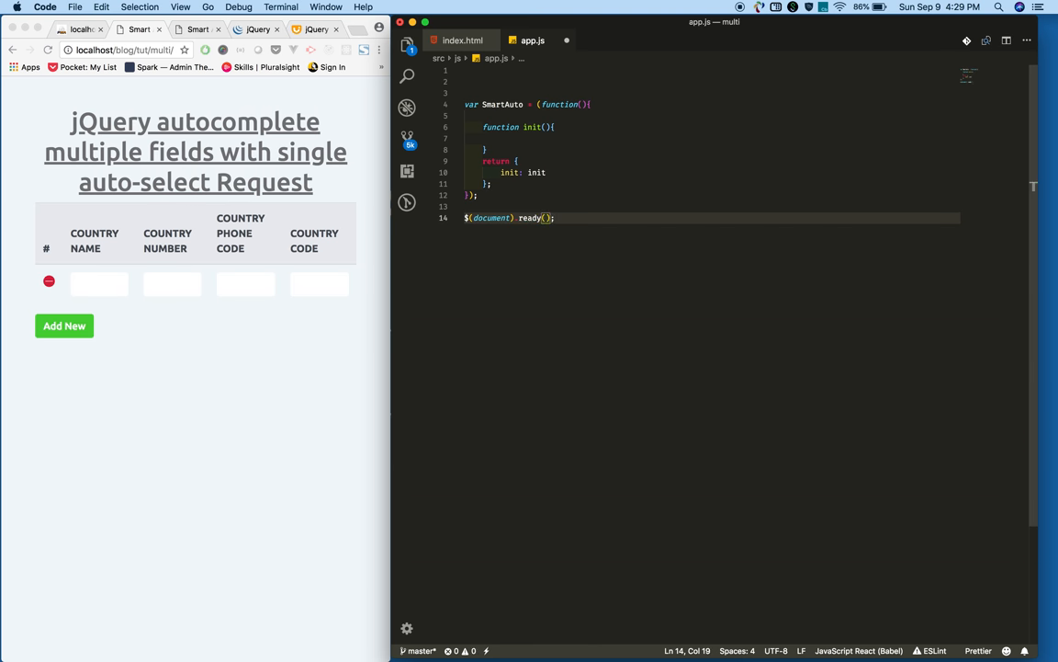
text(function())
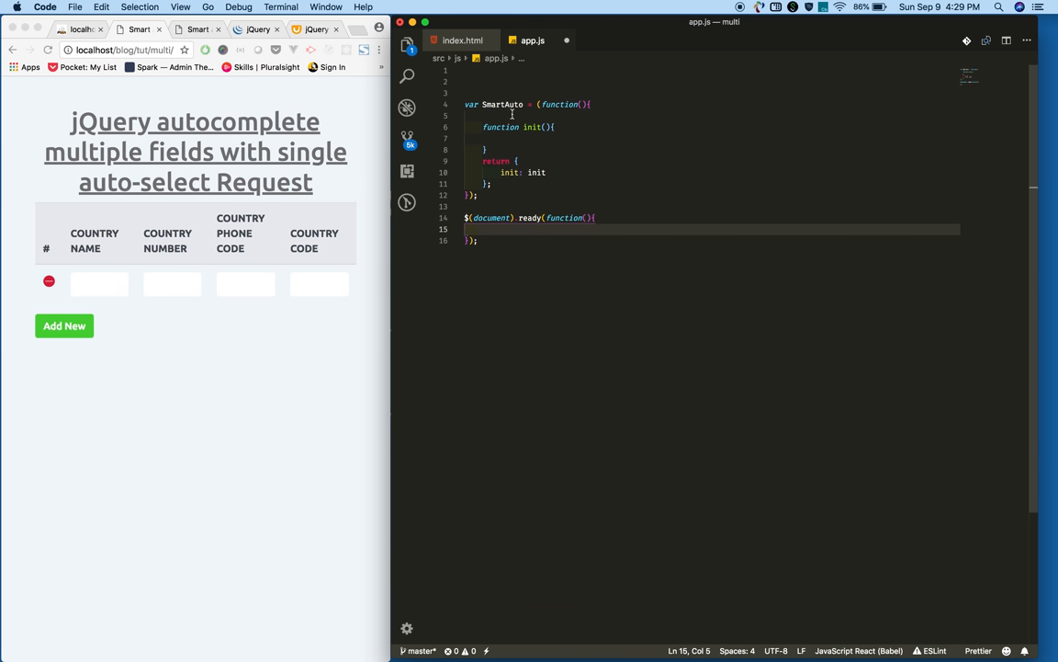
double_click(503, 104)
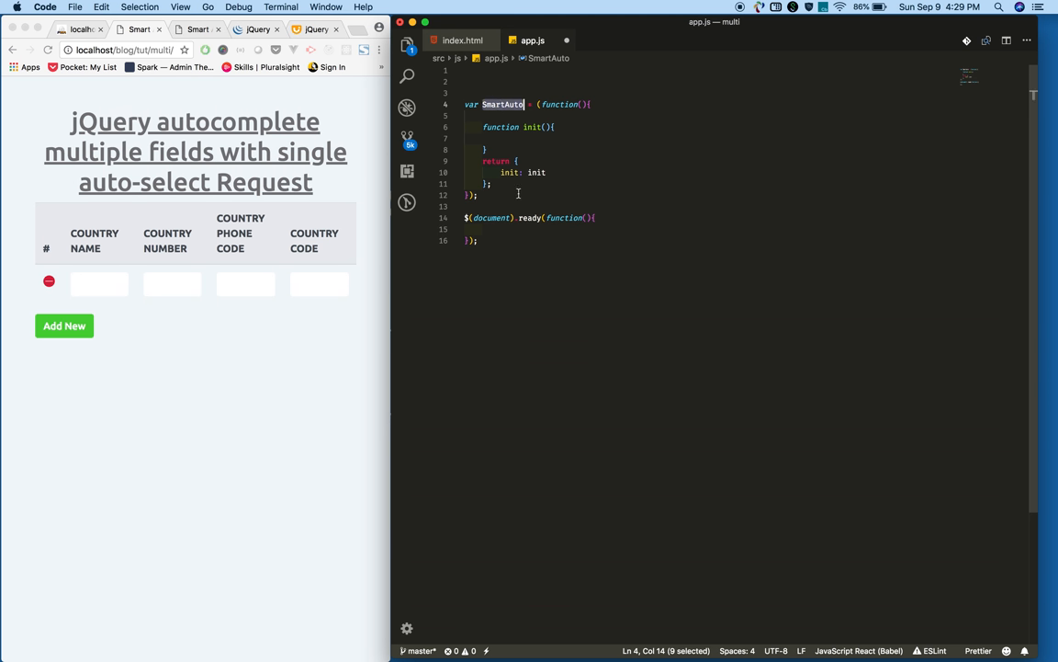
text(SmartAuto)
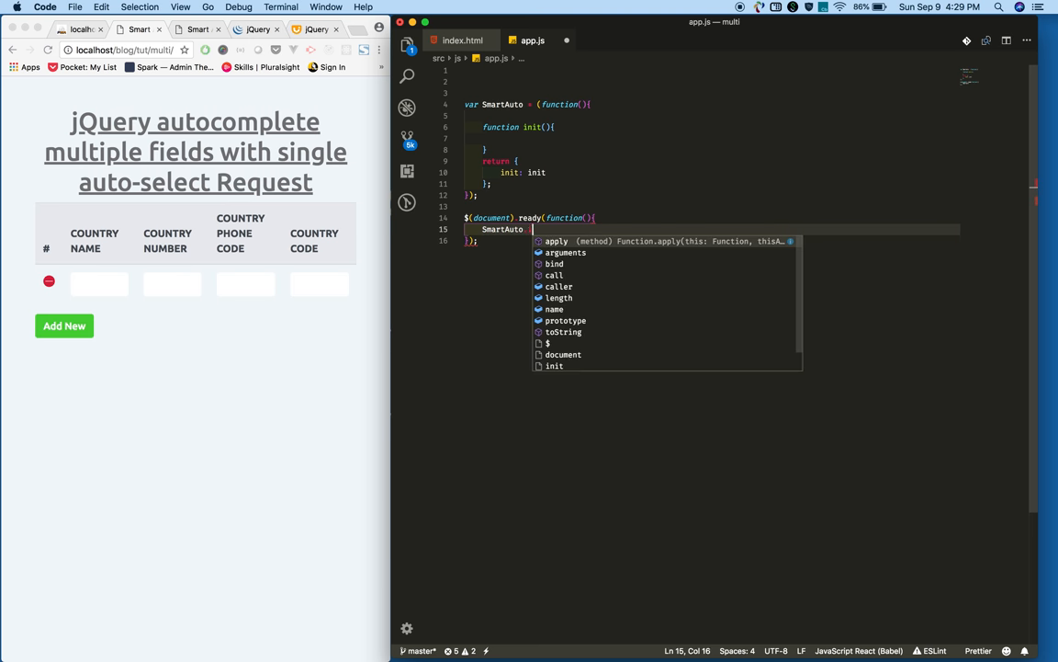
text(.init();)
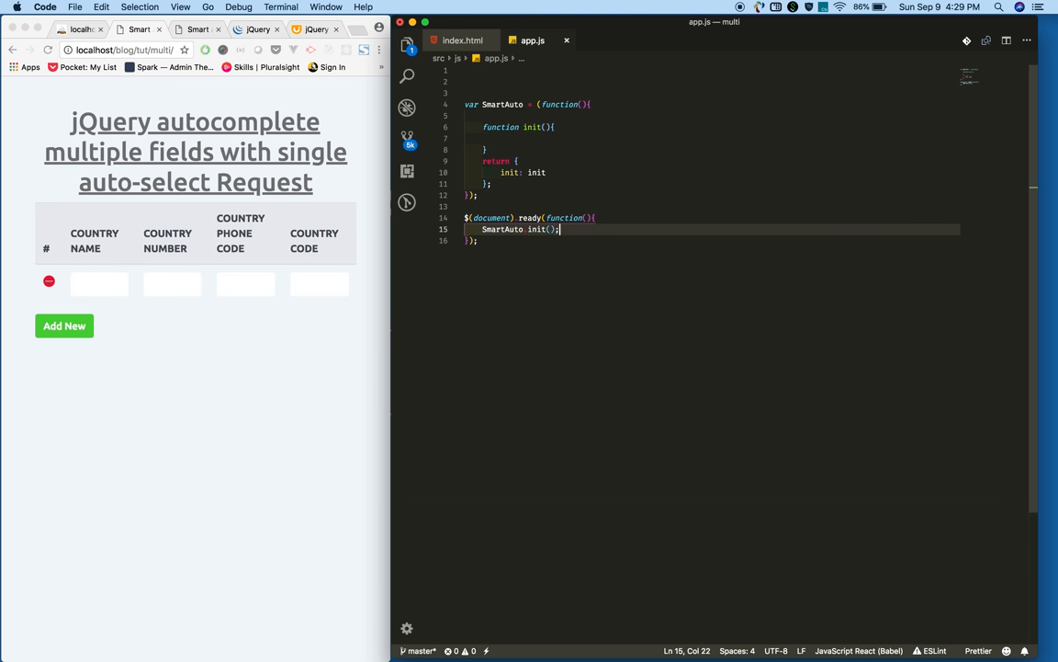
mouse_move(522, 114)
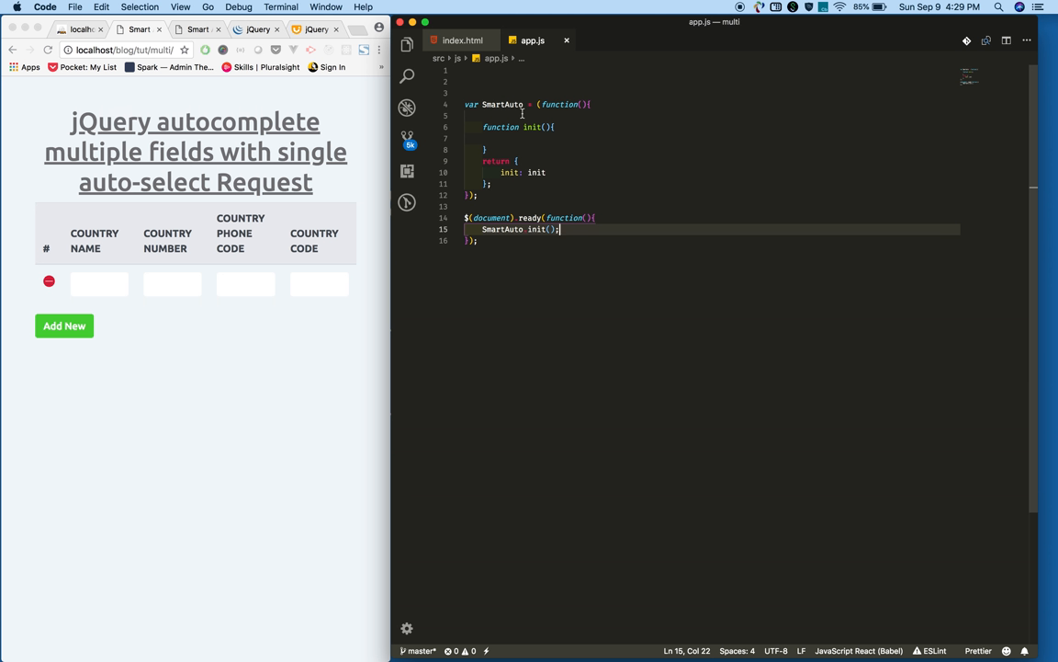
mouse_move(536, 127)
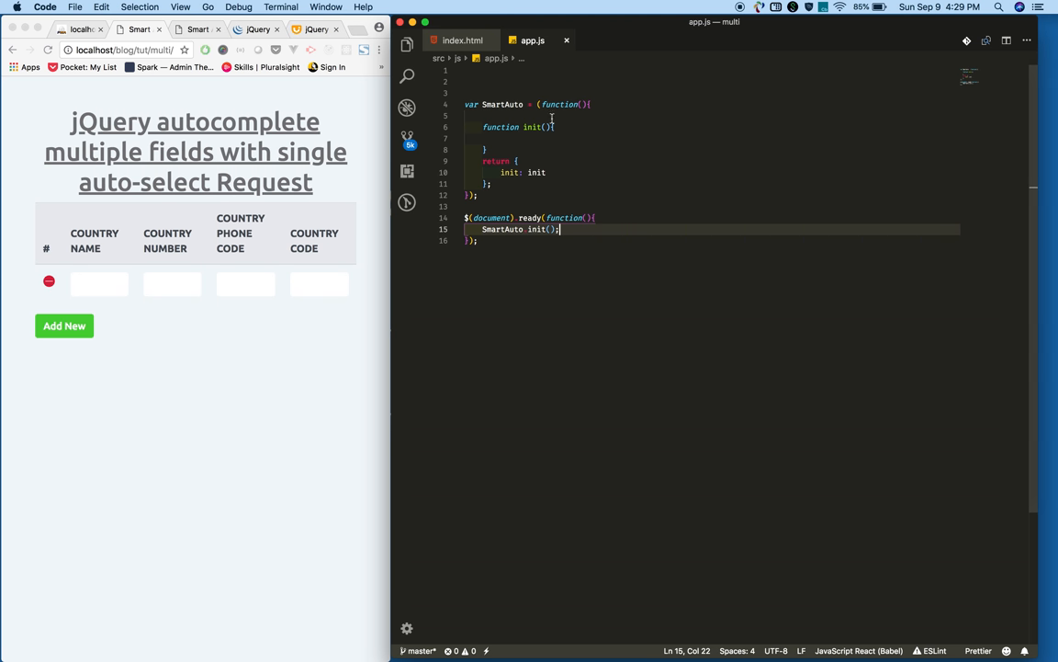
Call registerEvents(); in init and declare an empty function registerEvents() above it
text(re)
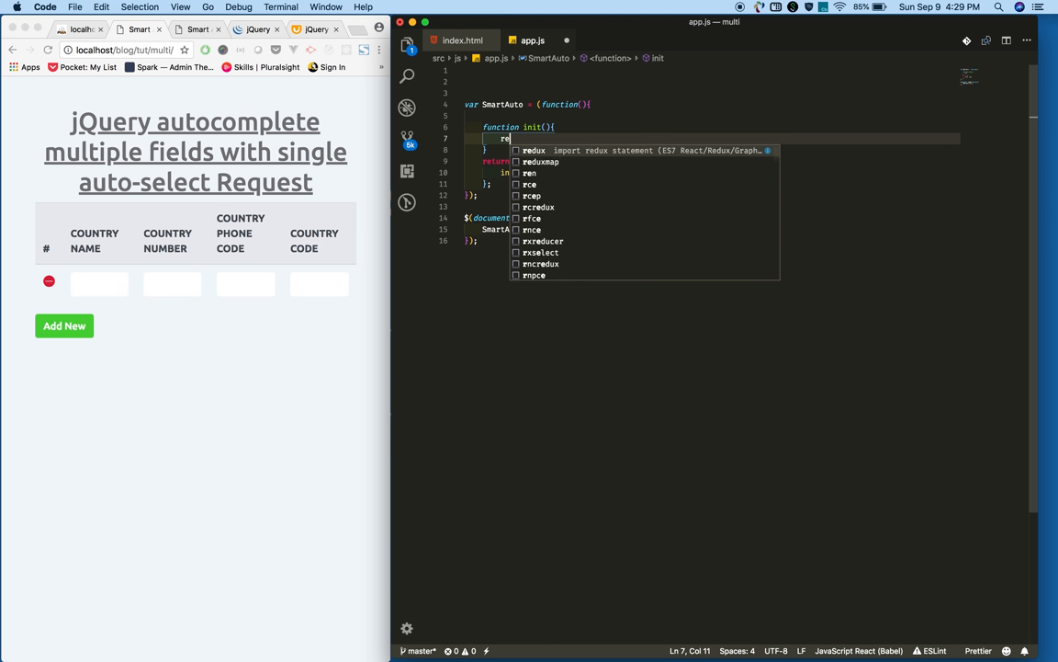
text(gister)
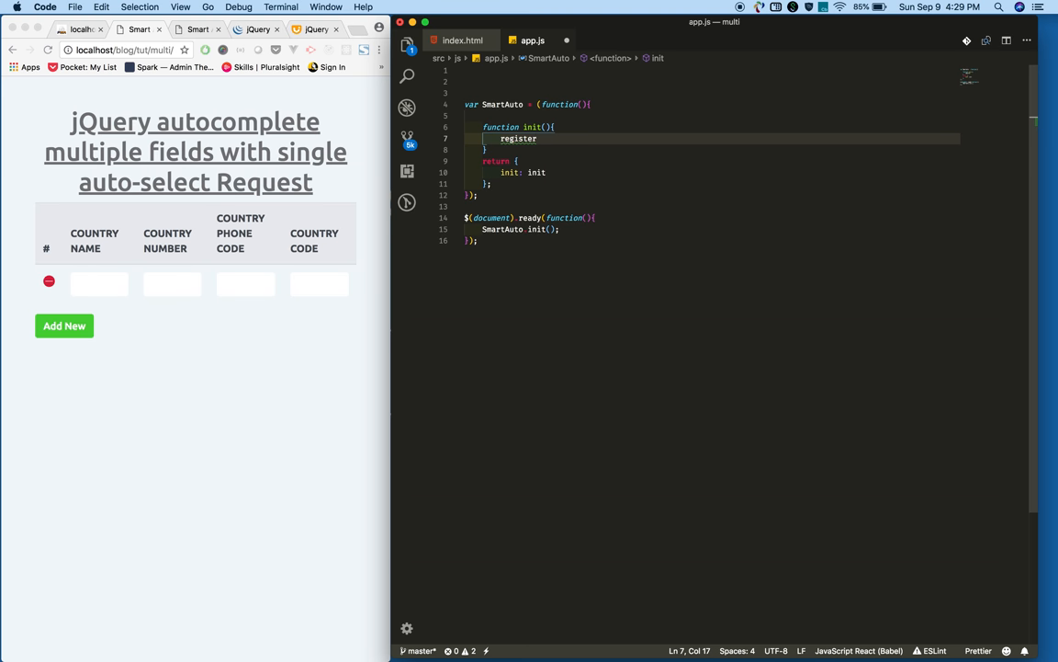
text(Event())
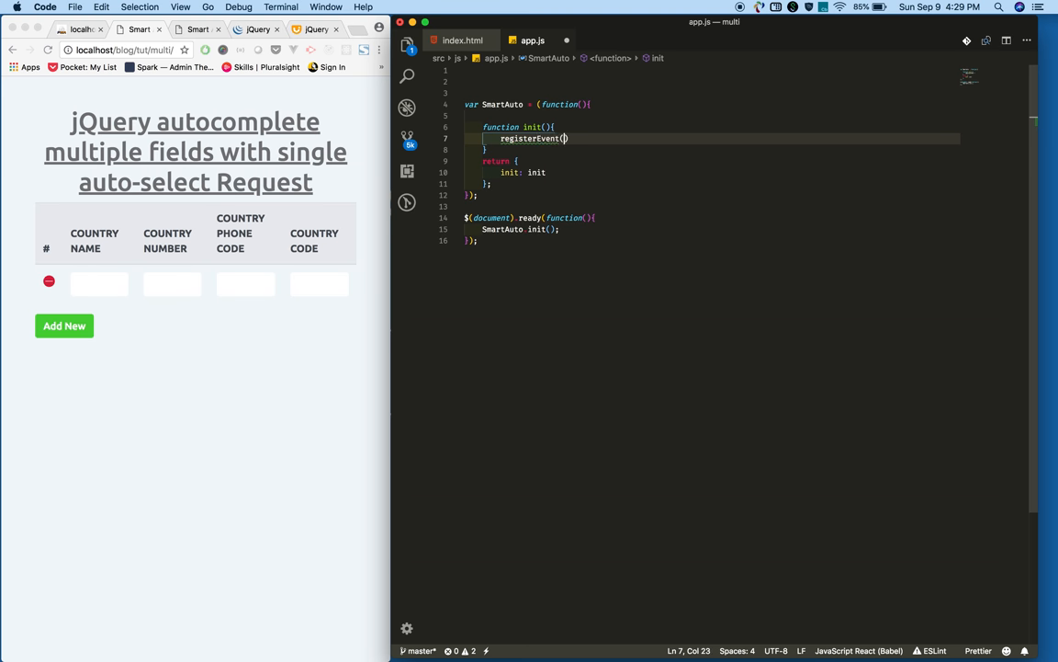
text(;)
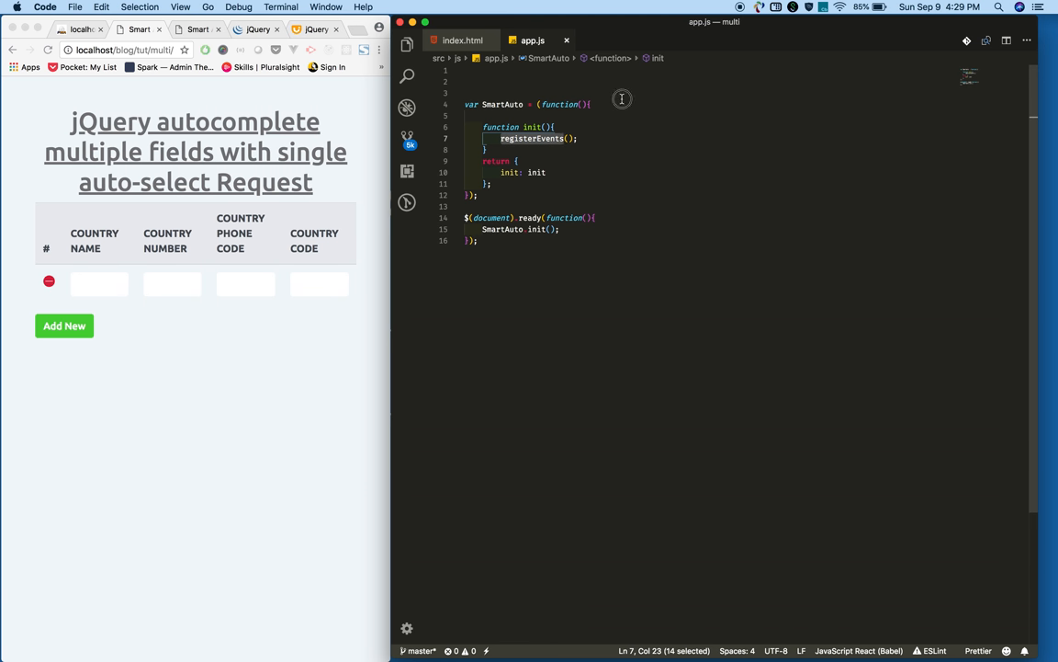
text(function)
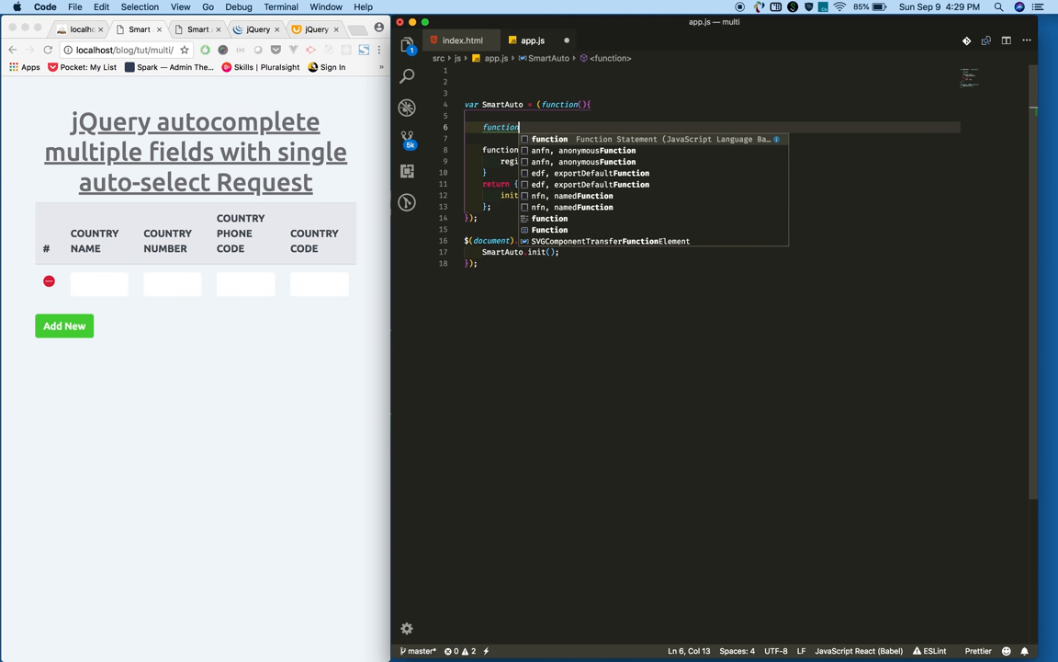
text(registerEvents)
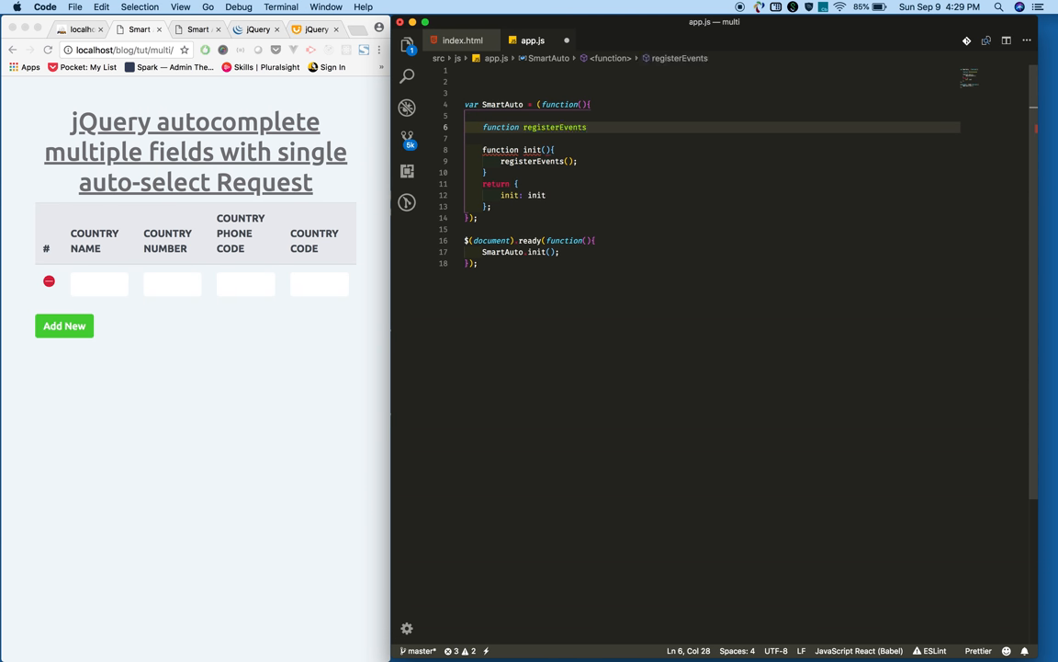
text(() {)
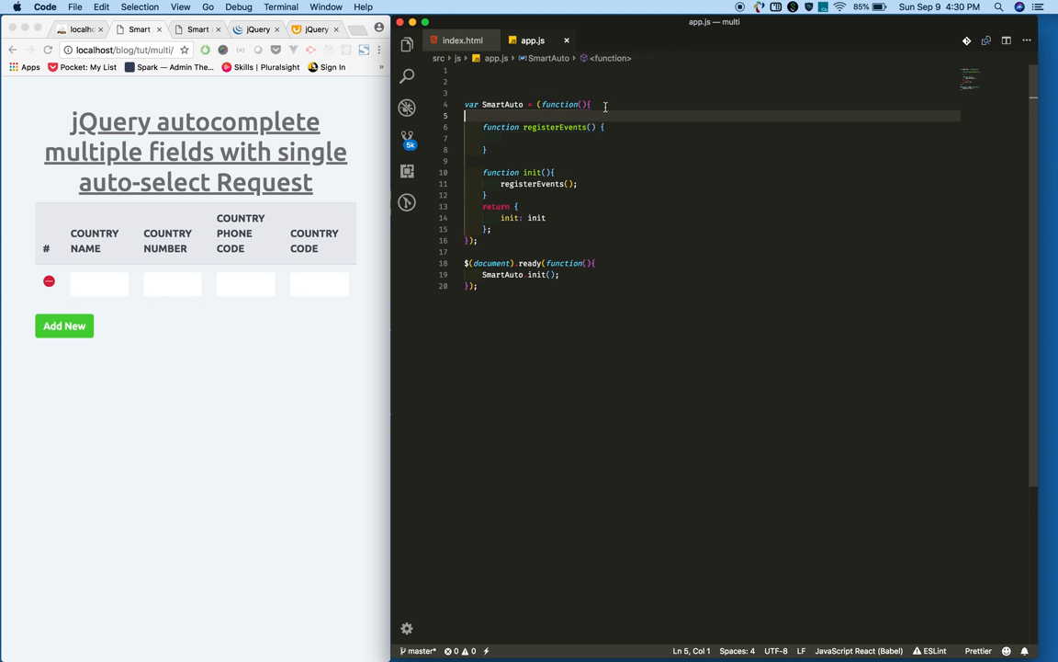
Declare var addBtn, html; at the top of the SmartAuto module
key(enter)
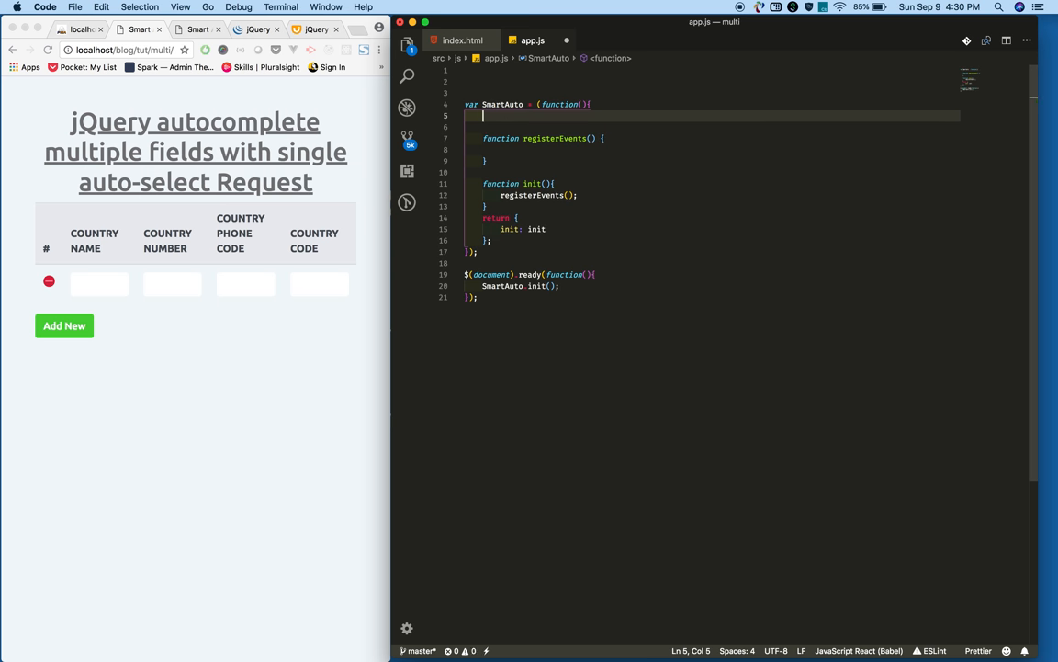
text(var add)
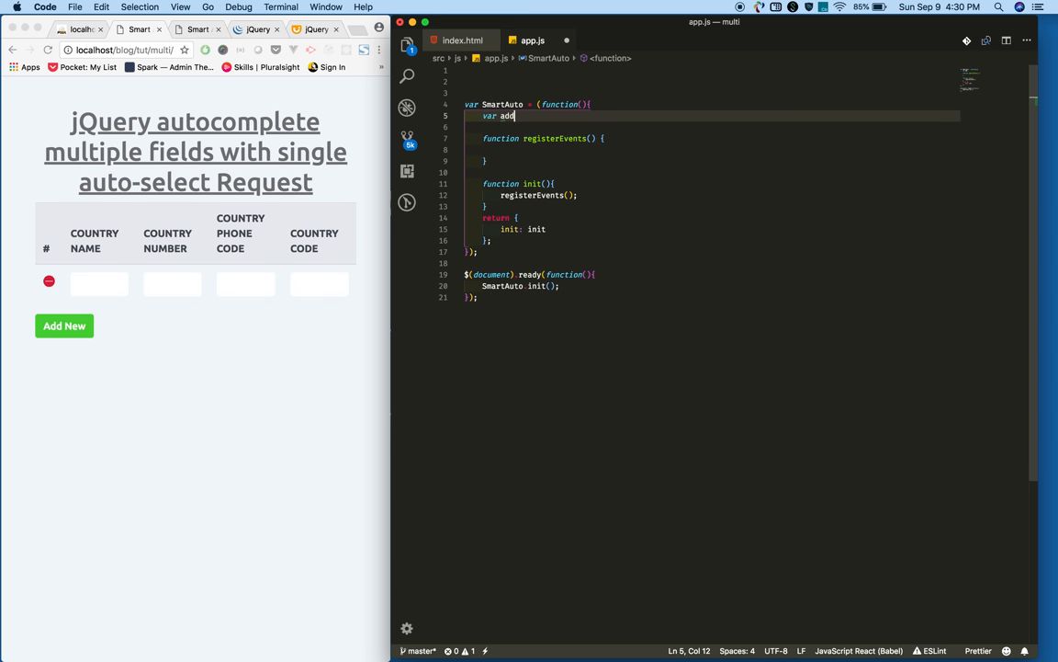
text(Btn)
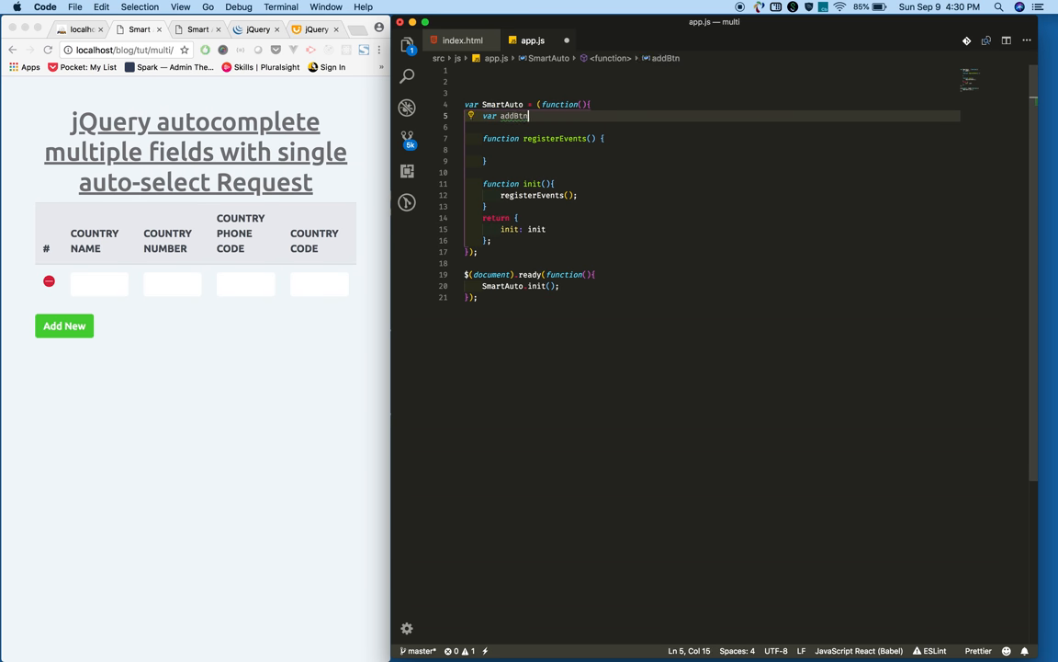
text(;)
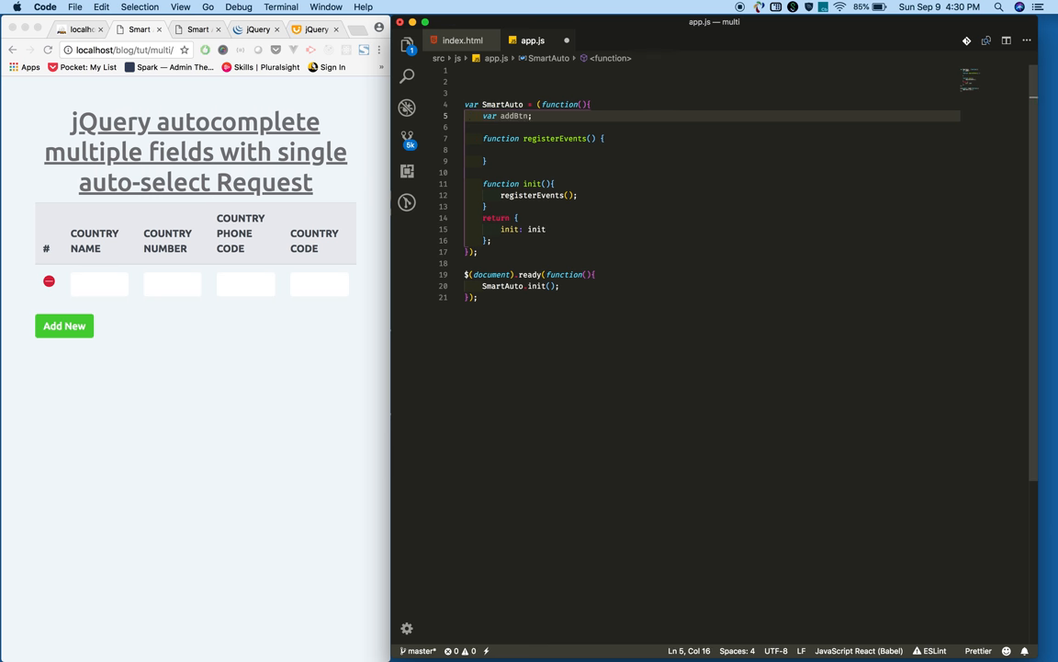
text(, html)
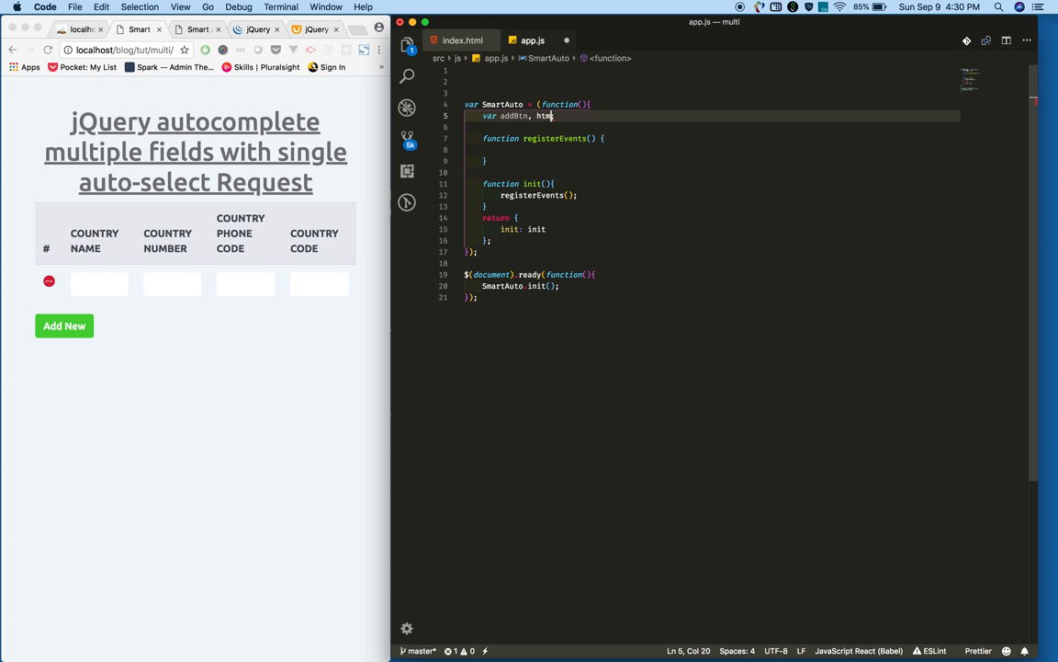
Assign addBtn = $("#addNew") after confirming the button id in index.html
double_click(513, 116)
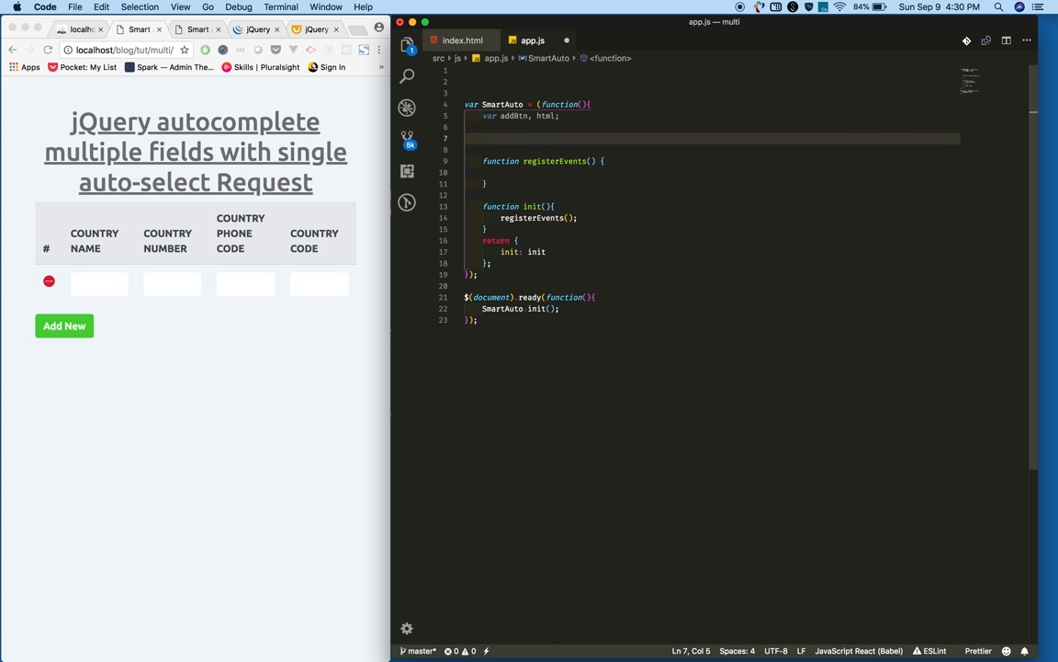
text(addBtn = $(')
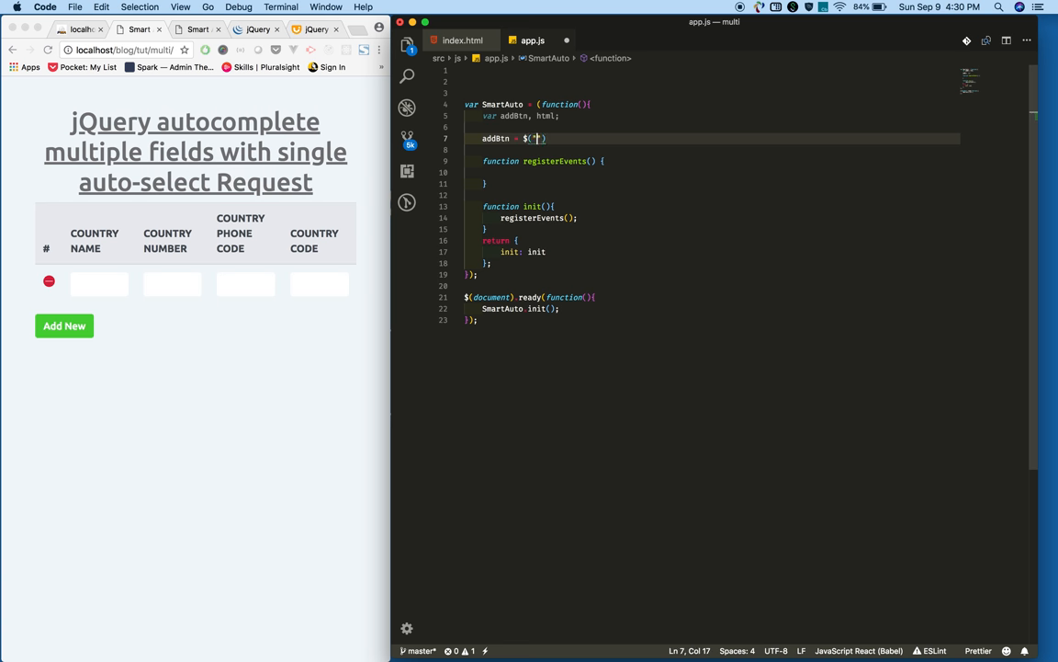
click(463, 40)
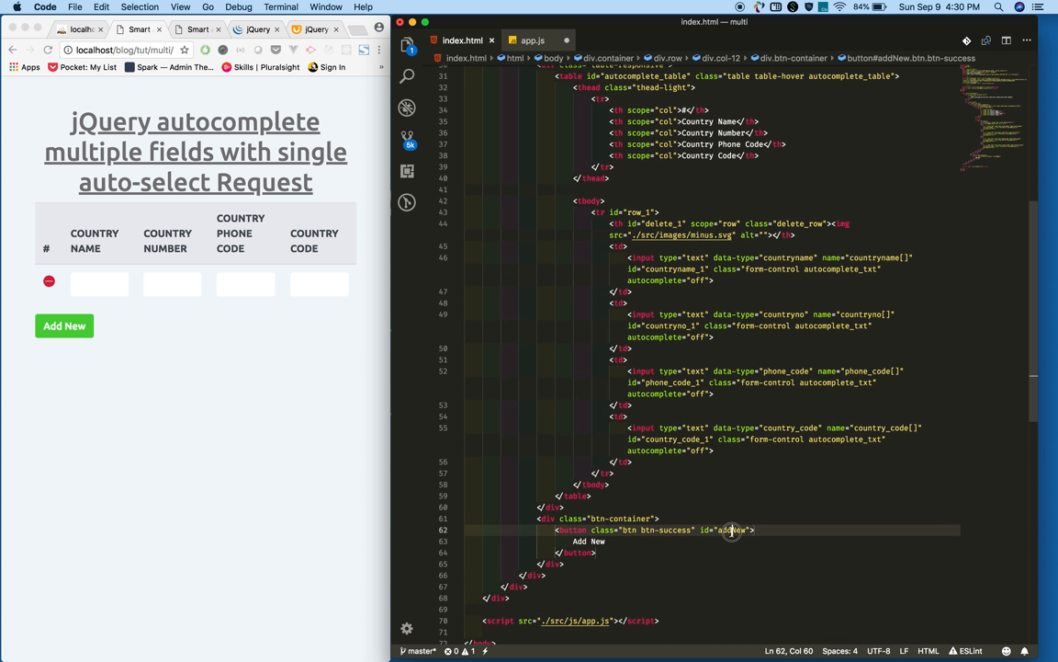
click(533, 40)
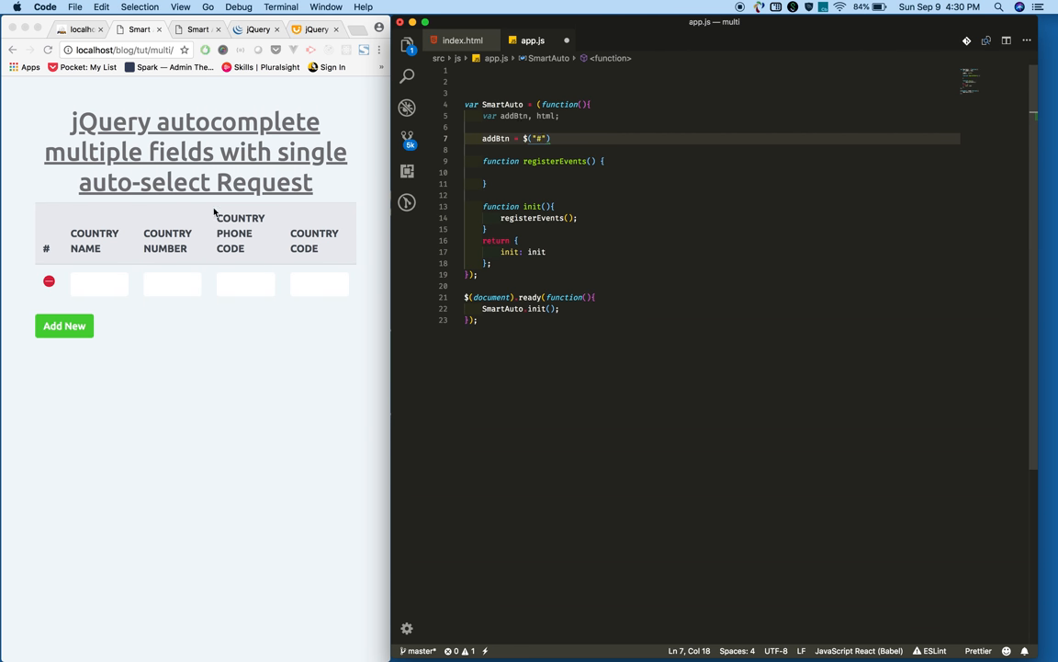
text(addNew)
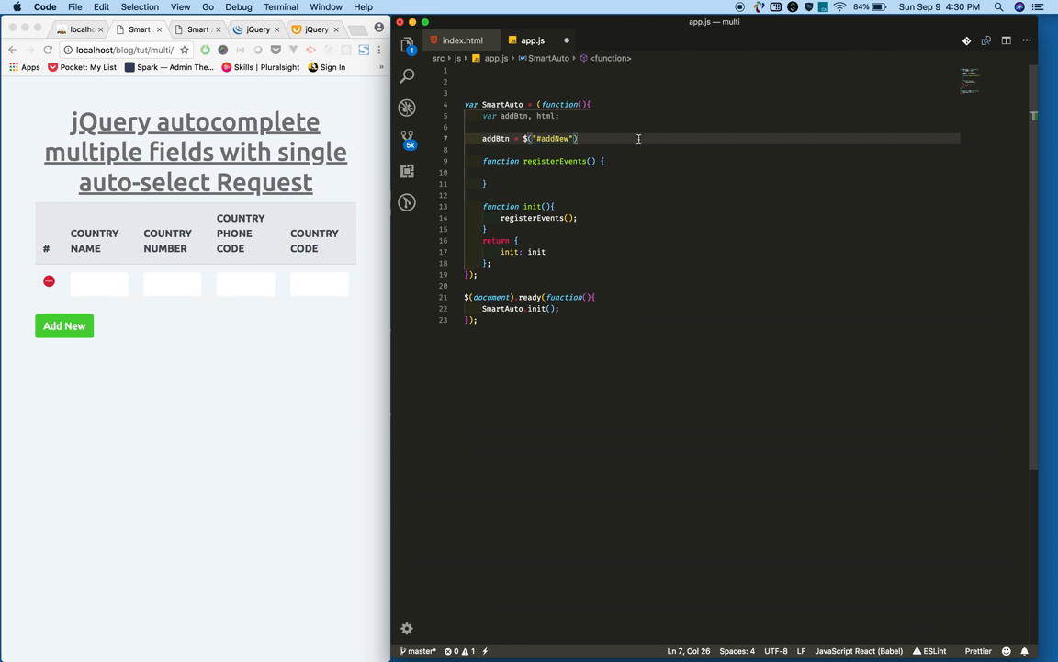
double_click(495, 138)
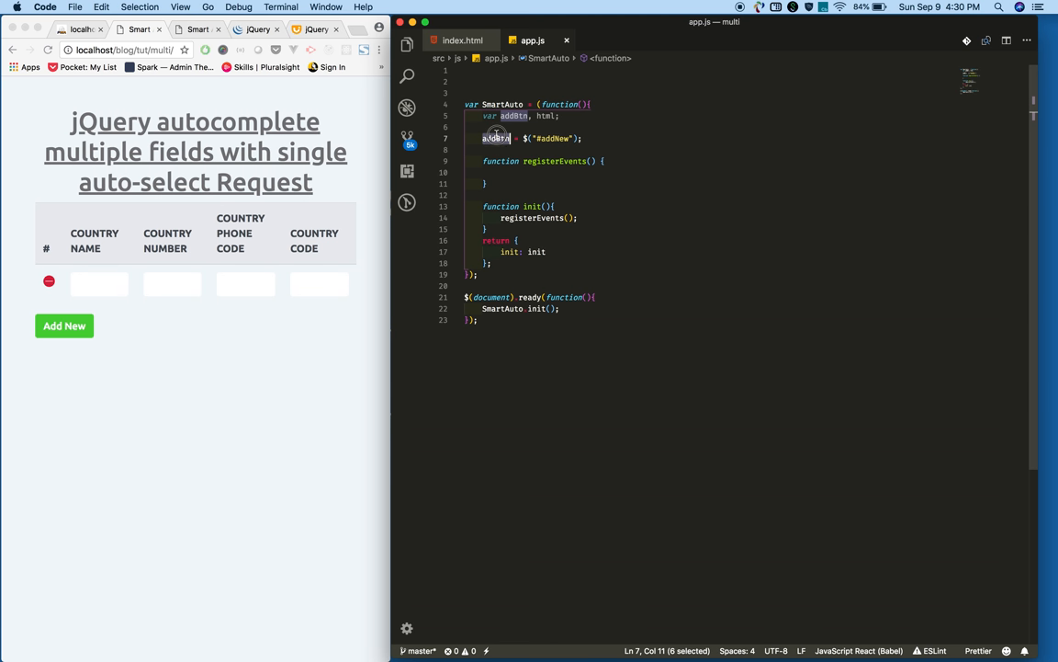
Bind addBtn's click to addNewRow in registerEvents and declare an empty addNewRow function above it
click(573, 173)
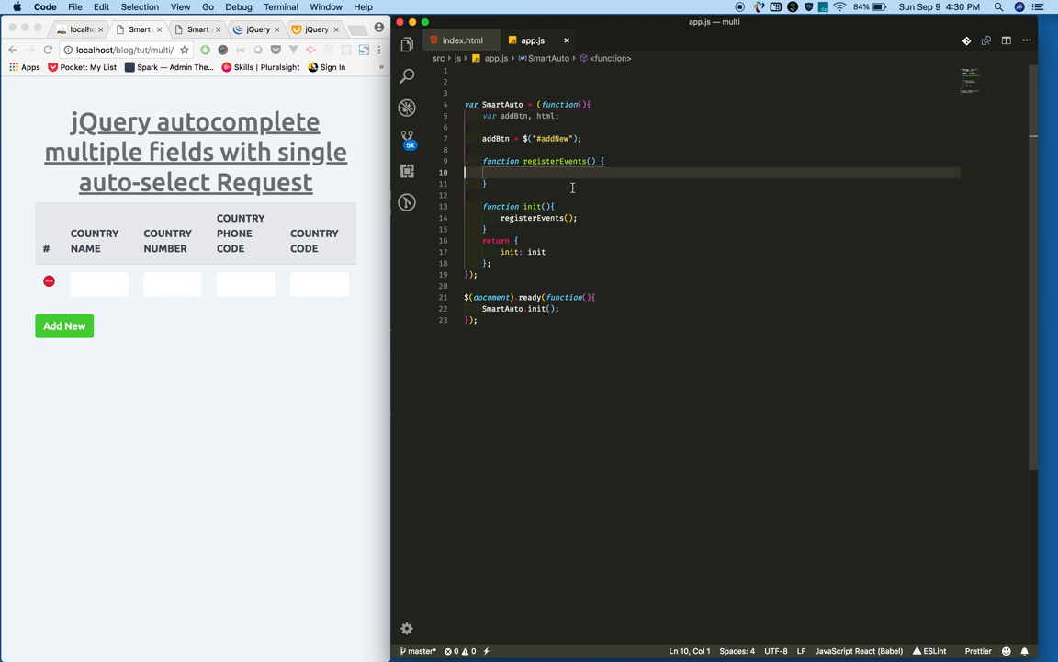
text(addBtn)
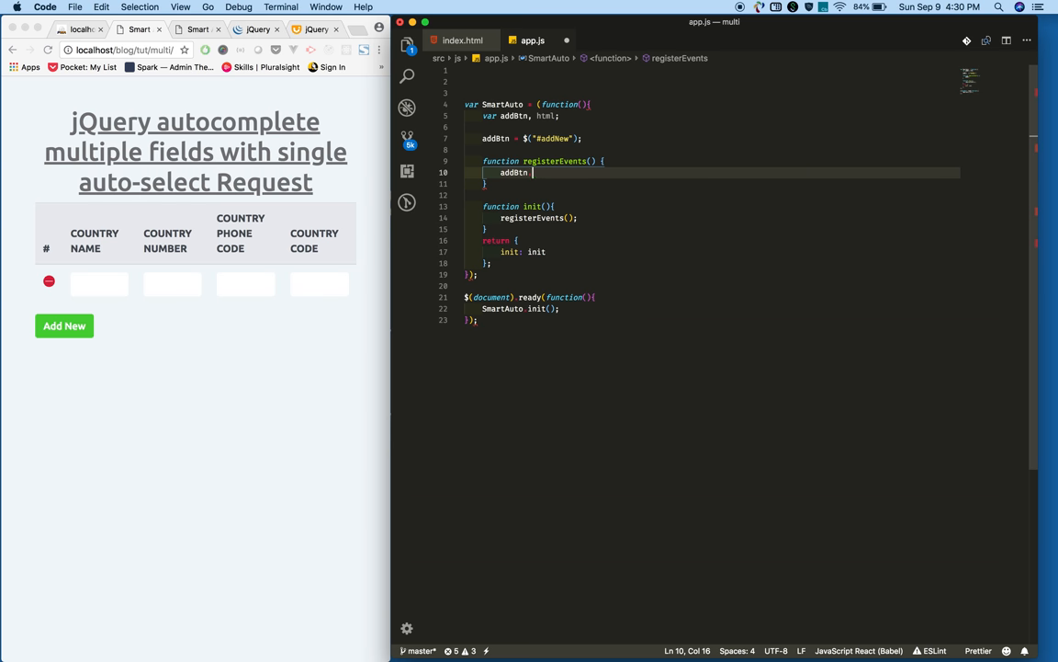
text(on();)
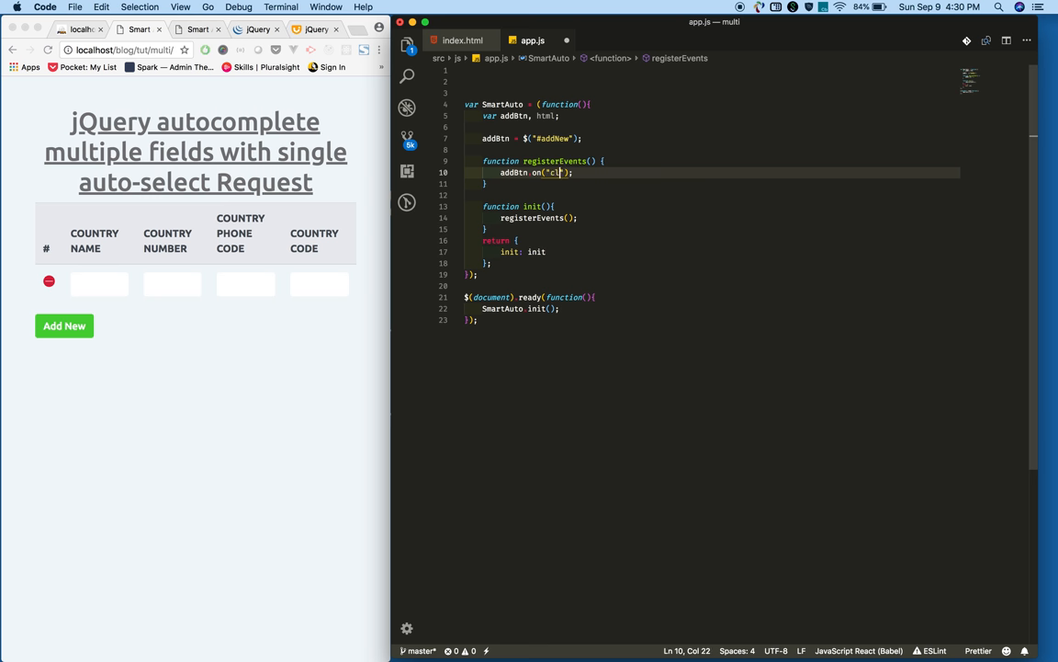
text(click", addNewRow)
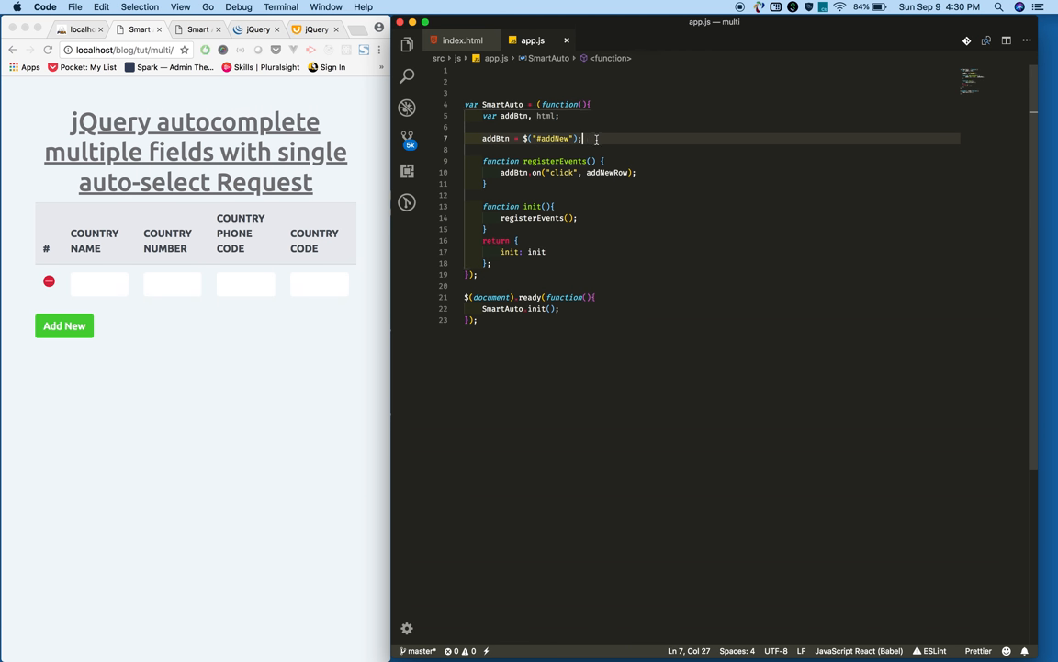
text(function)
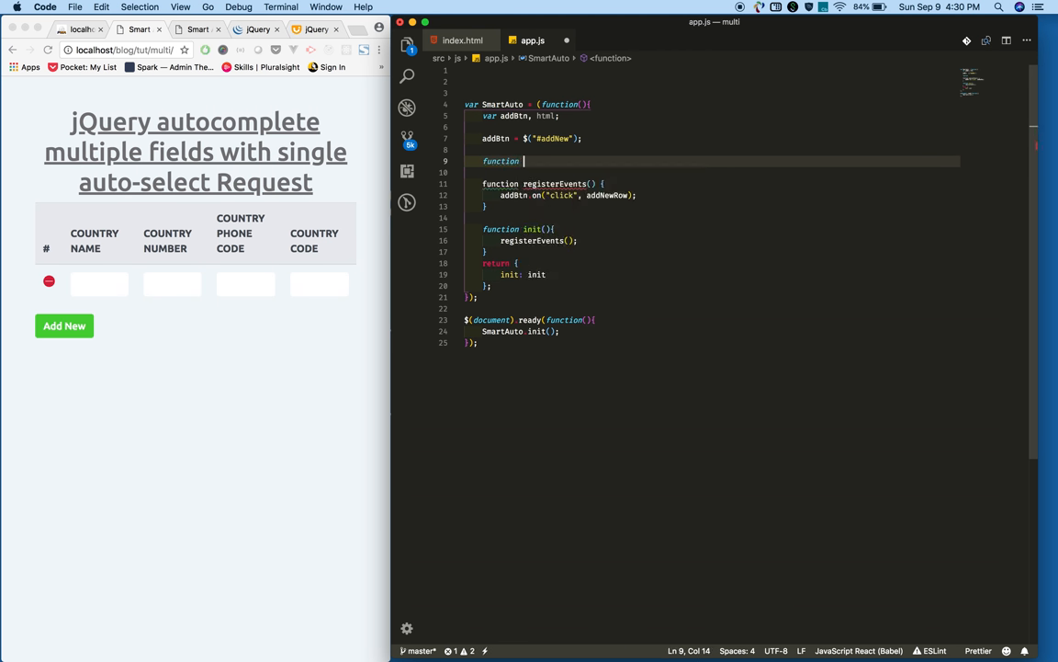
text(addNewRow() {)
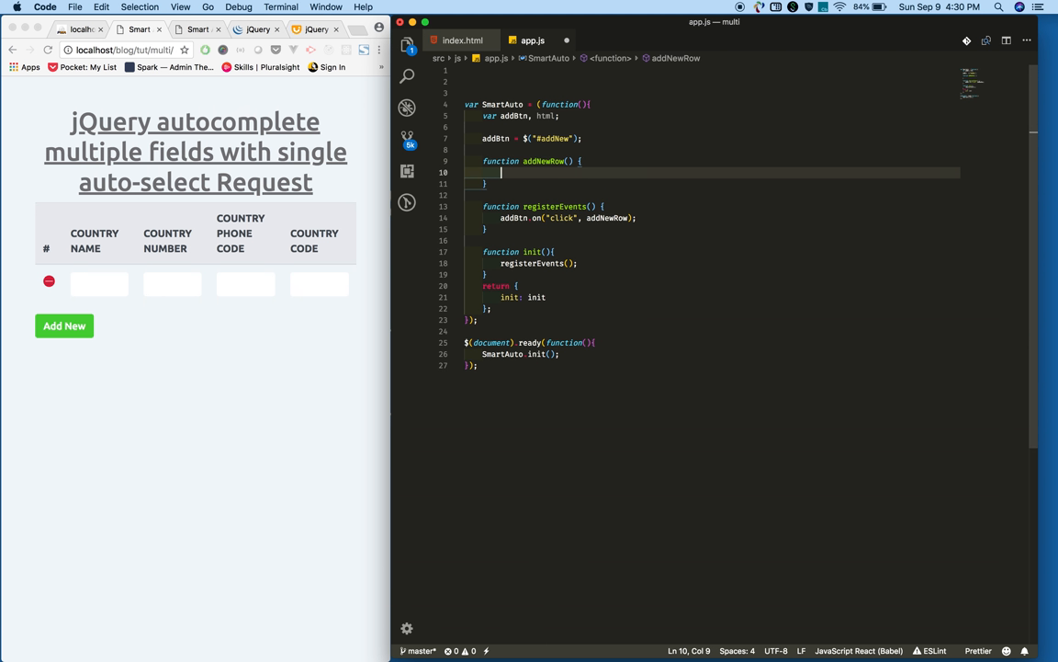
click(463, 40)
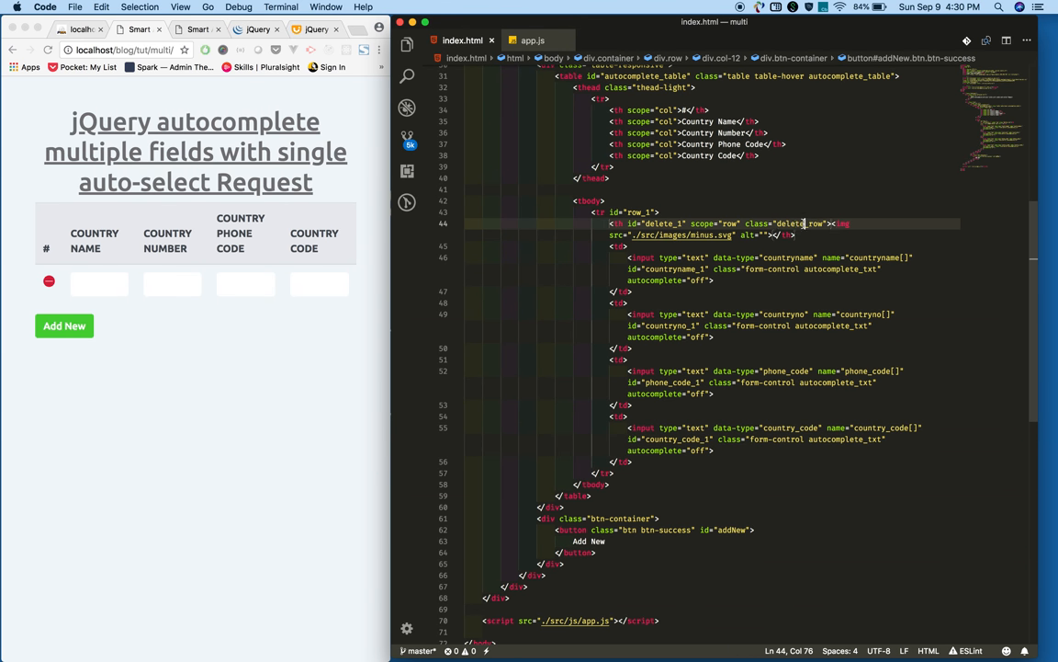
Copy the delete_row class name from index.html and declare an empty deleteRow function
double_click(788, 224)
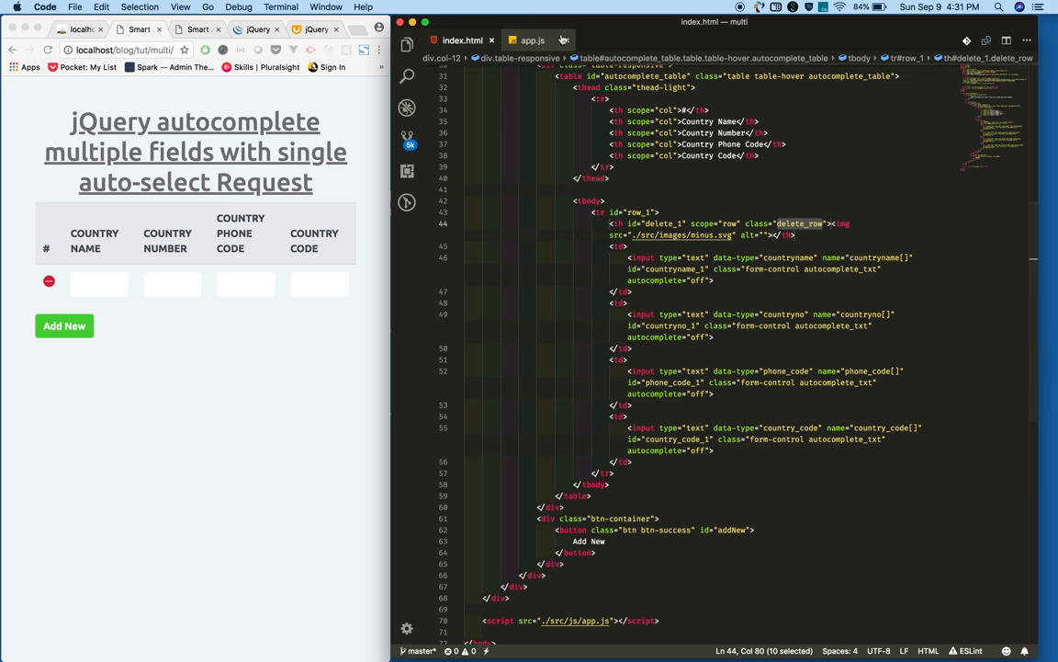
click(532, 40)
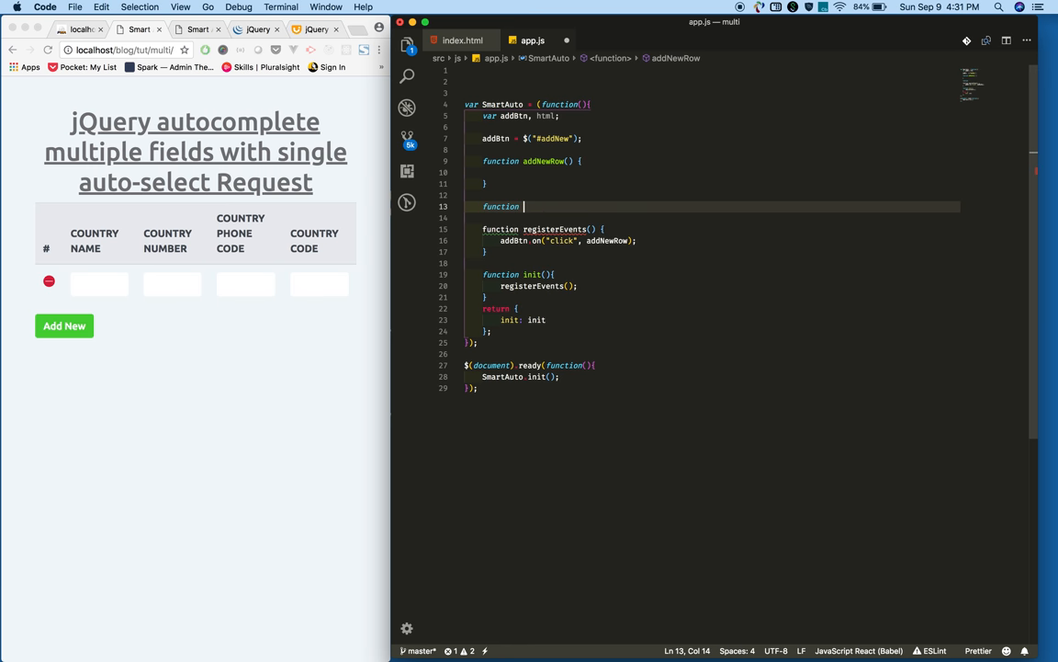
text(deleteRow)
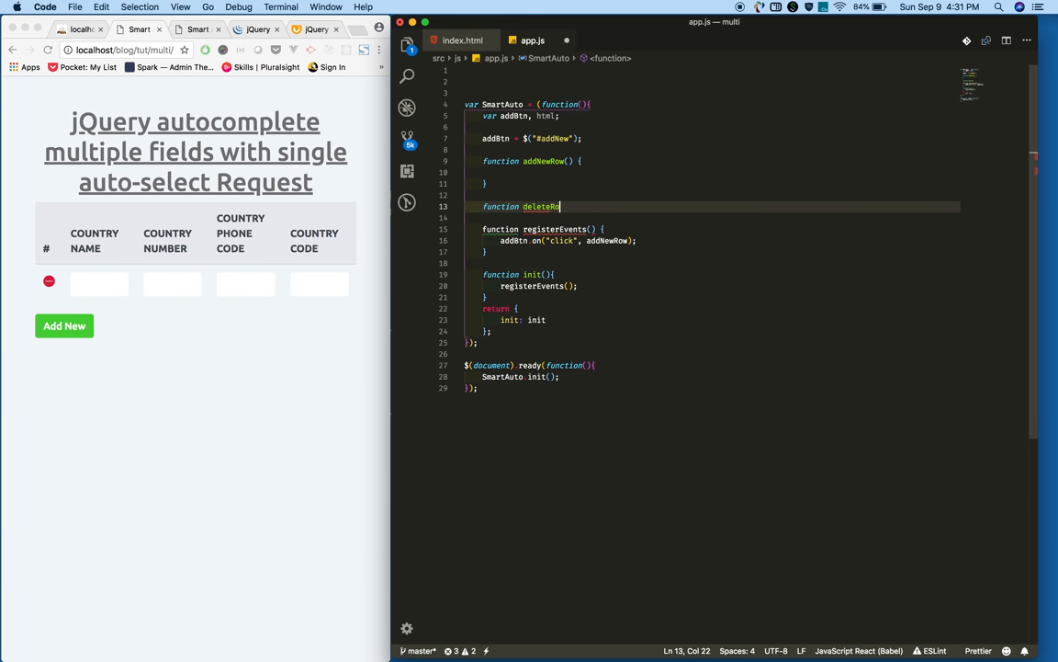
text(w() {)
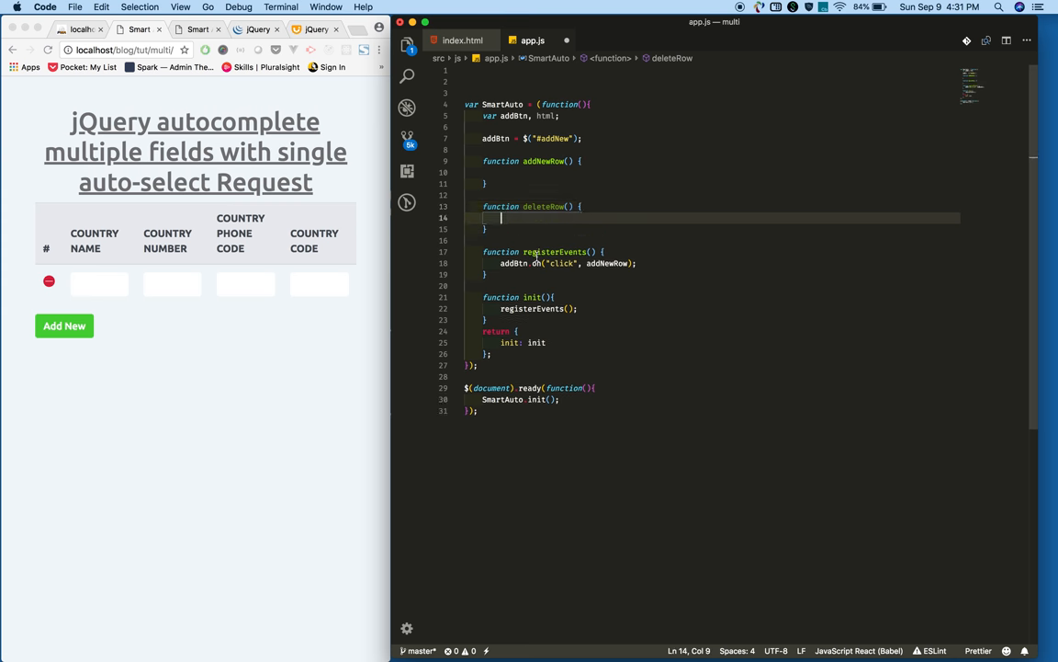
In registerEvents, add $(document).on("click", '.delete_row', deleteRow)
text($())
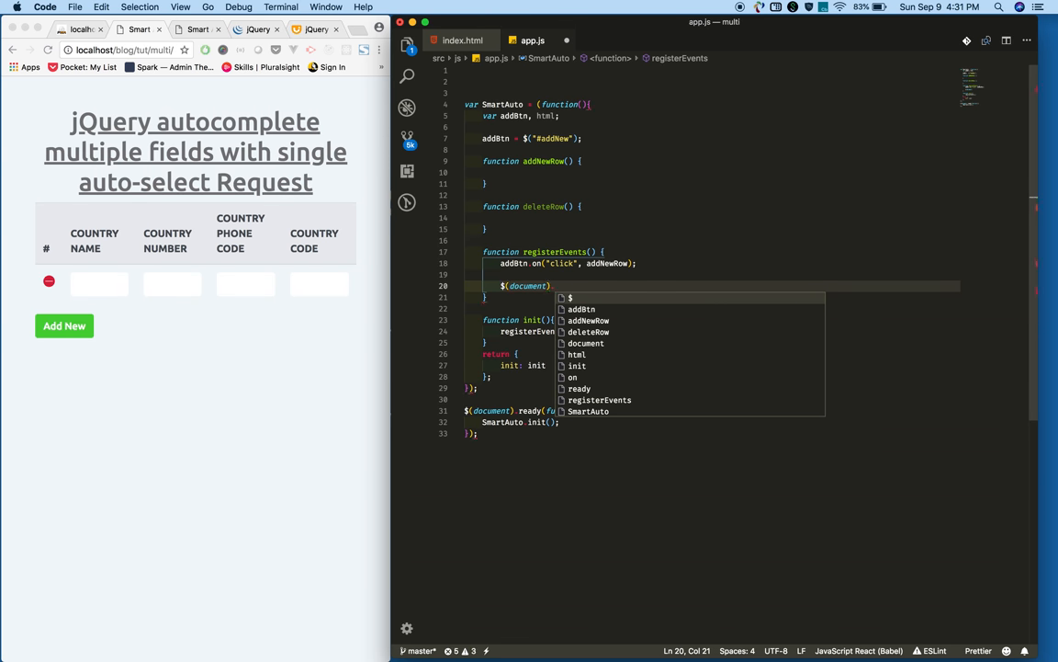
text(.on())
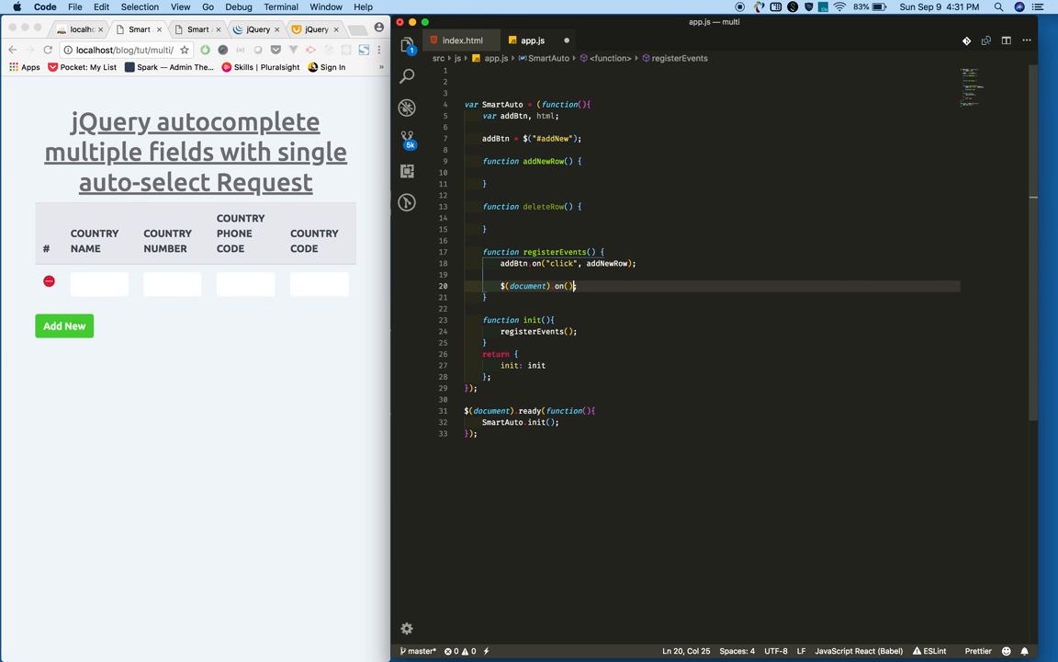
text("click")
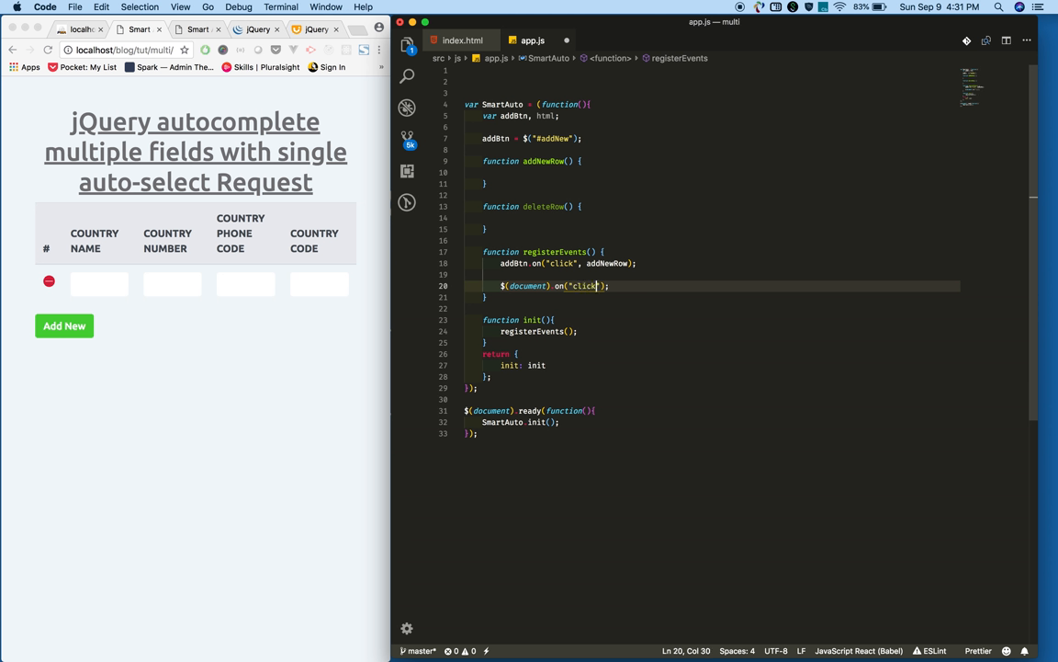
text(, ')
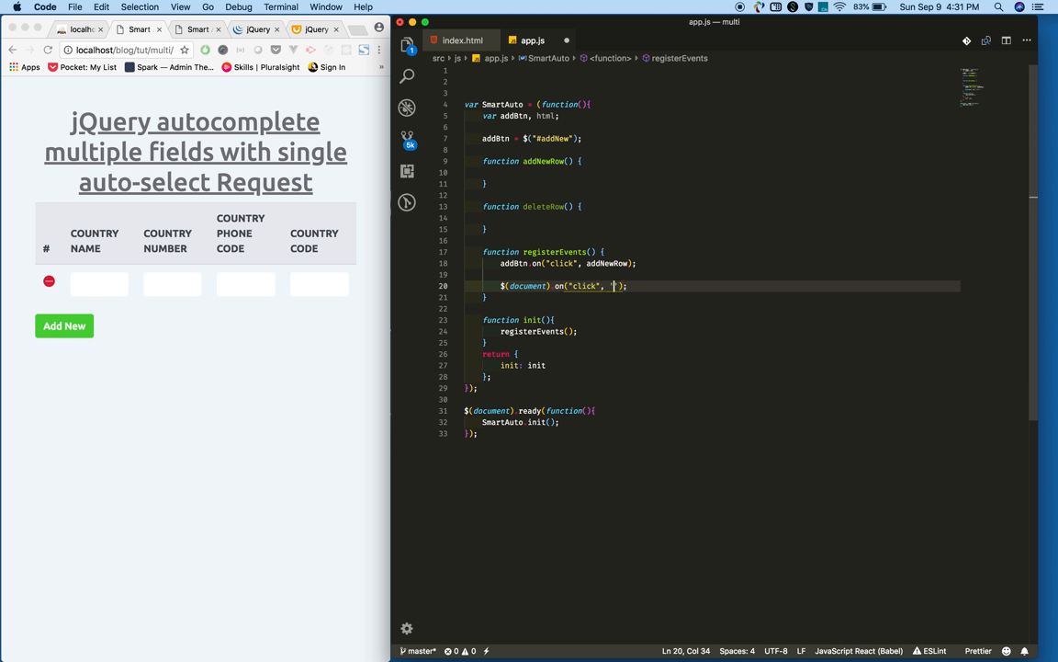
text(.delete_row',)
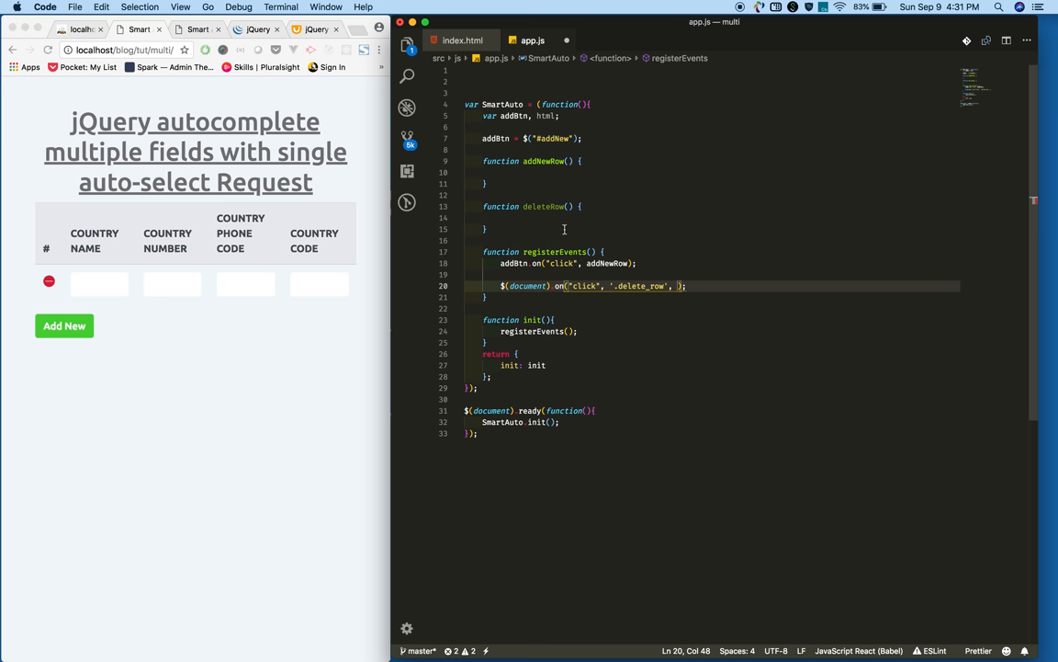
double_click(543, 205)
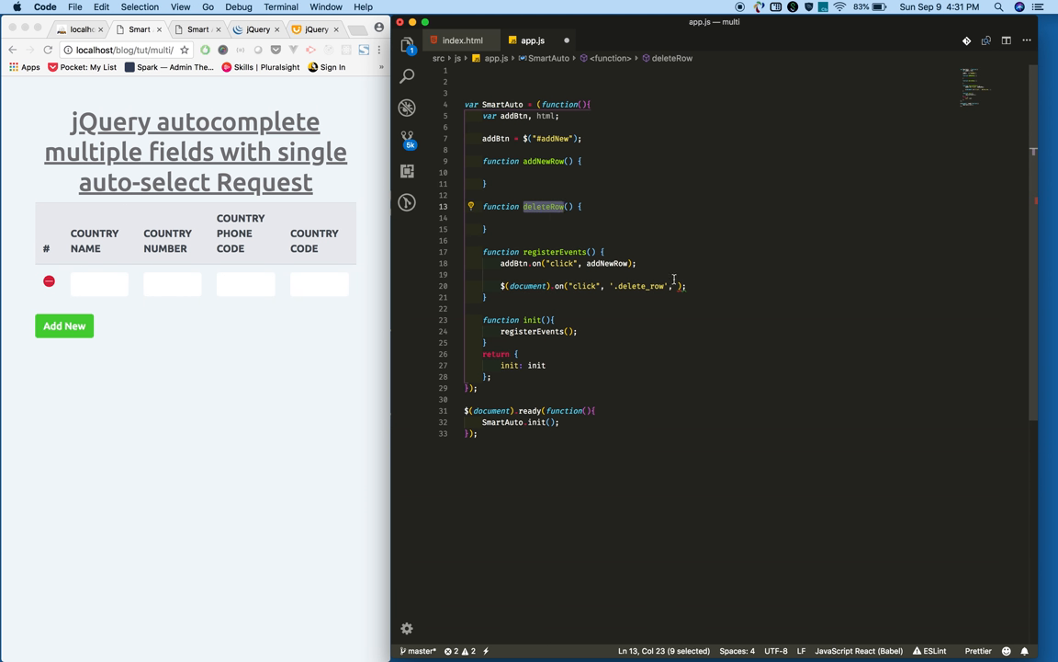
text(deleteRow)
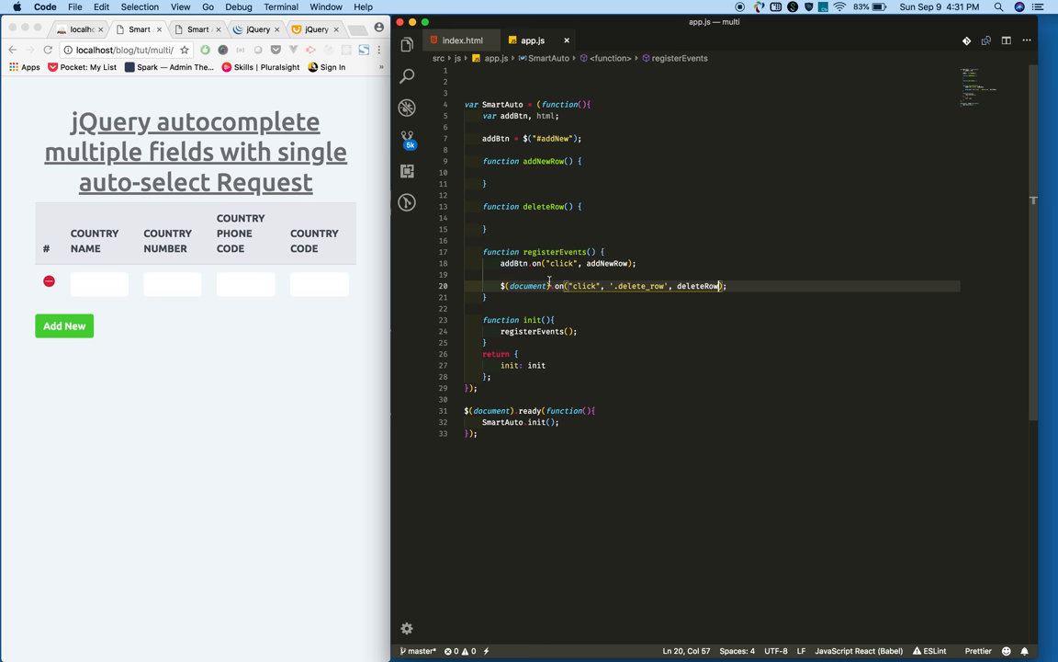
double_click(561, 263)
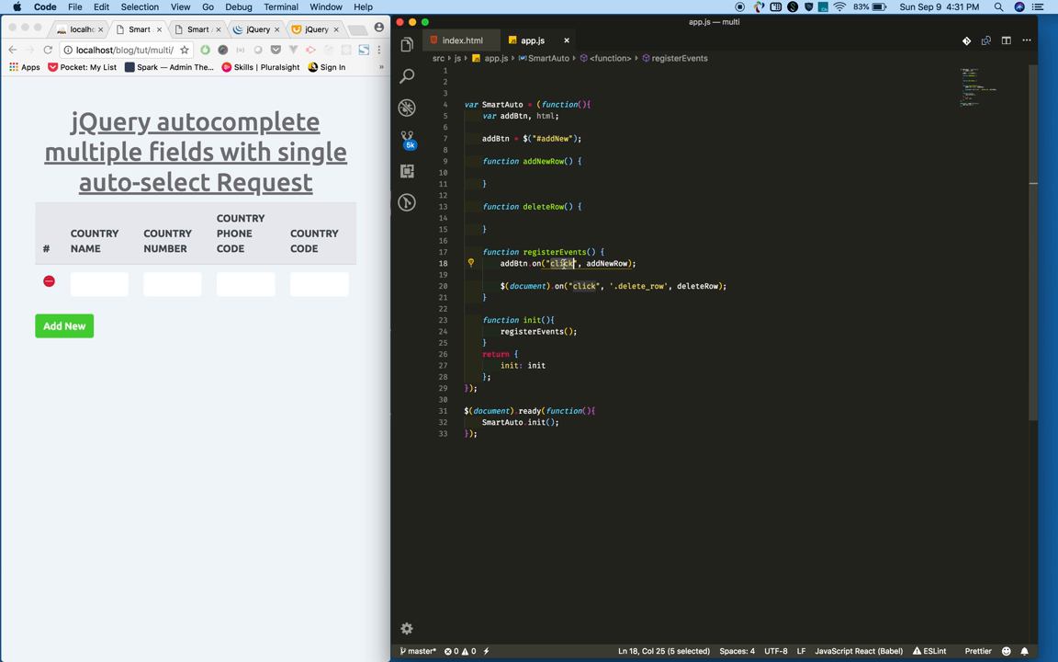
mouse_move(85, 344)
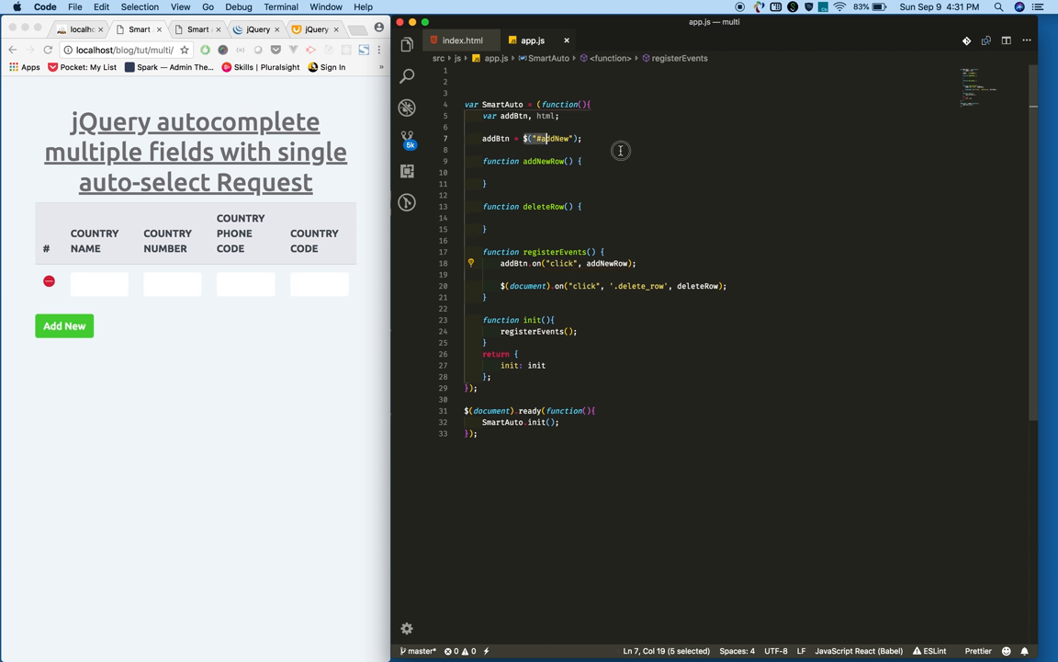
click(643, 285)
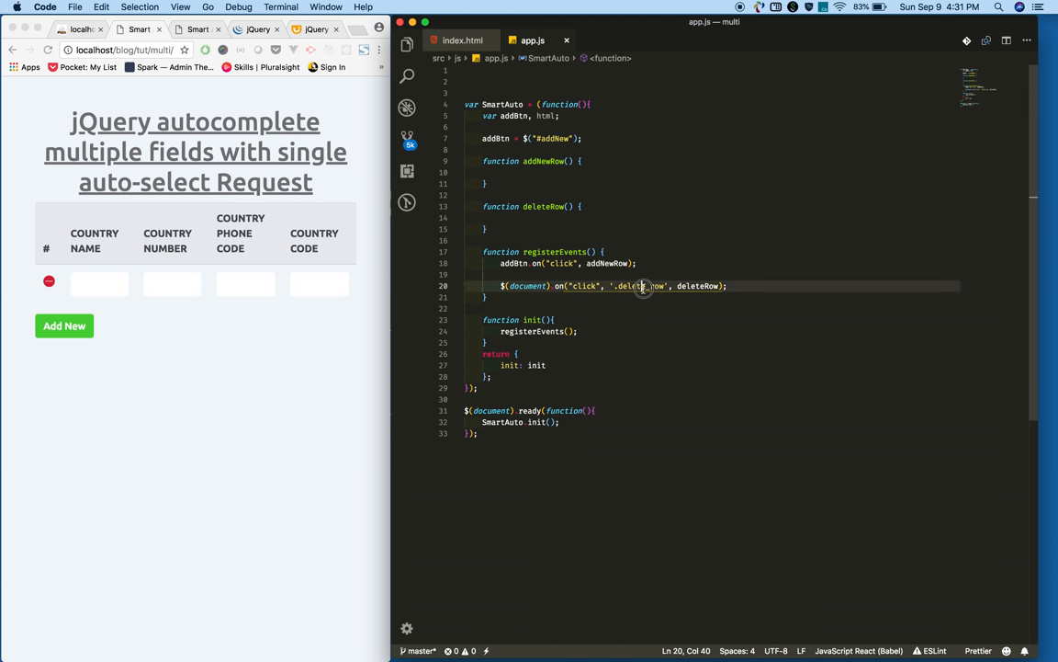
double_click(641, 286)
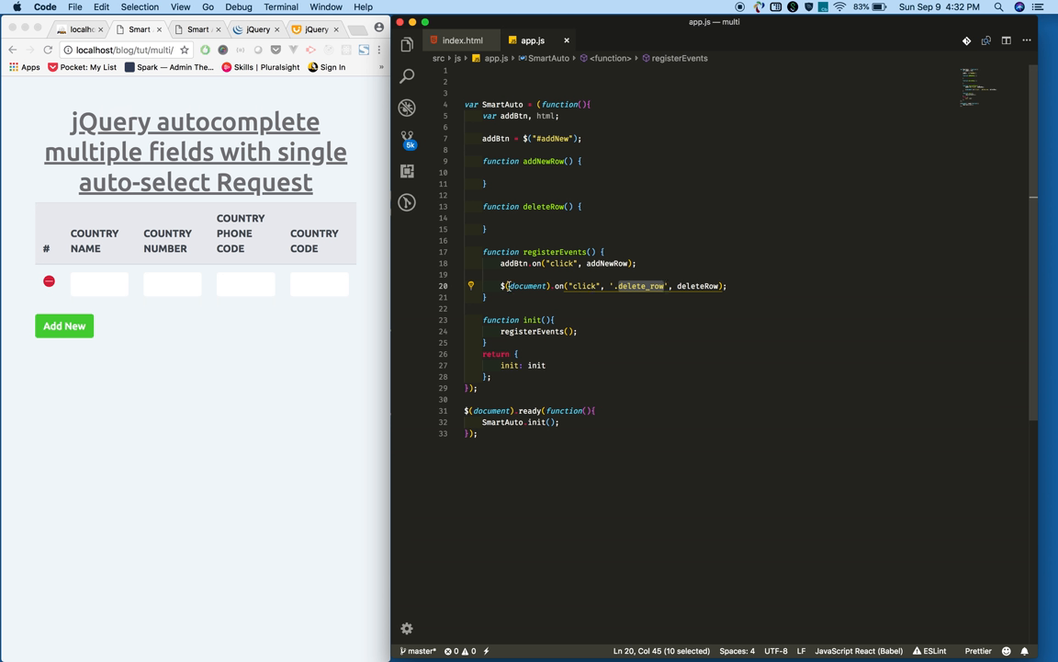
text(any)
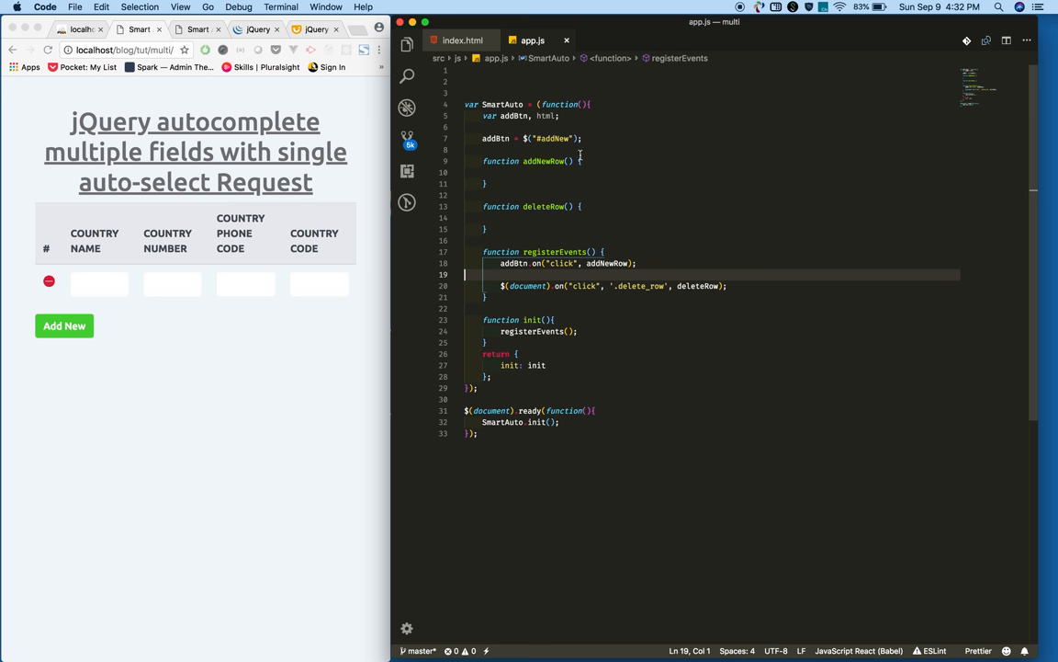
Create formHtml with the first <tr id="row_1"> markup commented inside, beginning an html assignment
text(function fo)
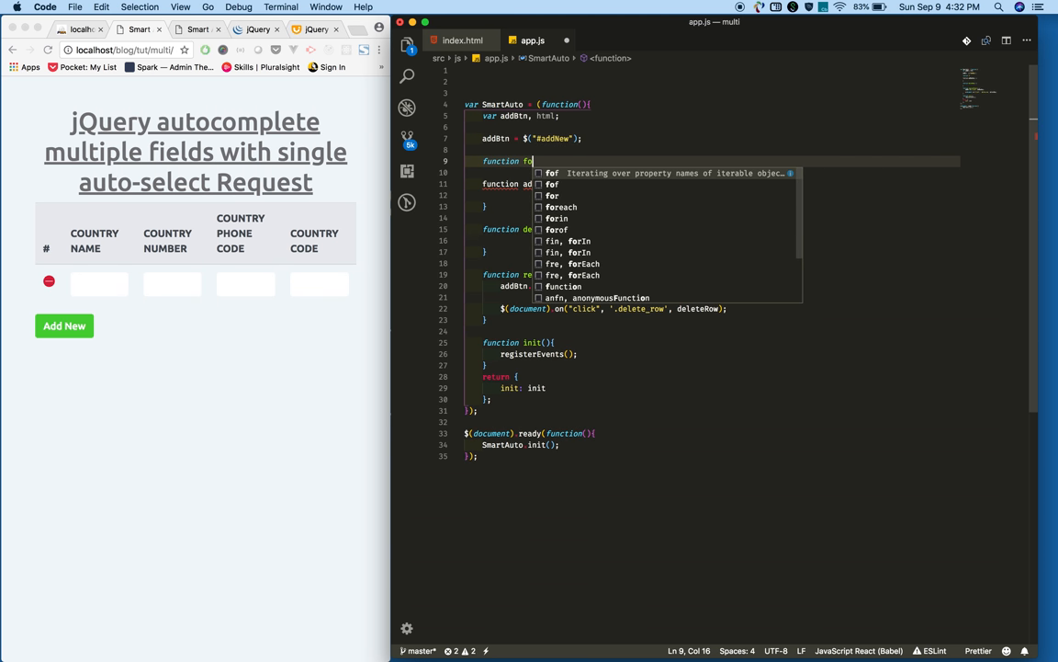
text(rmHtml(){)
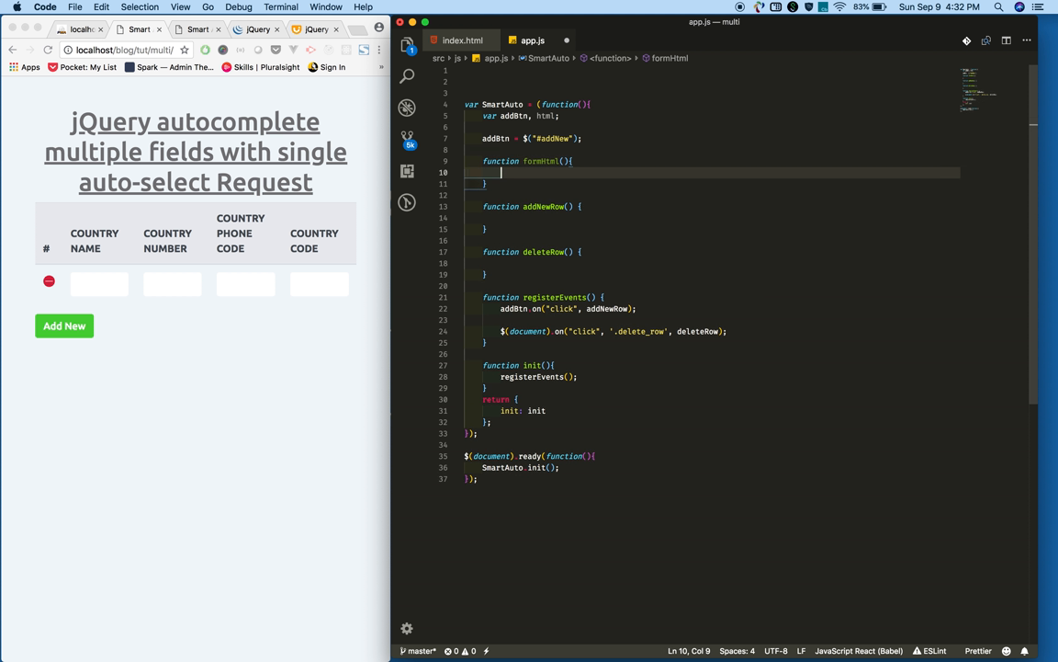
click(463, 39)
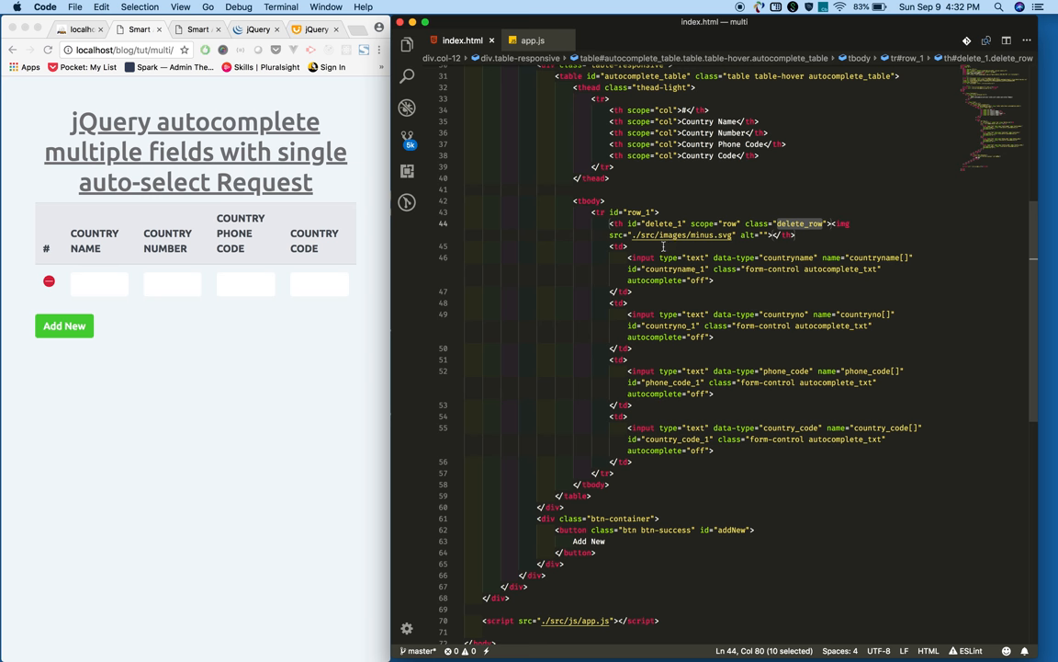
drag(663, 246, 620, 462)
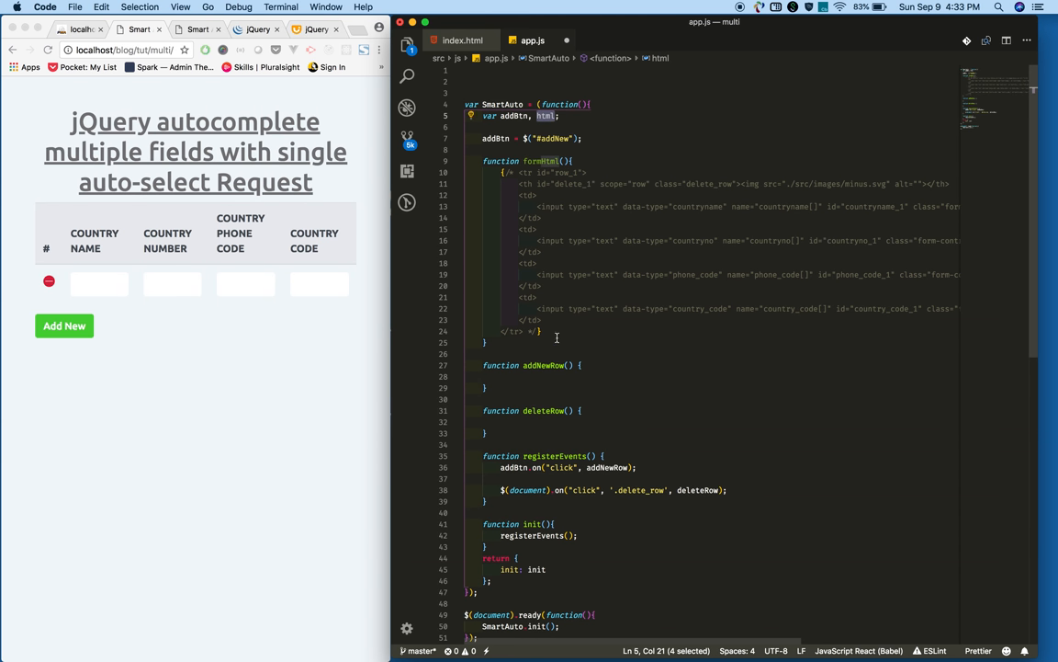
text(html =)
text(, )
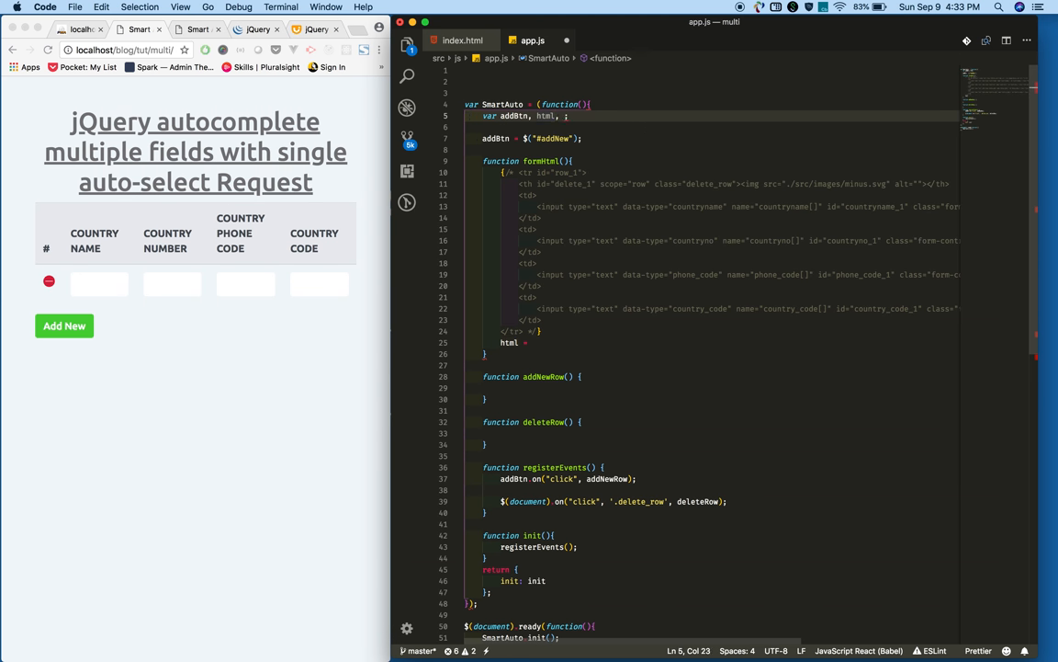
Set rowCount = $("#autocomplete_table tbody tr").length+1, after checking the table id in index.html
text(rowCount)
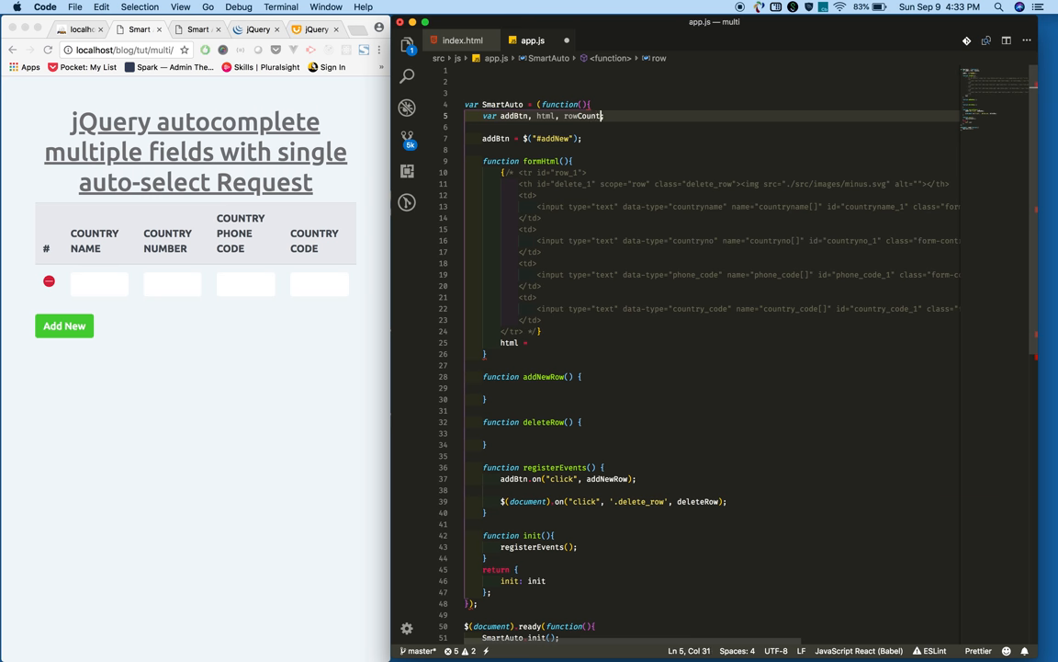
double_click(583, 115)
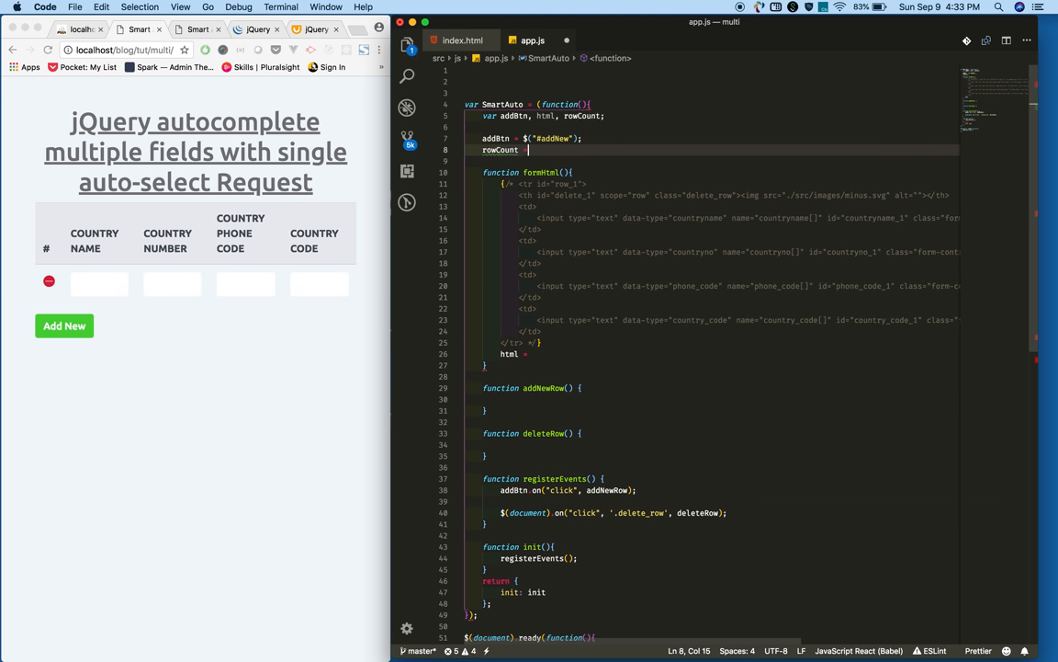
text($())
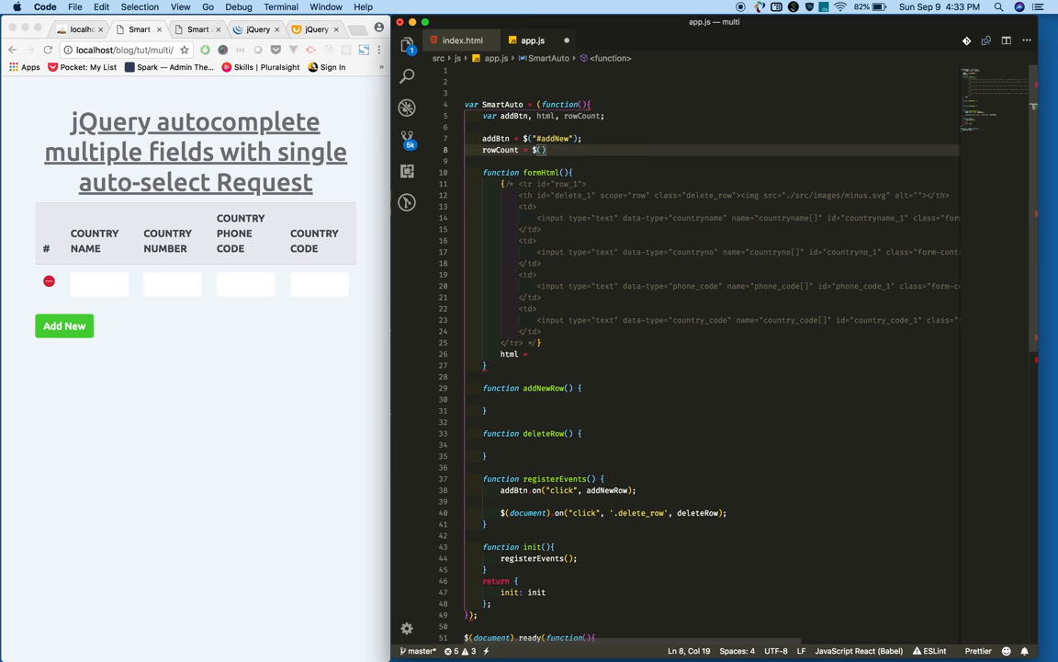
click(463, 40)
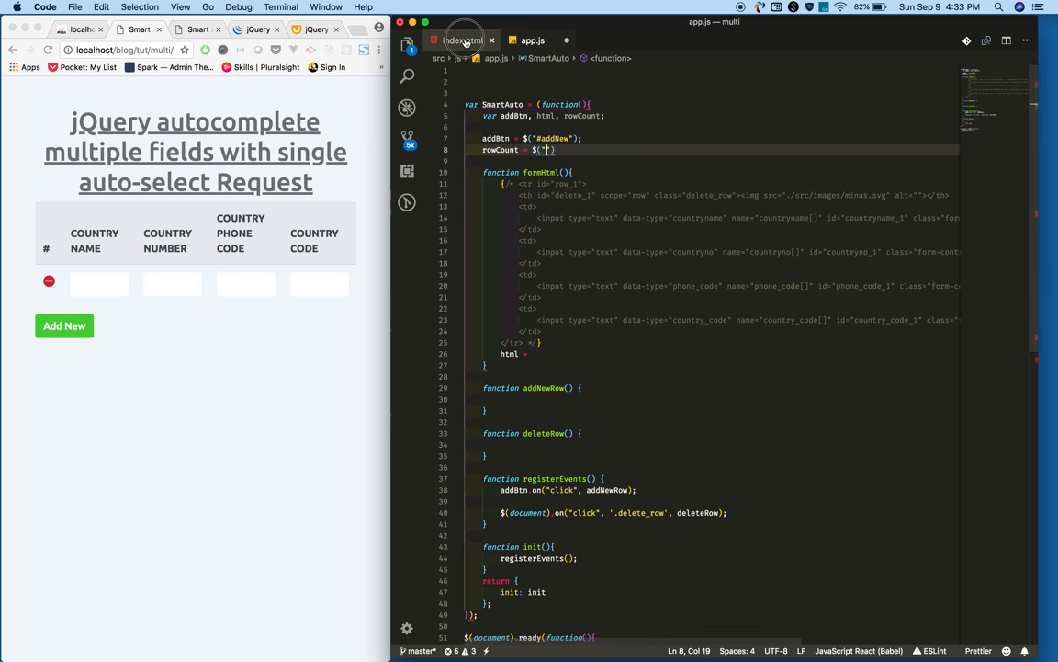
click(464, 39)
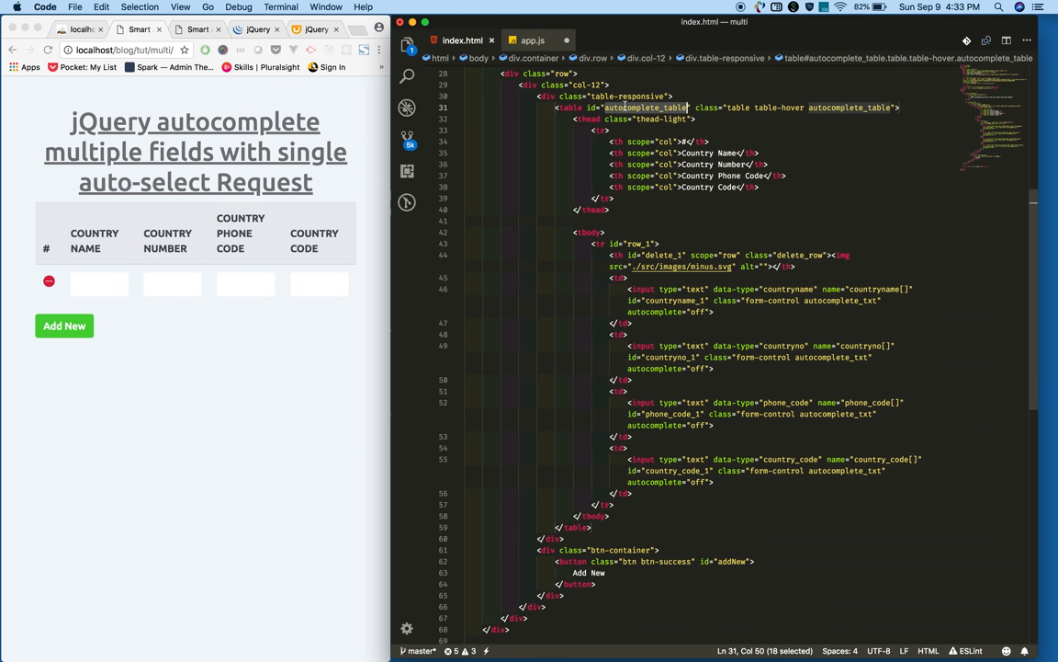
click(533, 41)
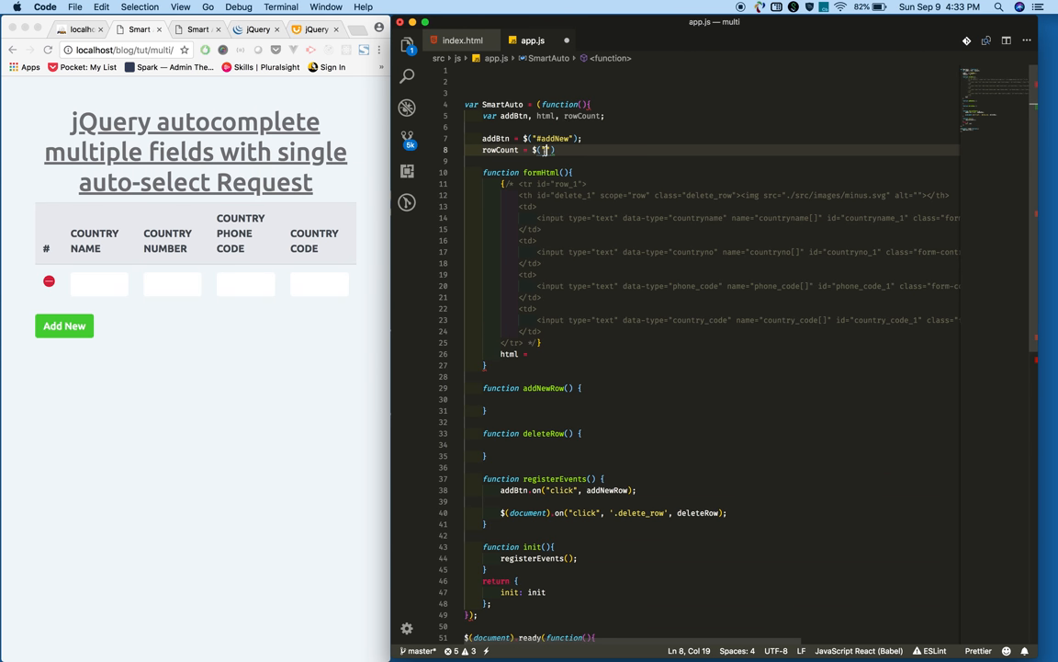
text(#autocomplete_table)
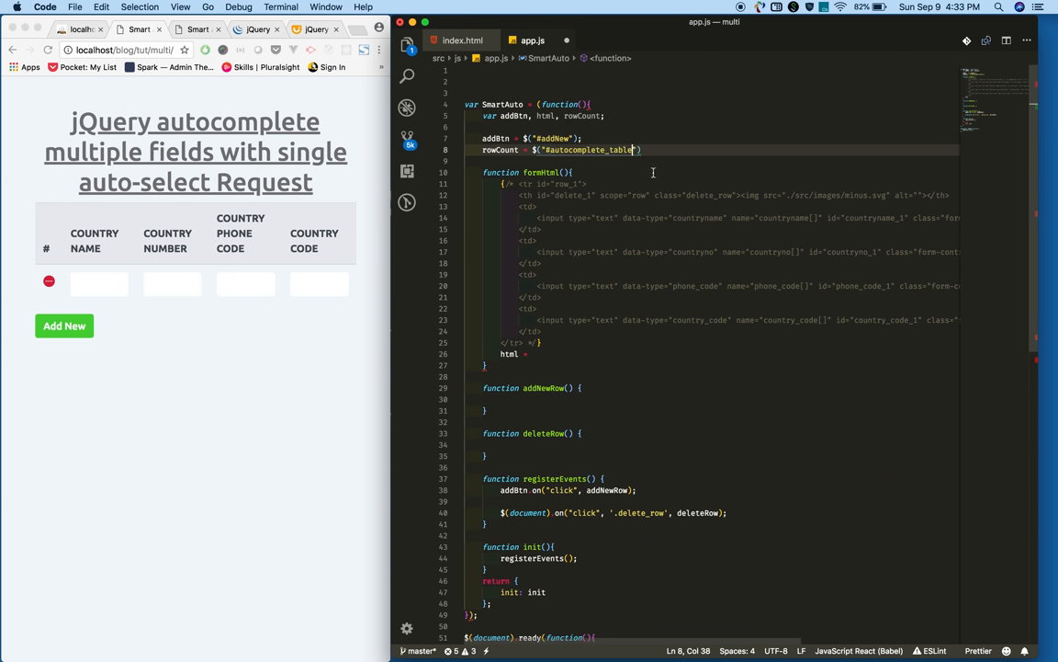
text(tbo)
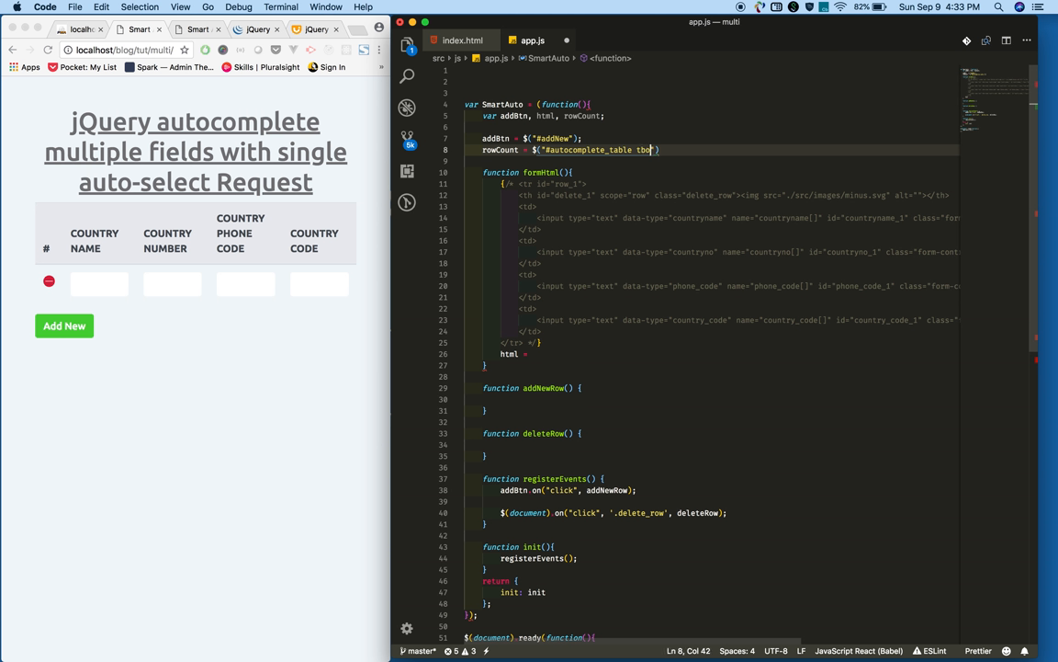
text(dy)
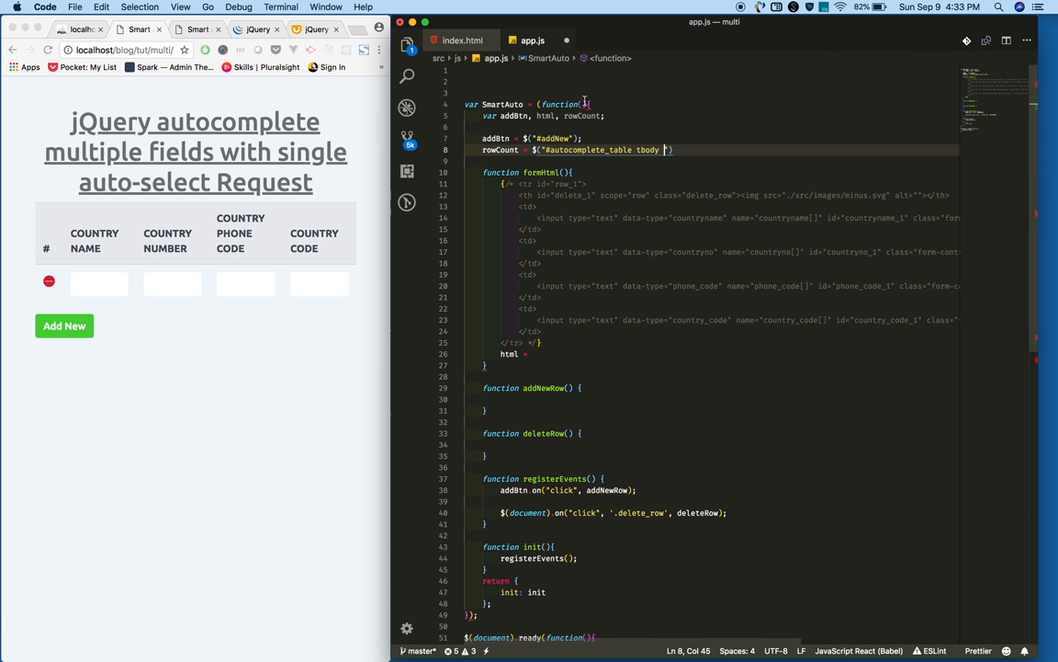
text(tr)
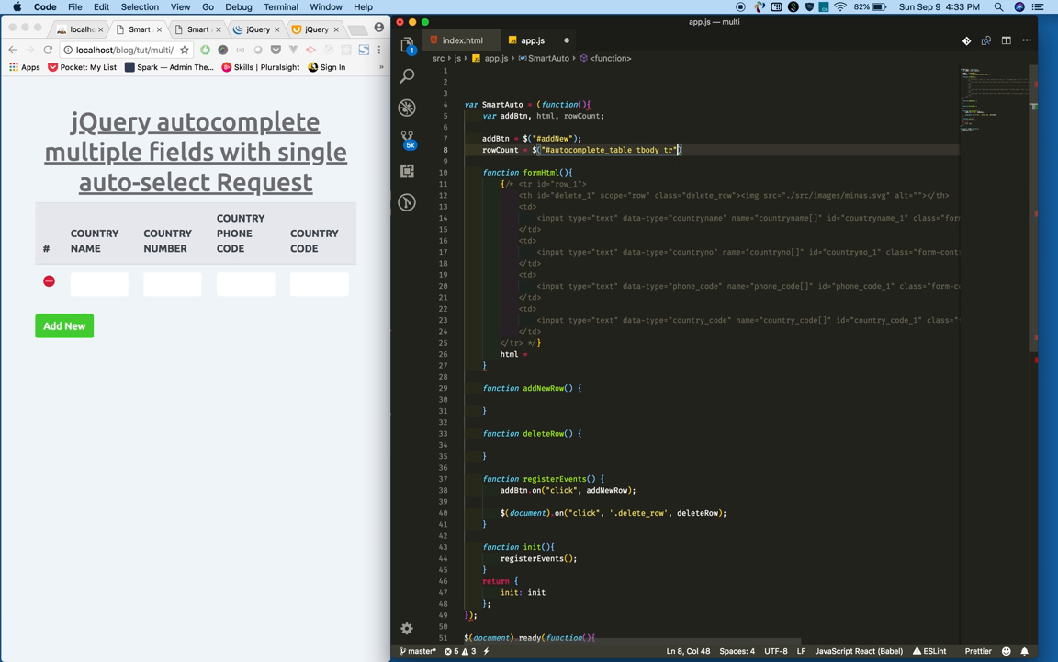
text(length+1;)
click(570, 354)
text( '';)
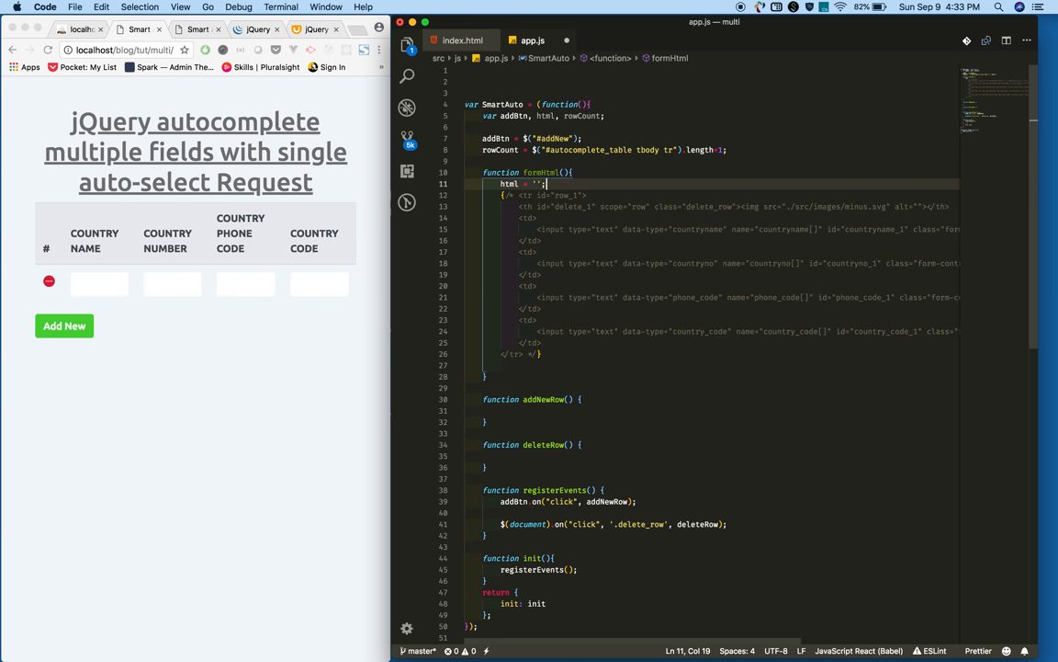
Build the row markup in formHtml with html += strings using rowcount ids, then increment and return
text(<tr id="row_1">)
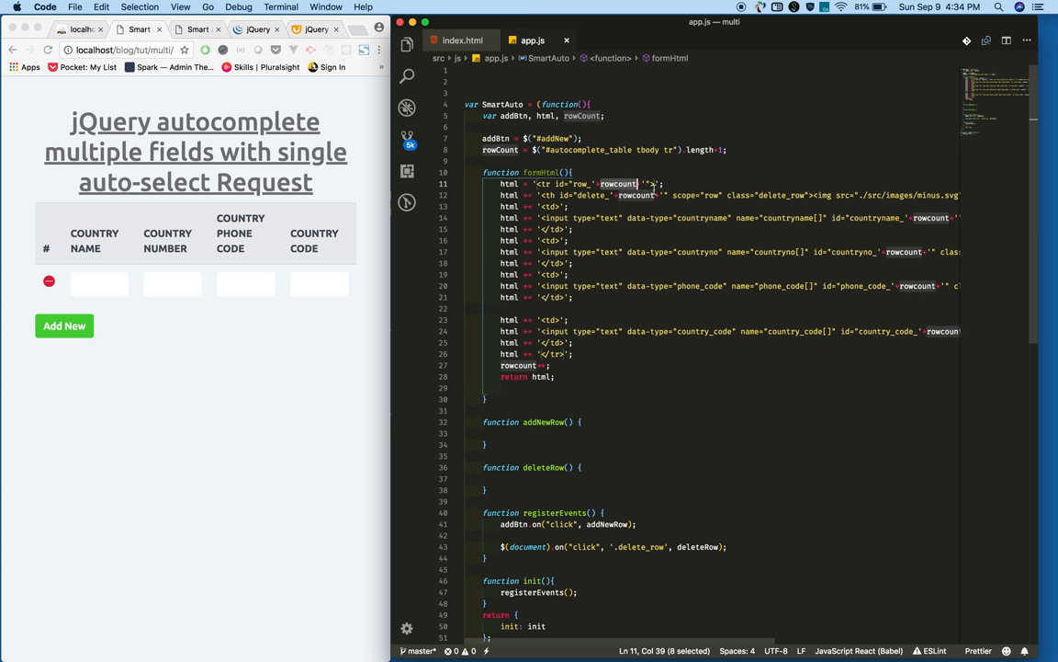
mouse_move(919, 220)
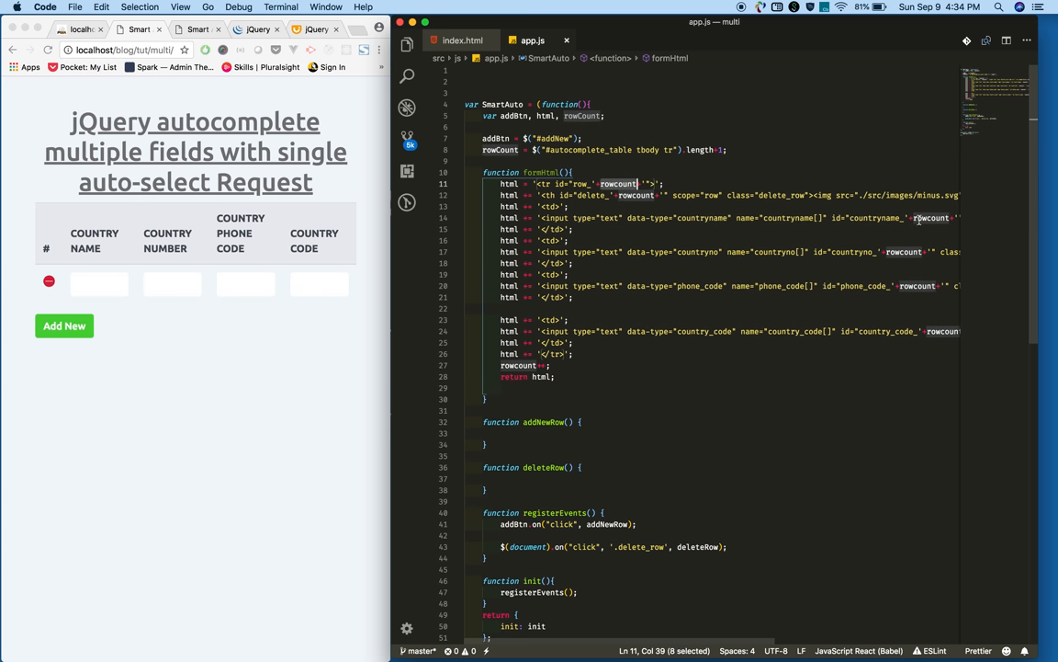
mouse_move(597, 411)
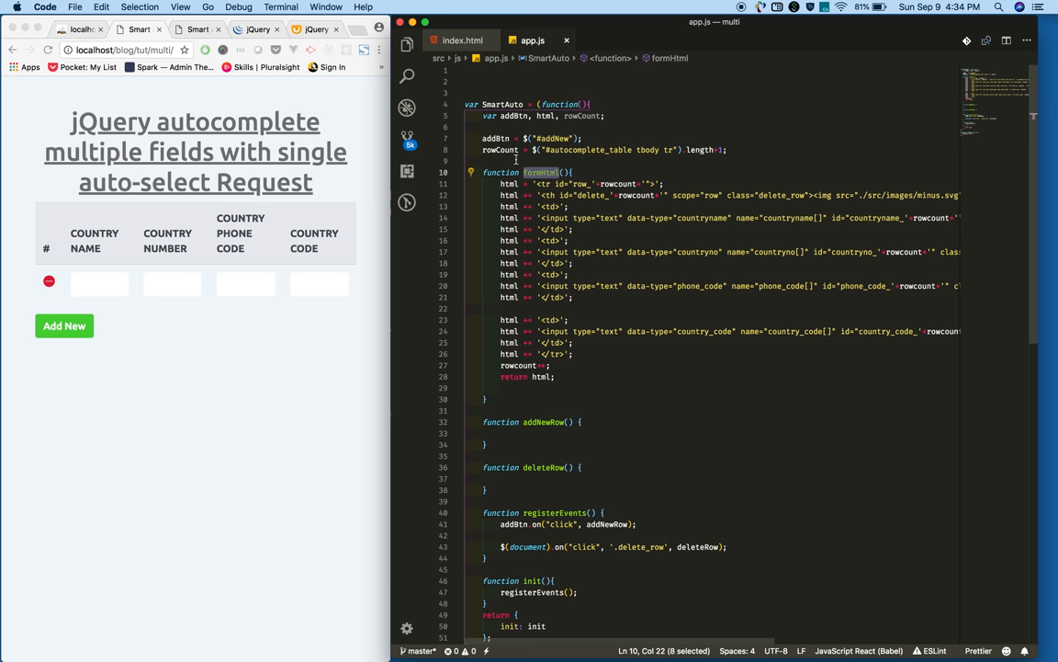
mouse_move(597, 117)
text(,to)
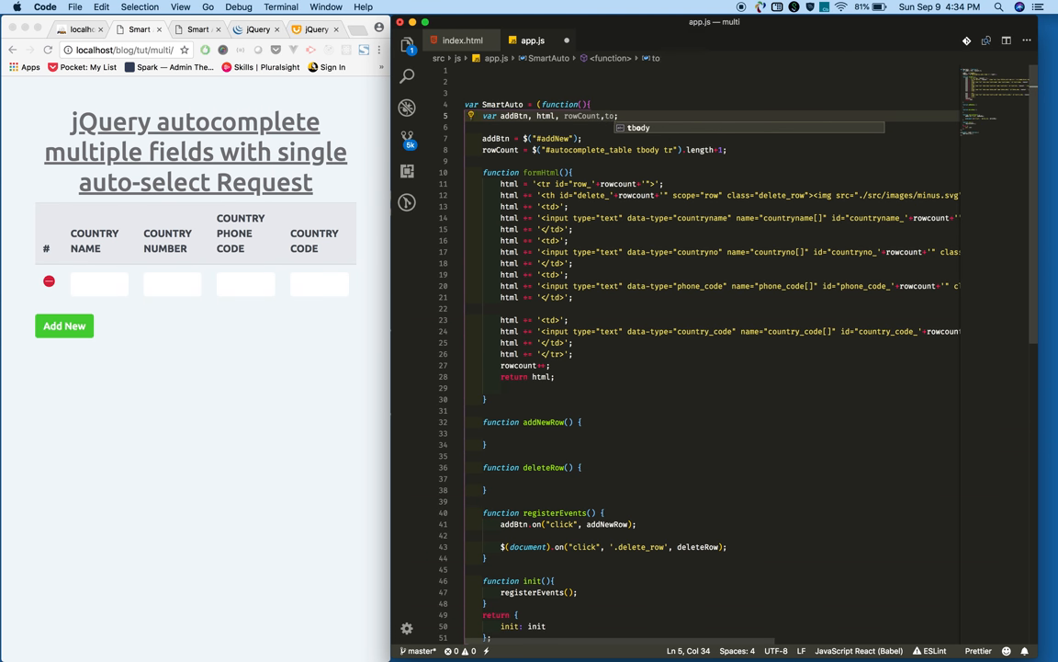
mouse_move(671, 135)
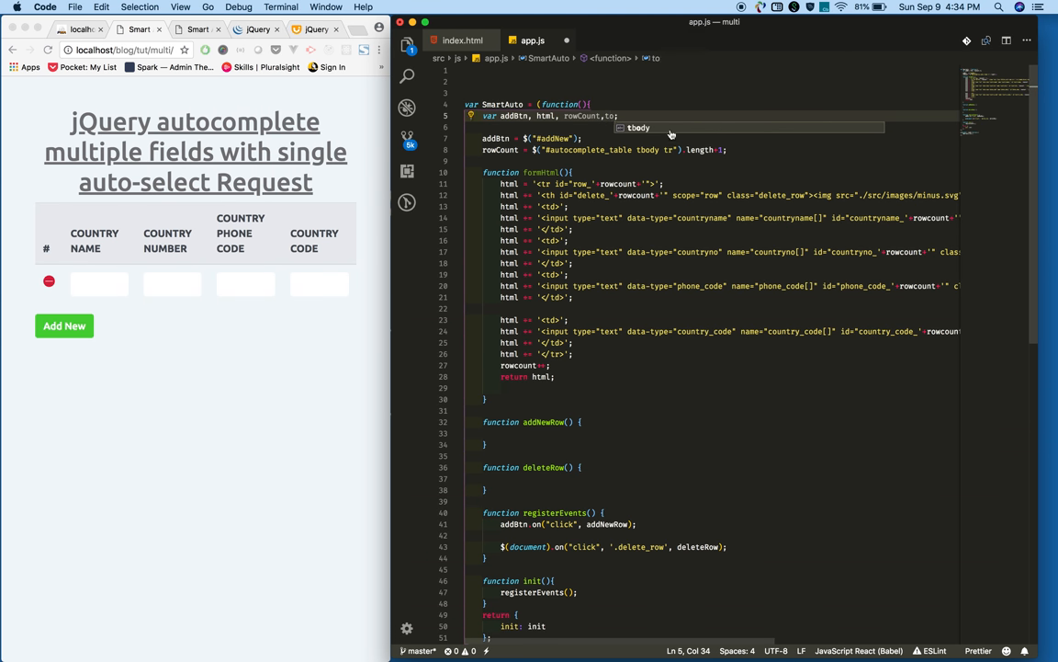
Declare a tableBody variable holding $("#autocomplete_table tbody")
text(table)
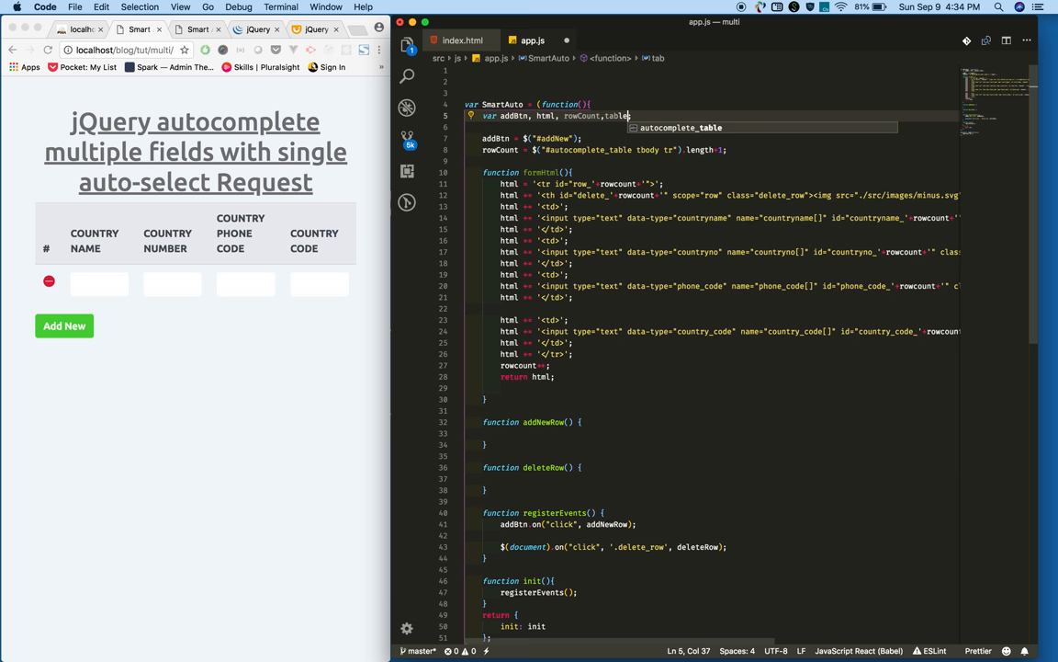
text(Body;)
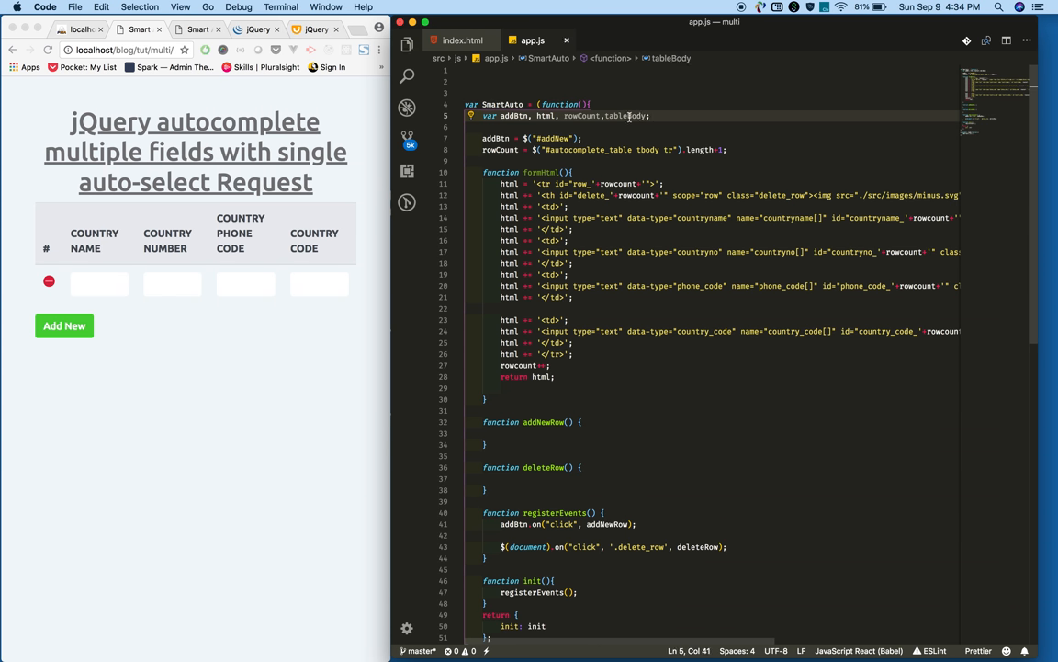
text(tableBody = $("#autocomplete_table tbody");)
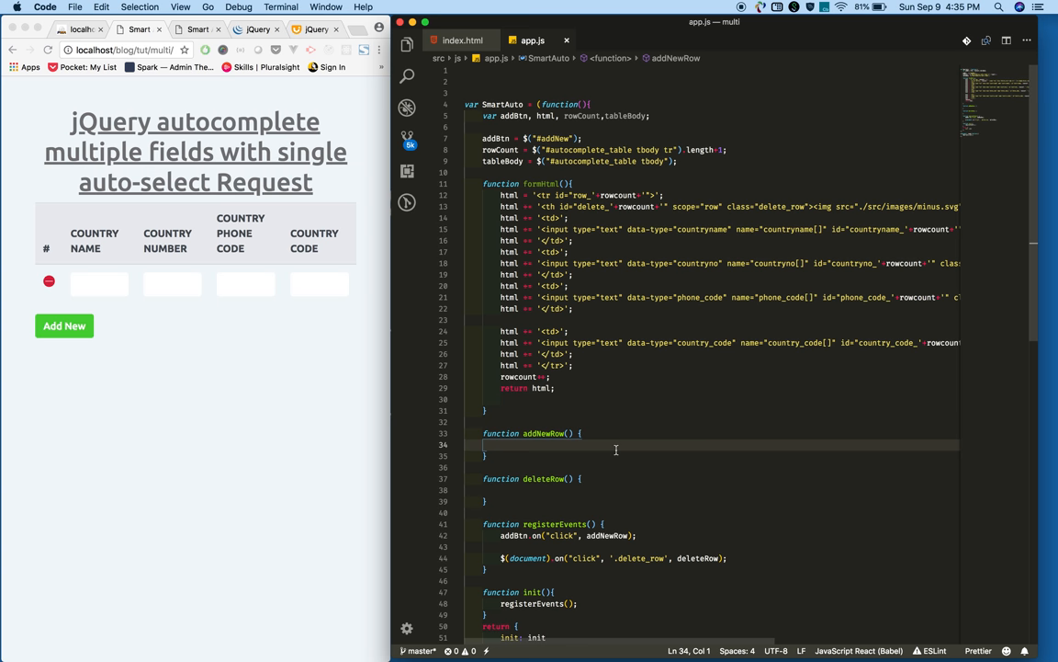
Make addNewRow call tableBody.append(formHtml())
text(tableBody app)
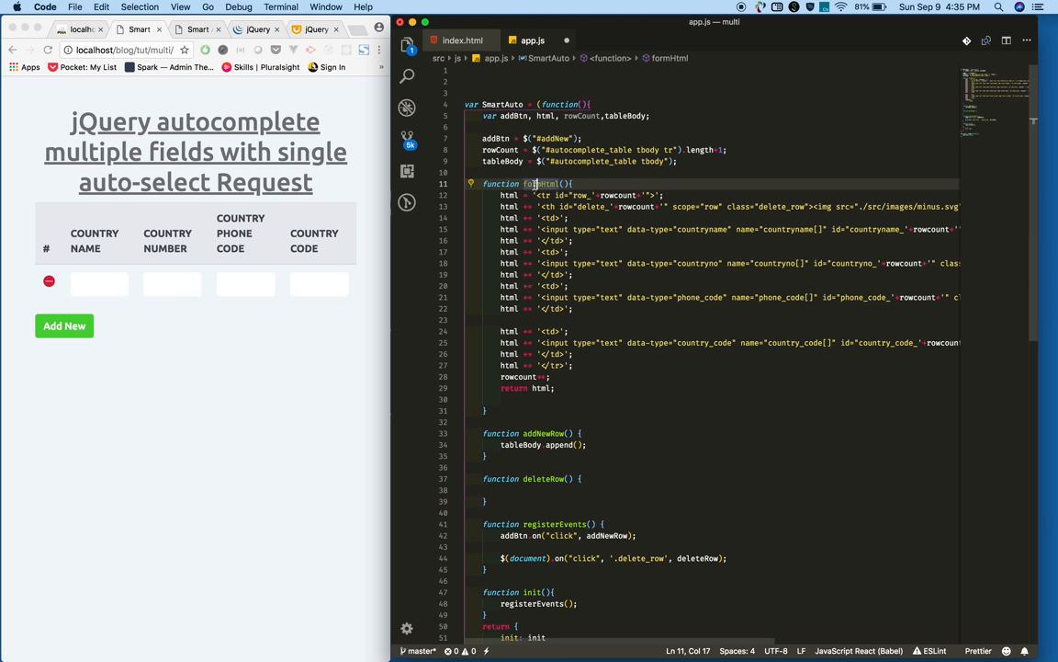
double_click(541, 184)
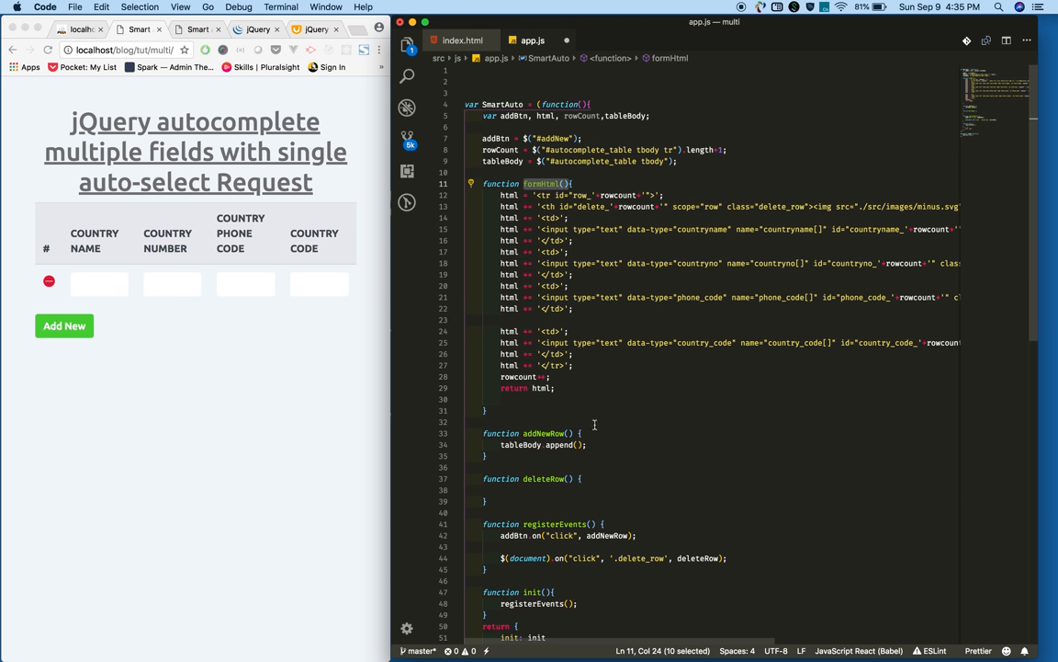
text(formHtml())
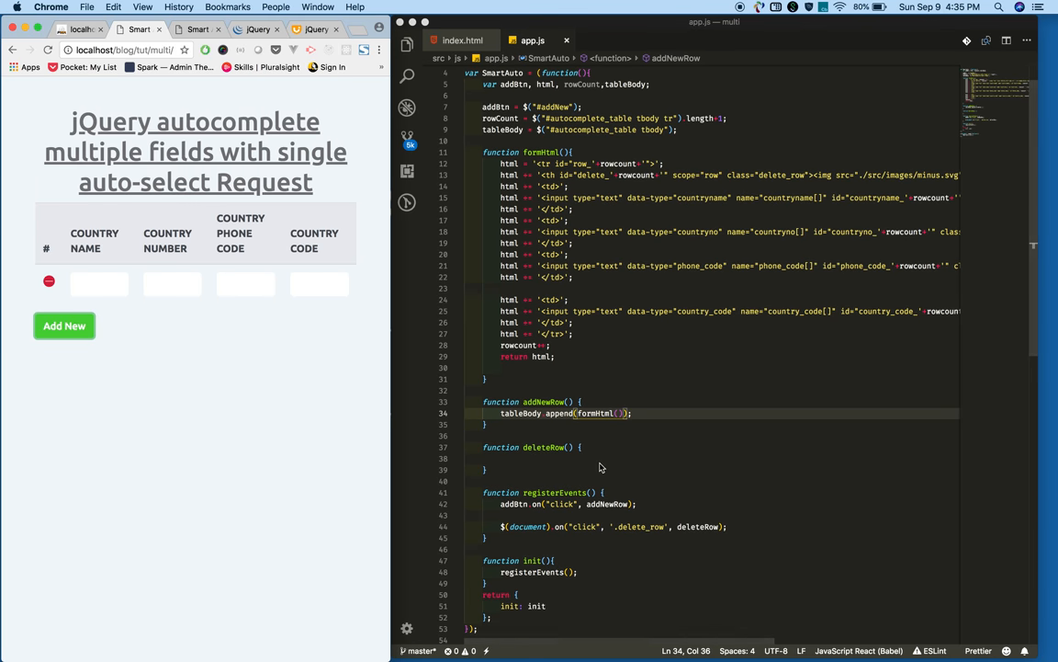
mouse_move(176, 385)
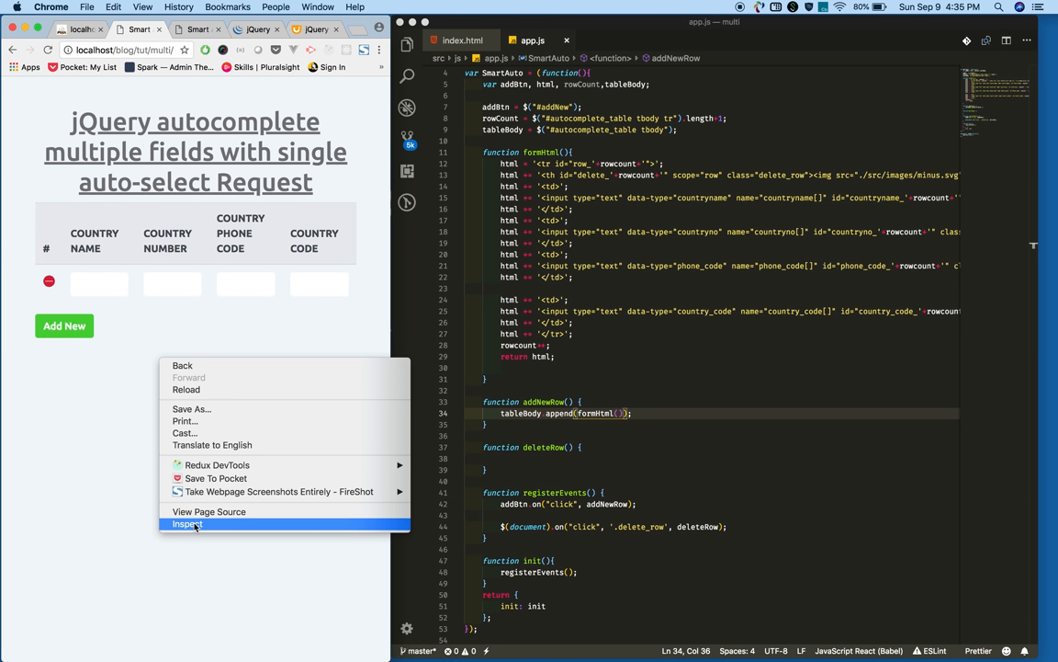
Open Chrome's console, try Add New, and trace the 'rowcount is not defined' error to rowCount's spelling
click(187, 524)
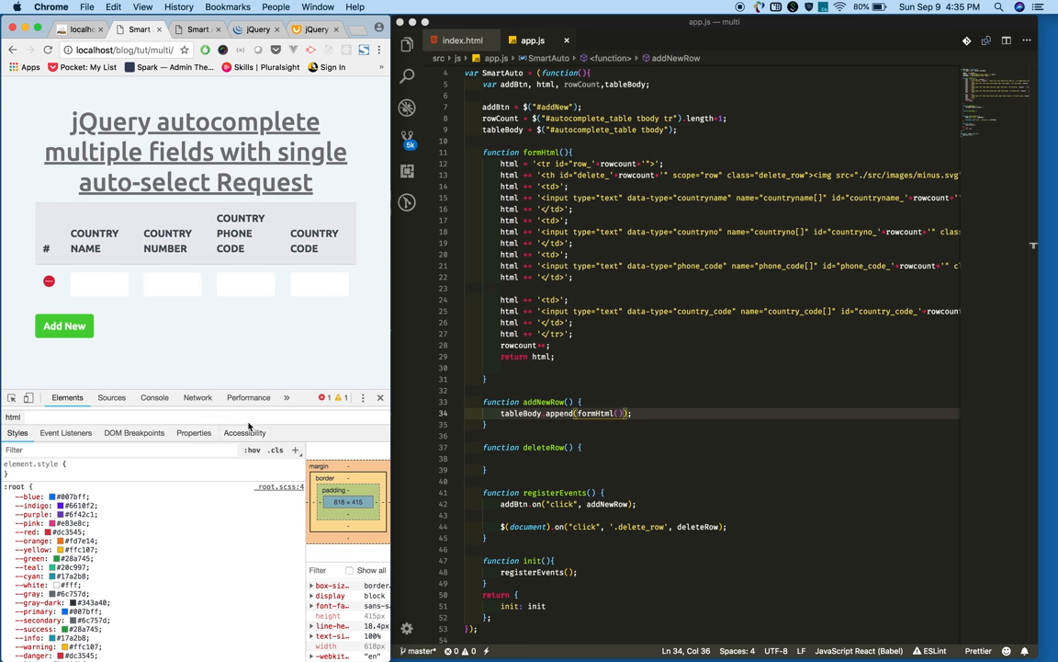
click(112, 397)
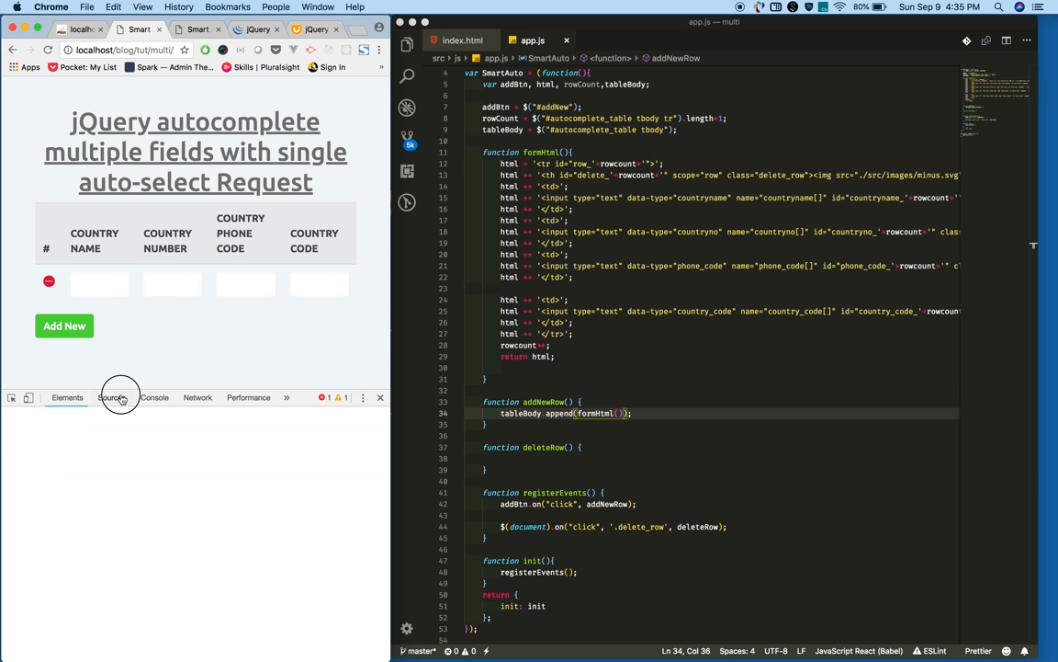
click(154, 396)
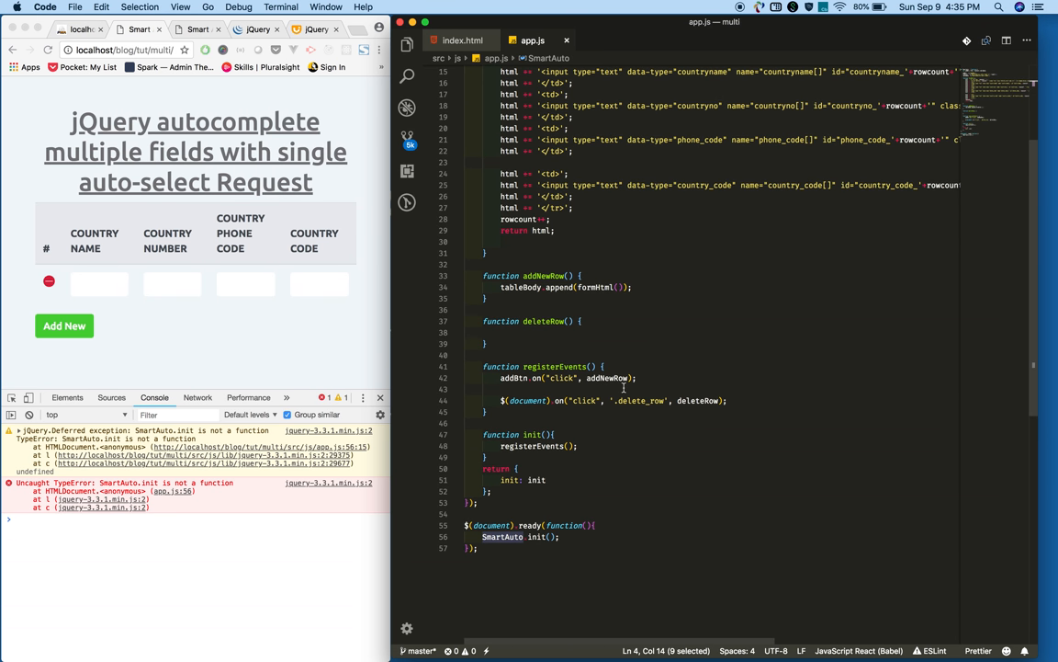
click(501, 537)
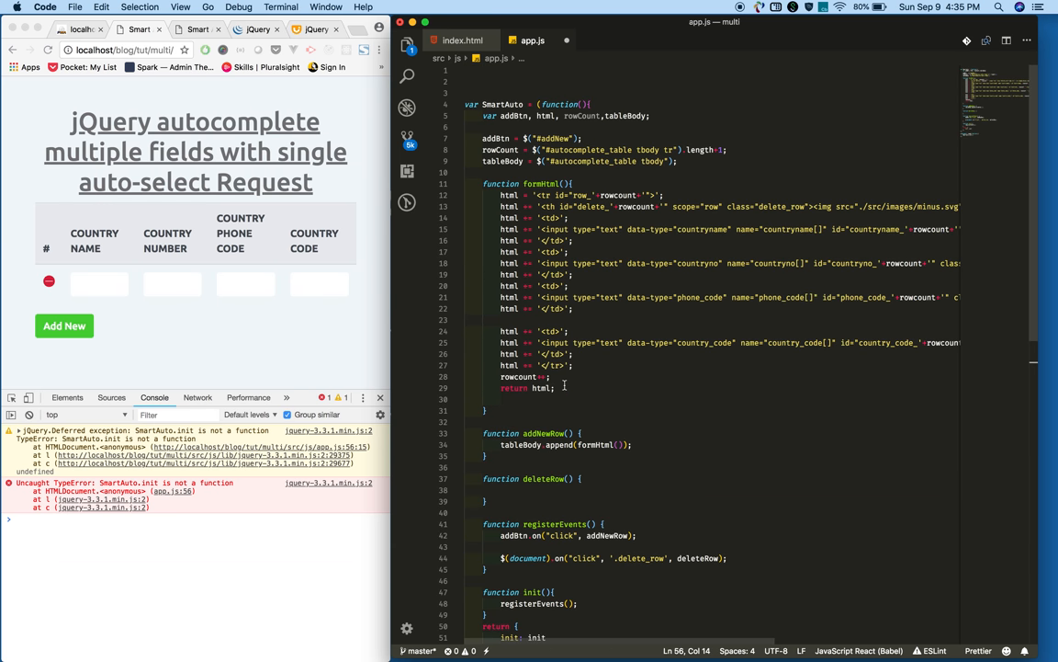
scroll(down, 3)
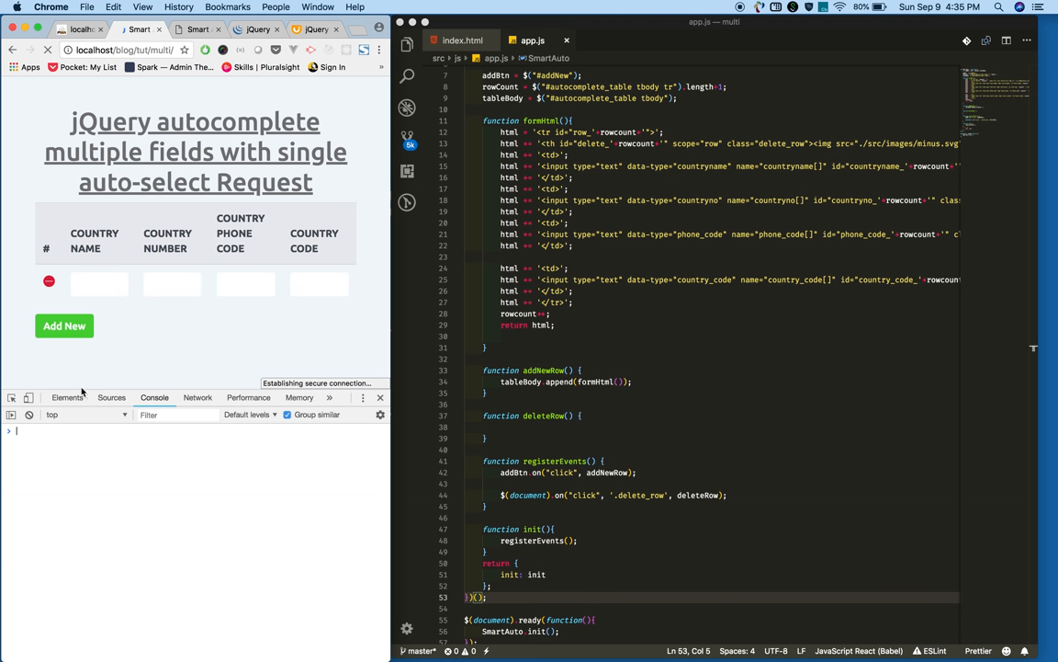
click(64, 326)
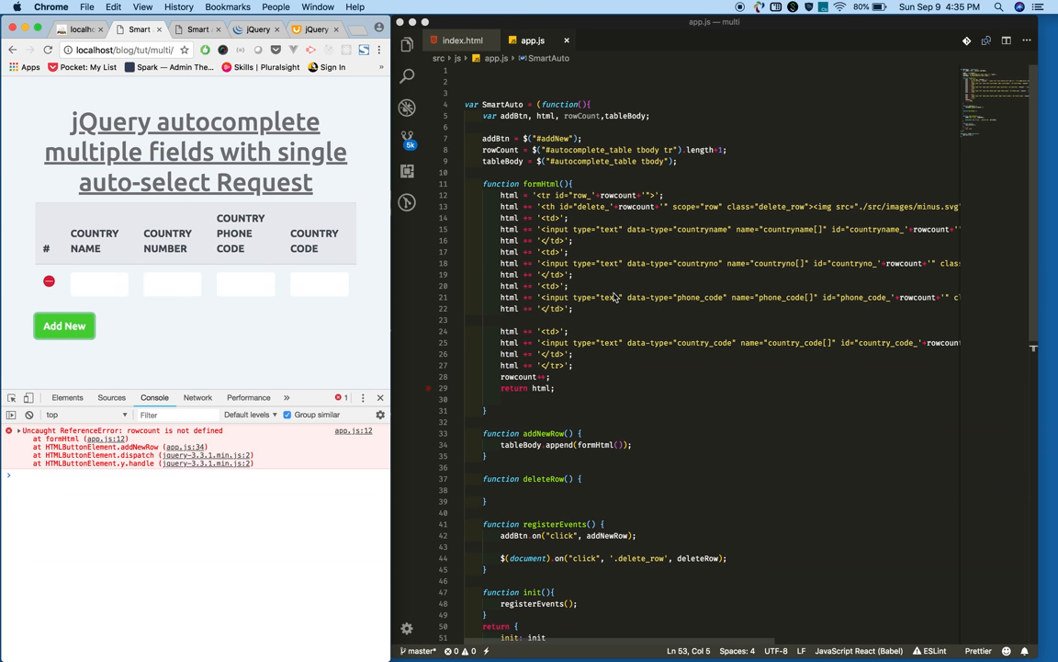
mouse_move(586, 122)
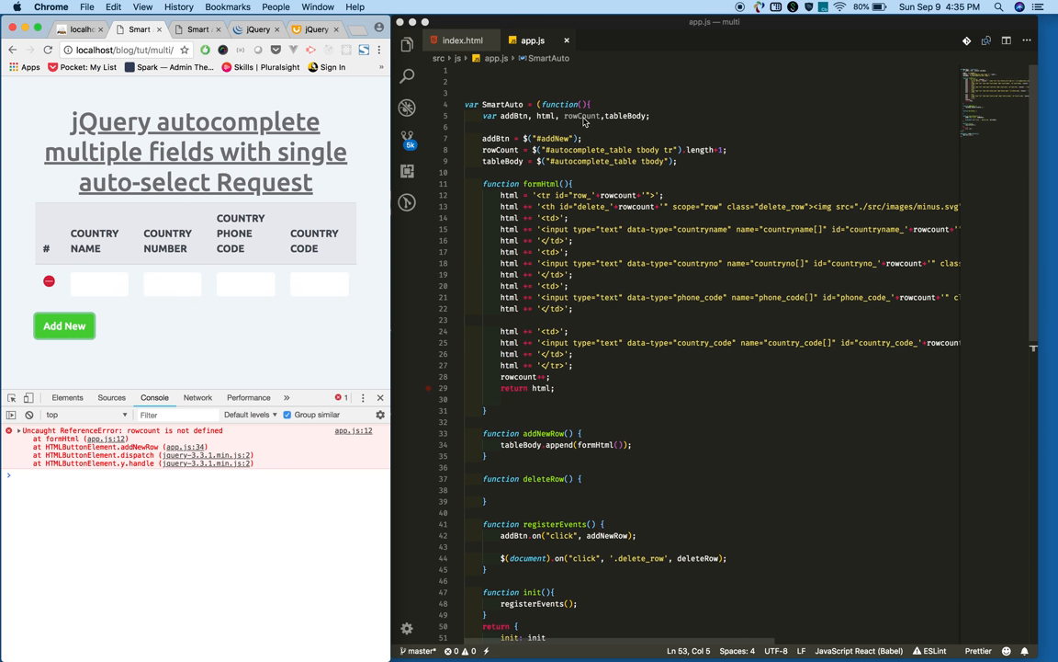
double_click(581, 116)
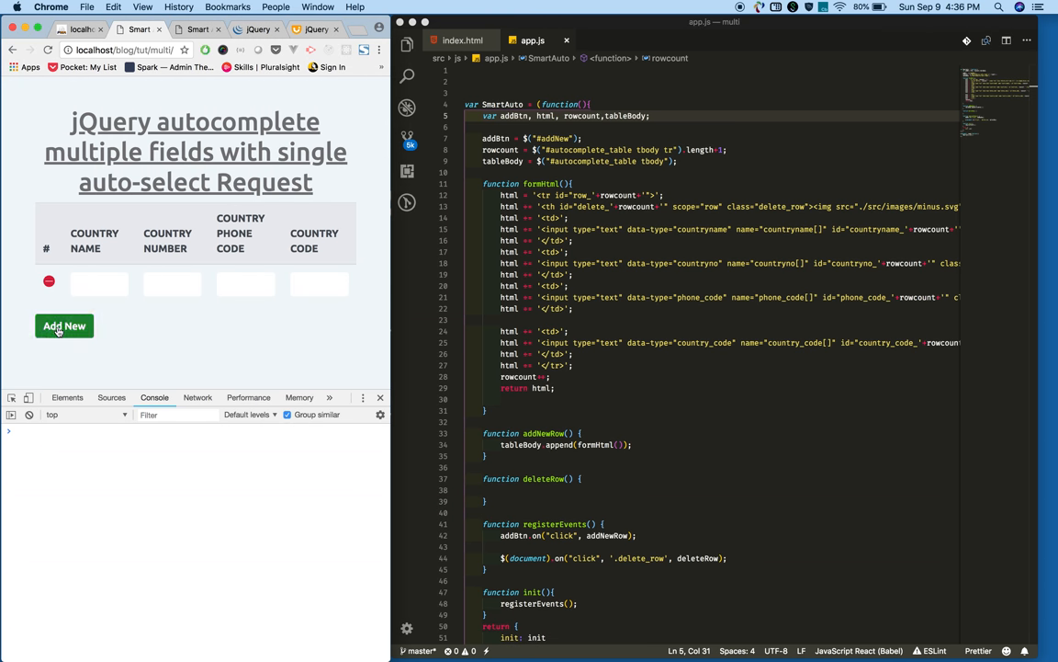
Append rows with Add New, inspecting the third row's Country Name input (countryname_3) in between
click(65, 326)
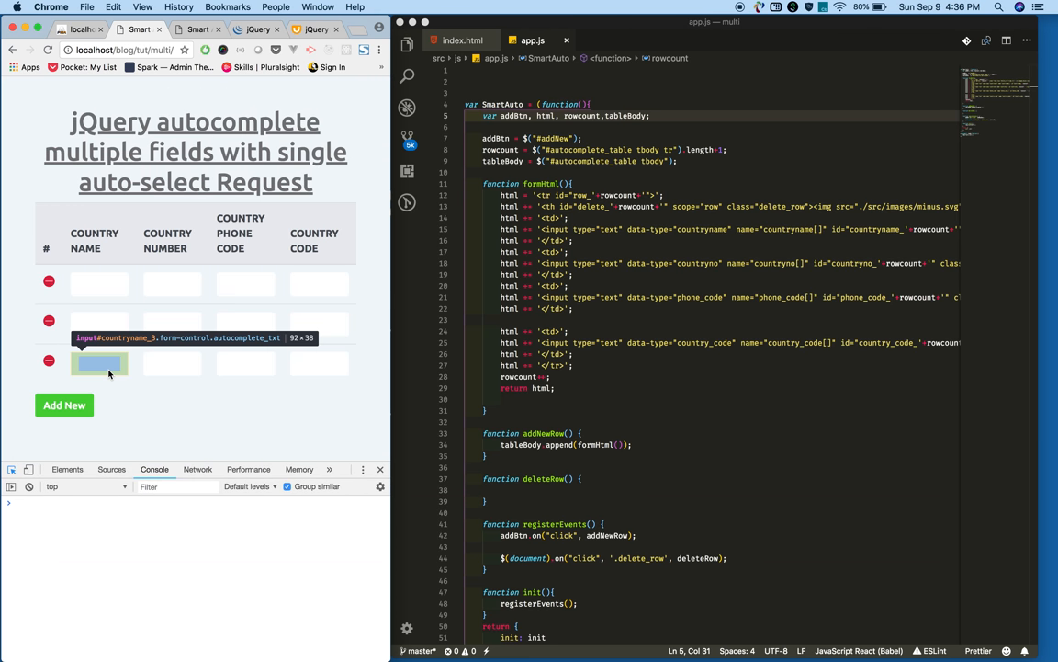
click(98, 364)
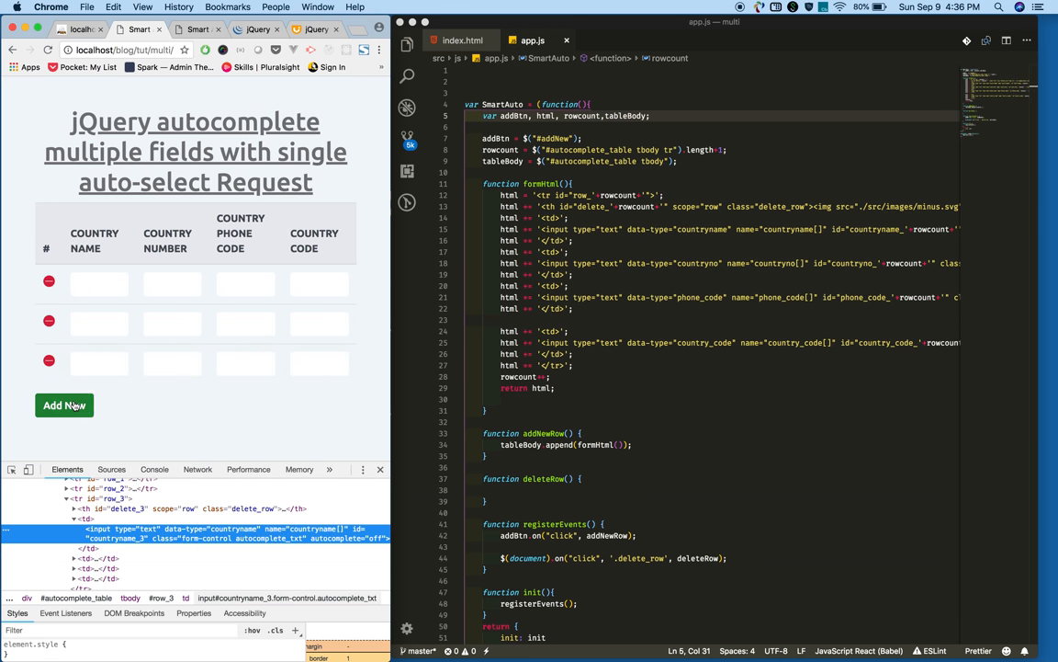
click(63, 405)
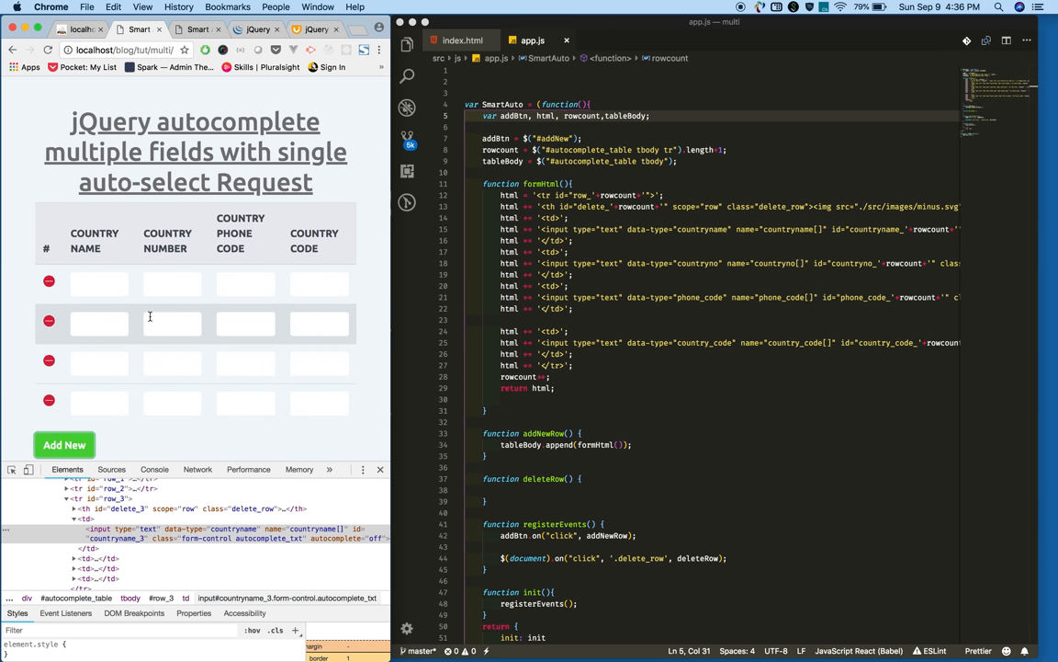
scroll(down, 3)
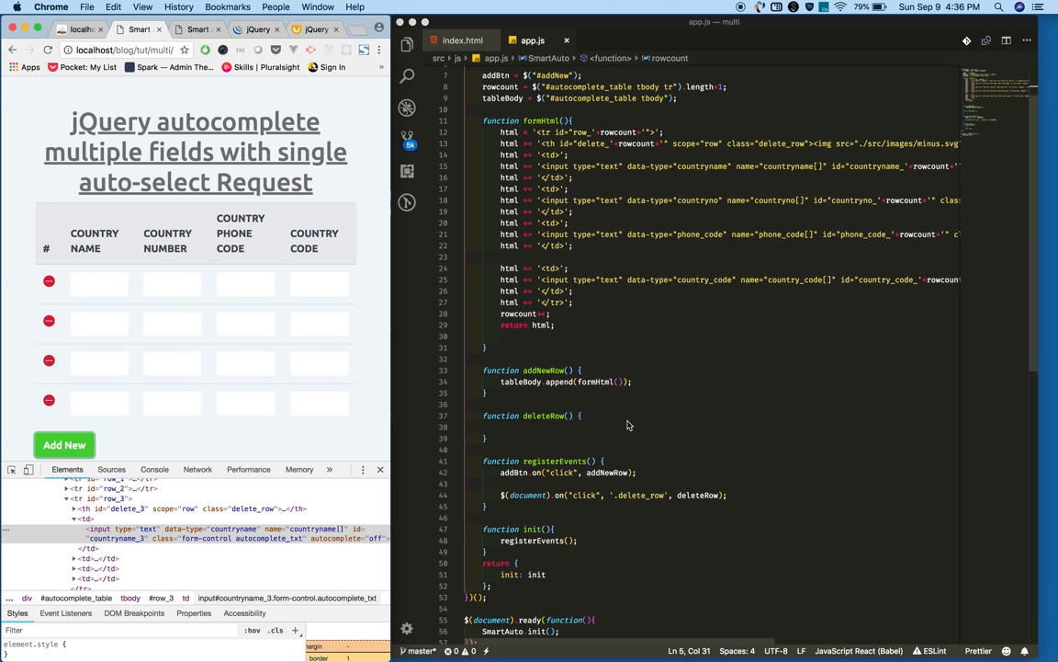
scroll(down, 3)
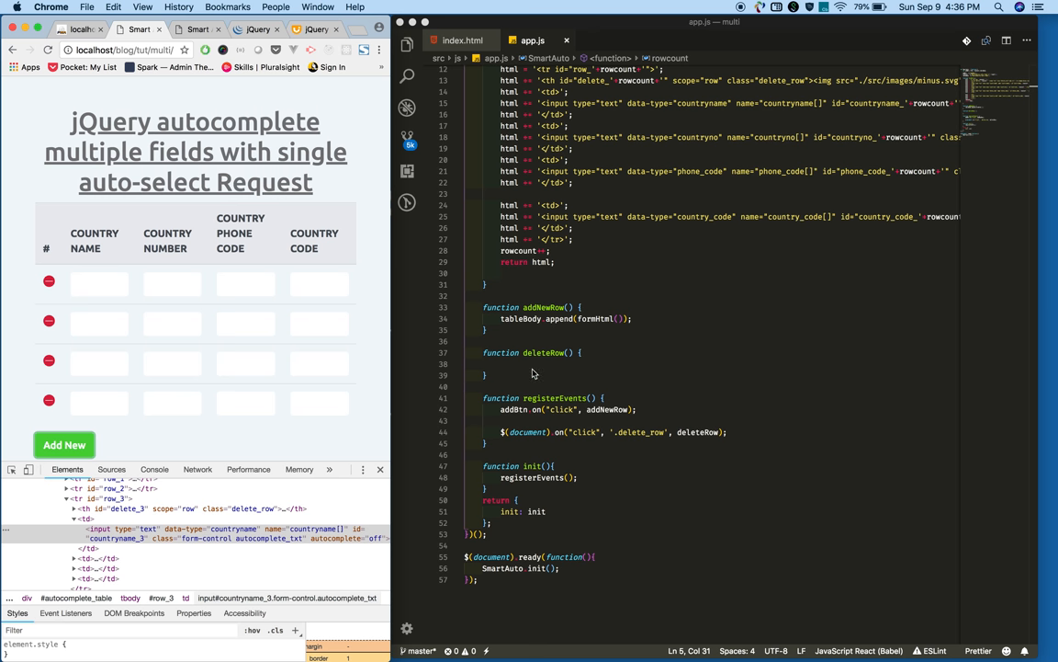
Declare currentEle and rowNo in deleteRow with currentEle = $(this), and add a getId(element) helper
click(533, 364)
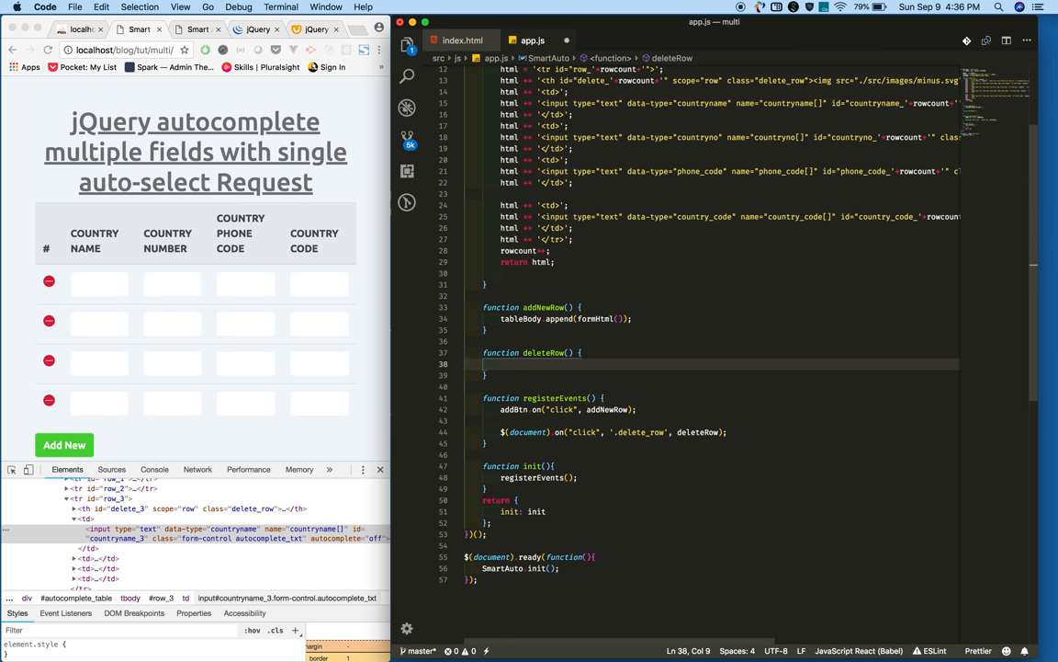
text(var currentEle, rowNo;)
text(currentEle = $(this);)
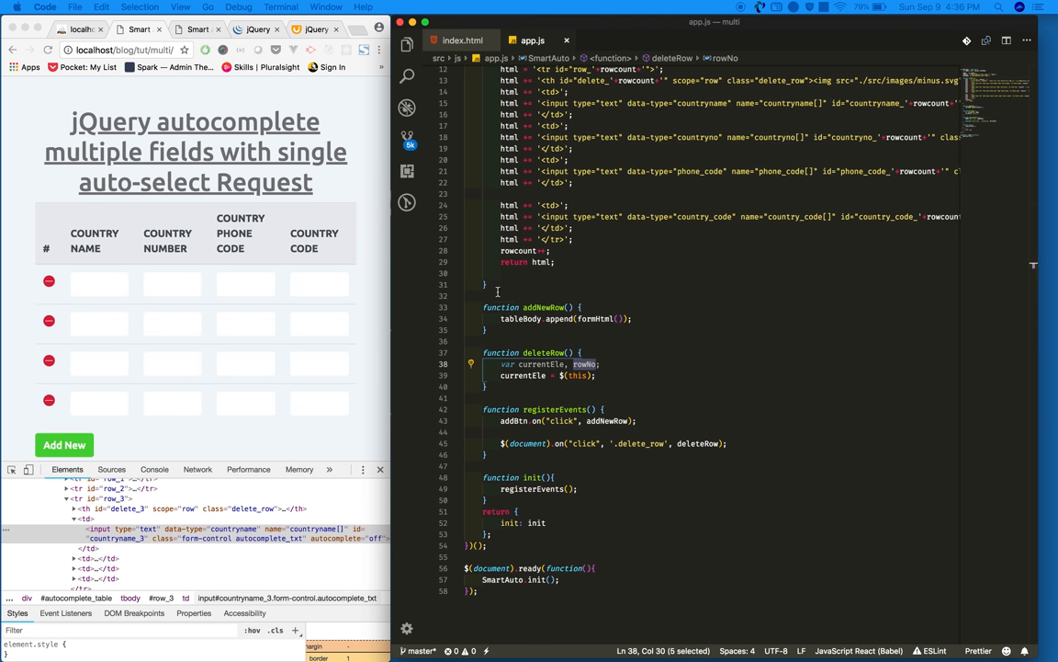
click(487, 386)
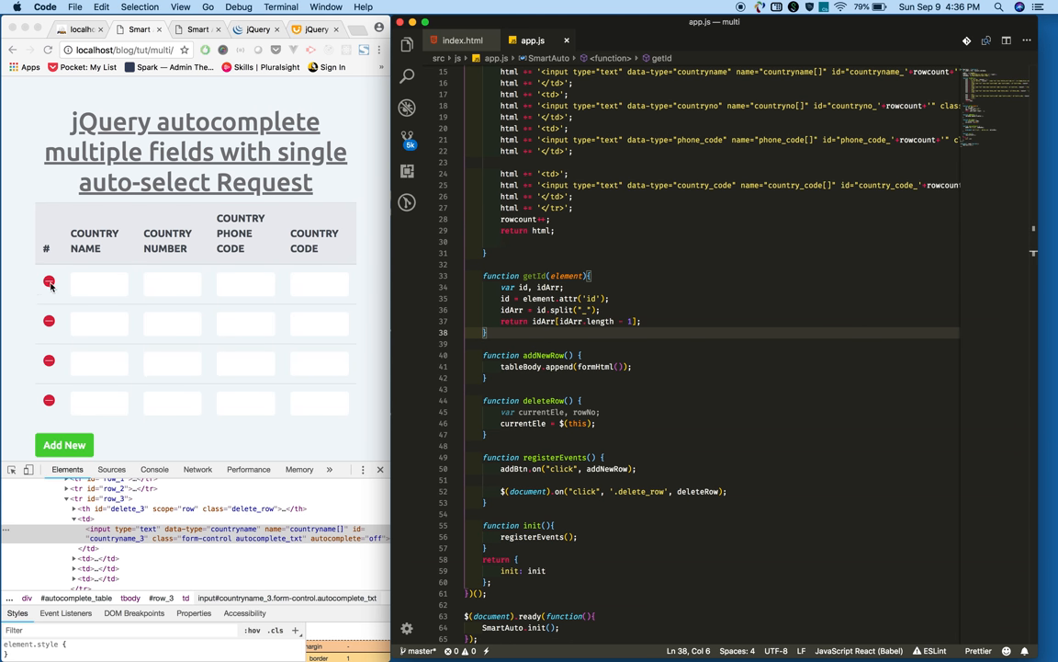
mouse_move(49, 321)
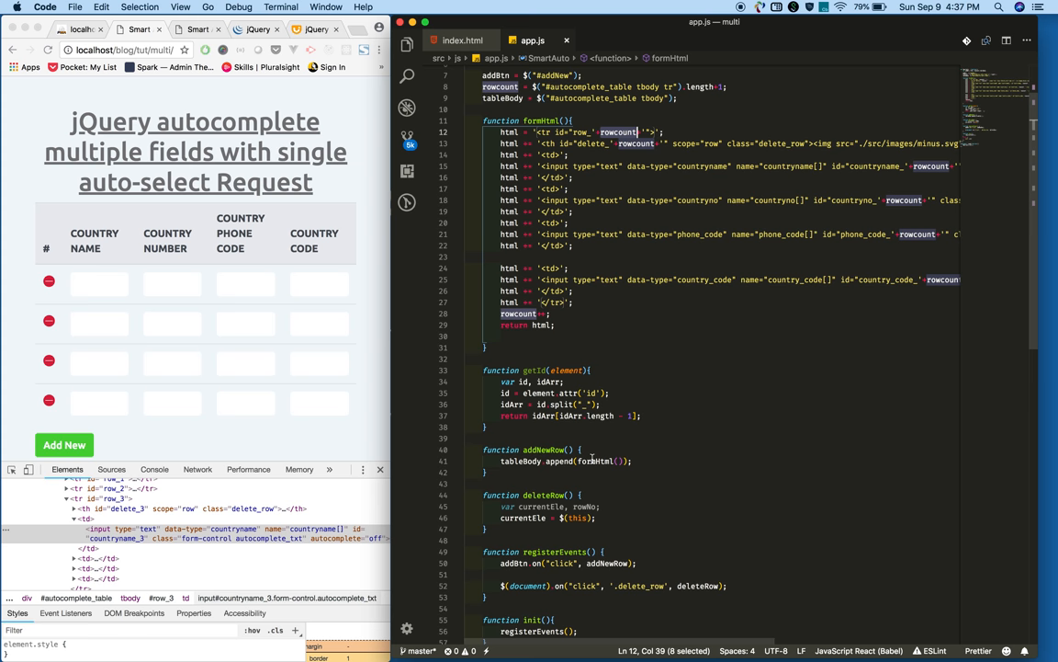
In deleteRow, set rowNo = getId(currentEle) and remove $("#row_"+rowNo)
scroll(down, 3)
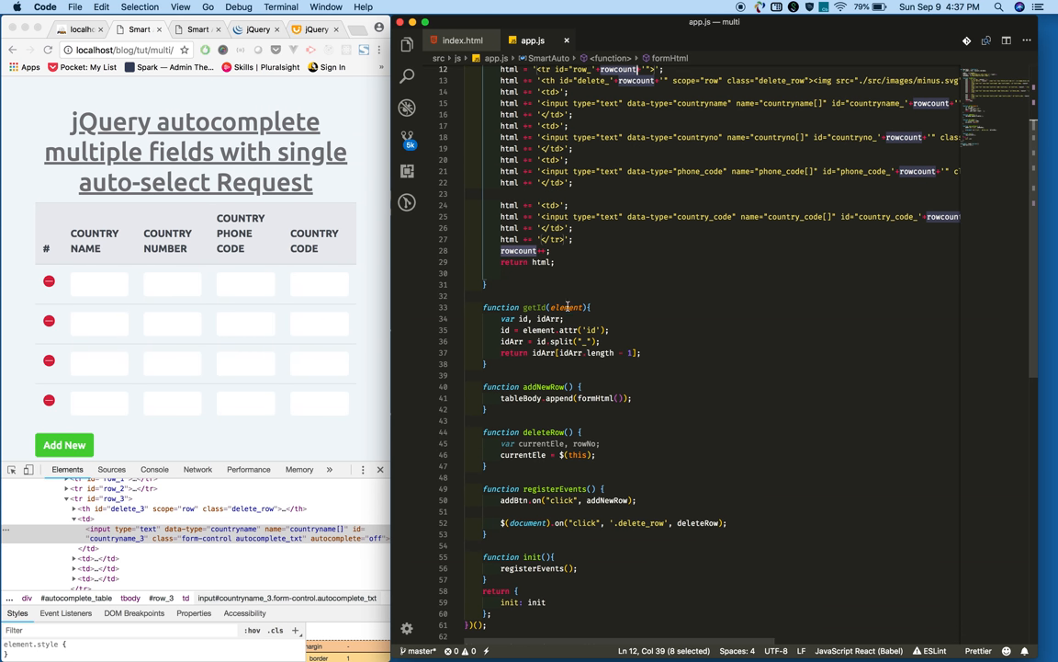
double_click(565, 307)
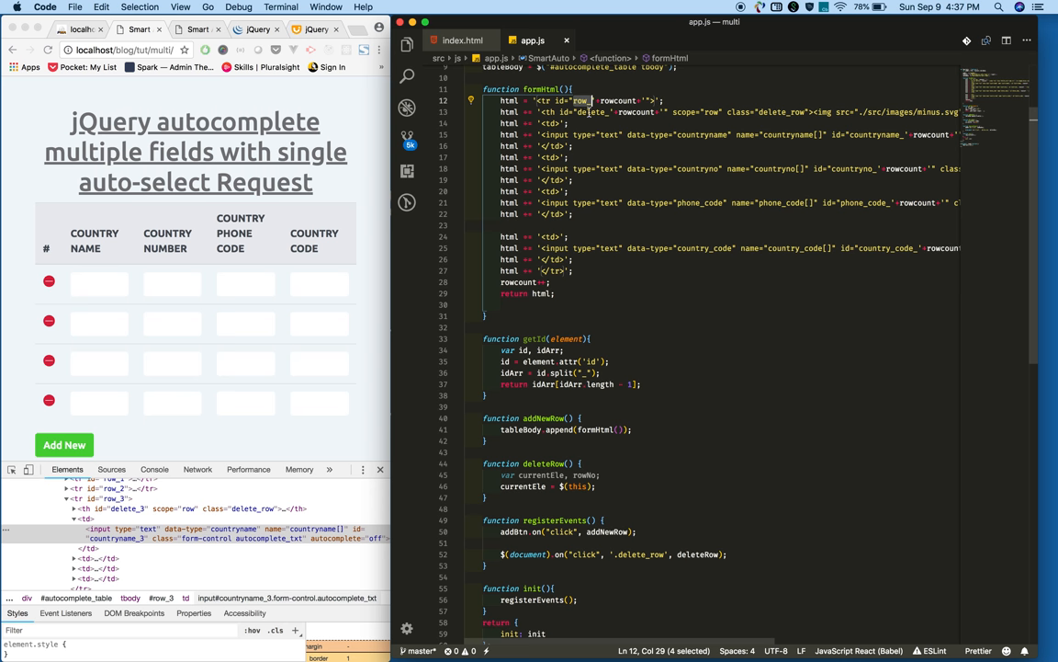
mouse_move(588, 456)
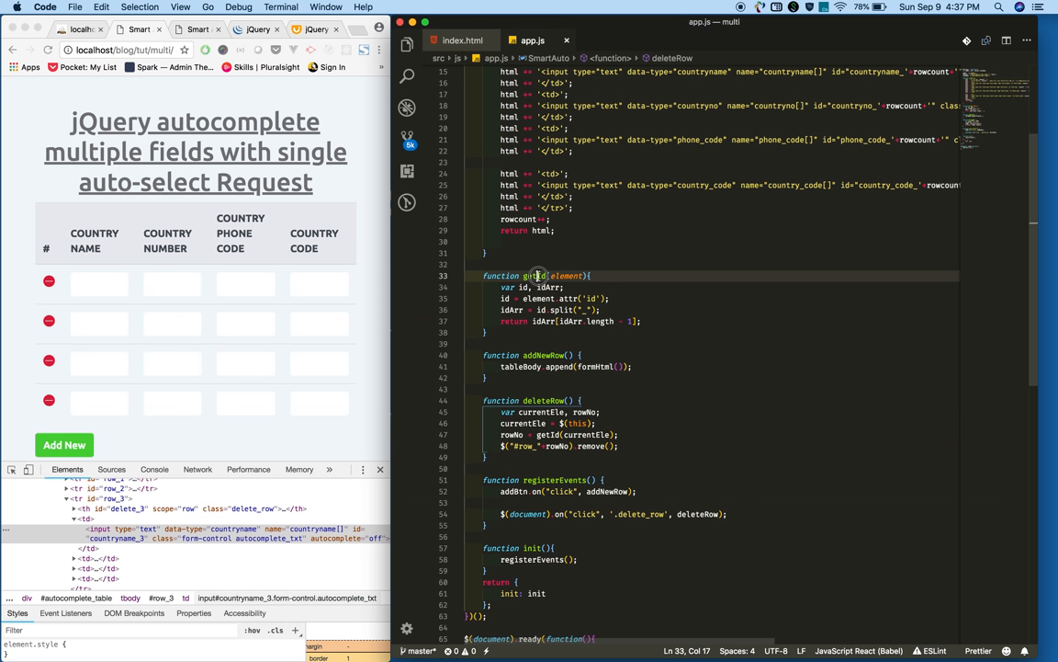
double_click(579, 423)
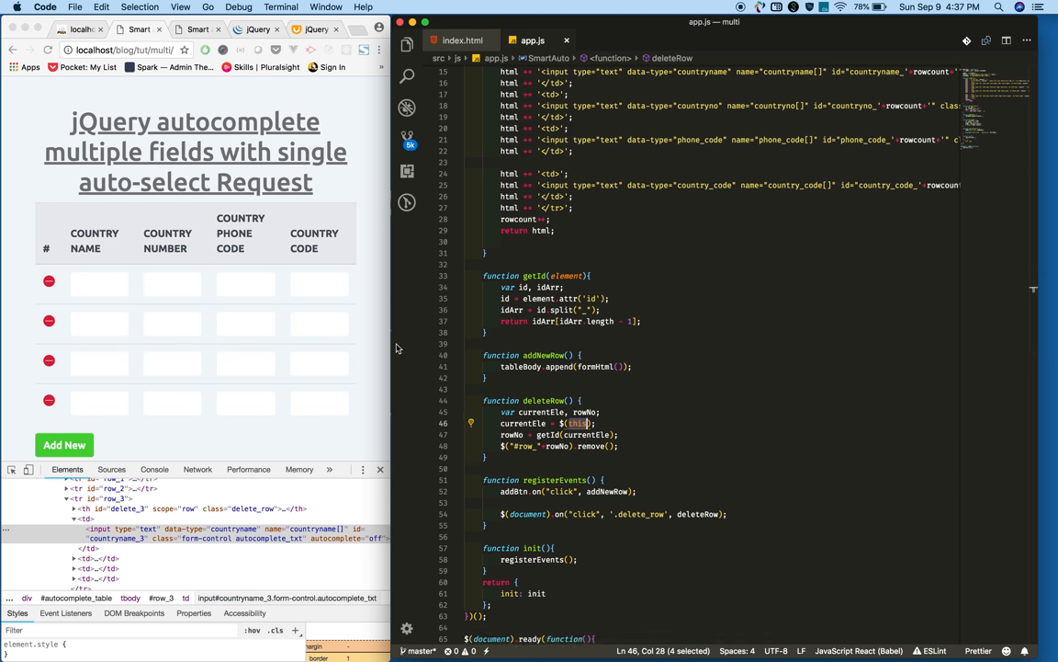
mouse_move(579, 298)
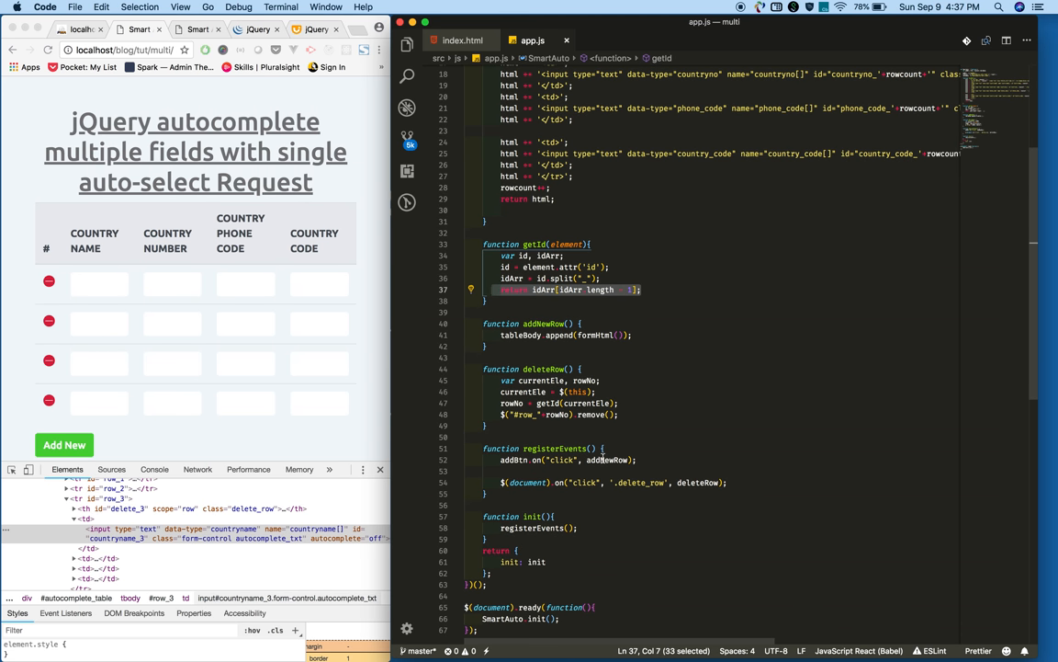
mouse_move(531, 415)
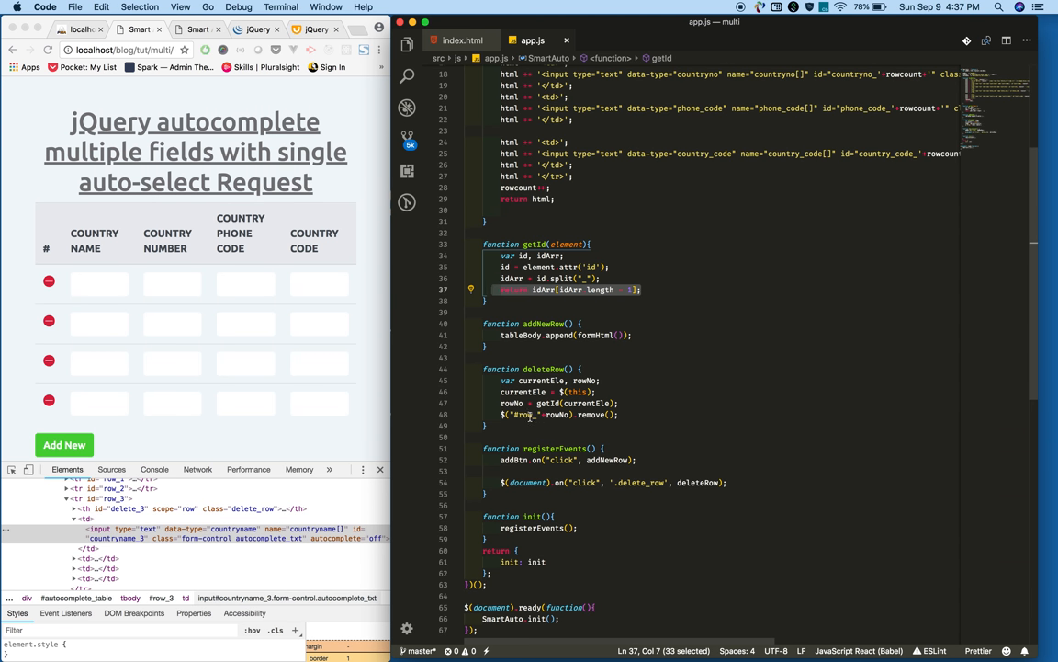
double_click(524, 414)
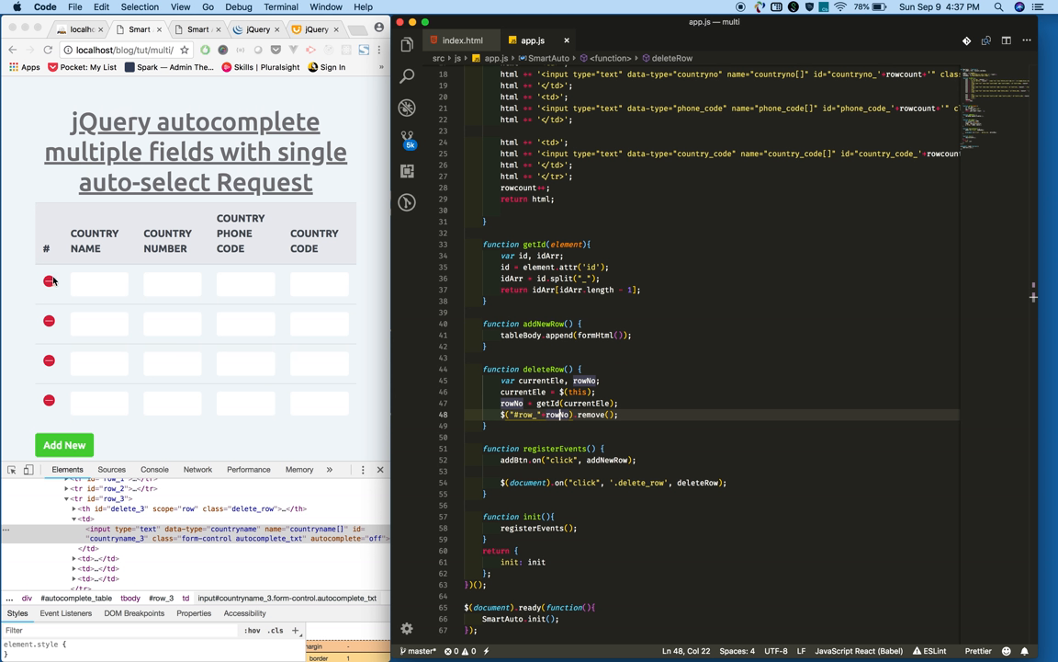
mouse_move(595, 423)
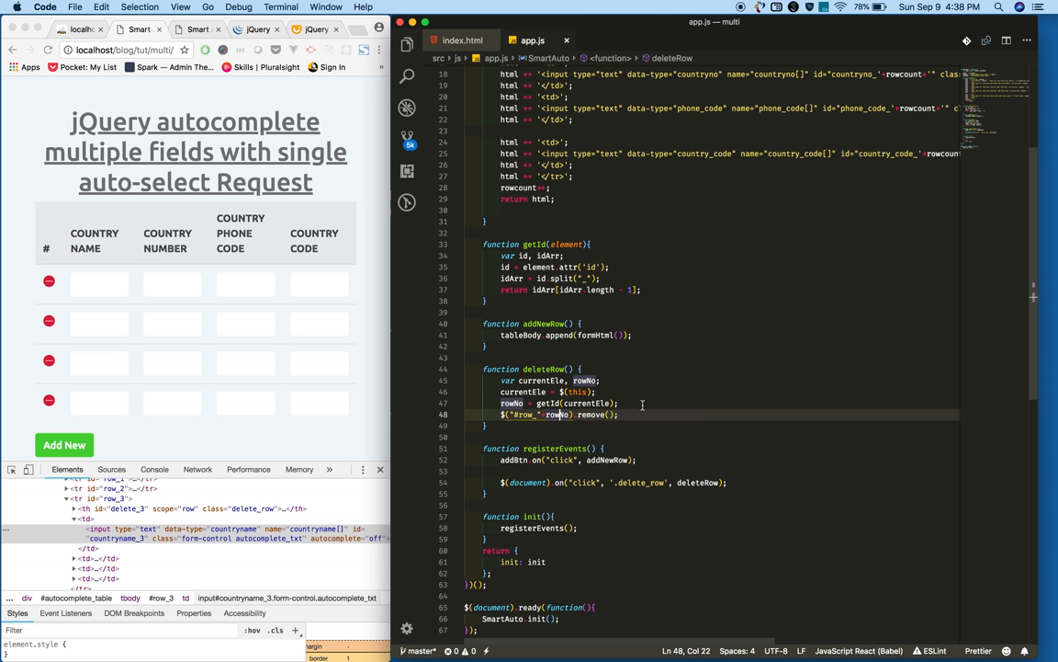
mouse_move(84, 310)
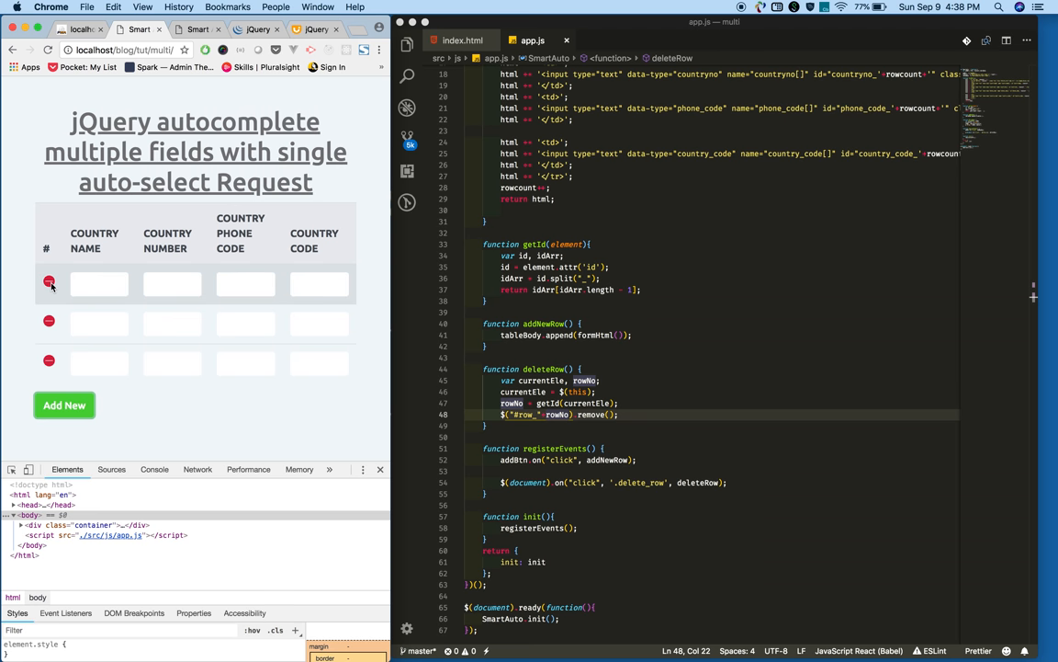
In Chrome, test the minus icons by adding a row, then deleting the 's' row and the empty first row
click(49, 281)
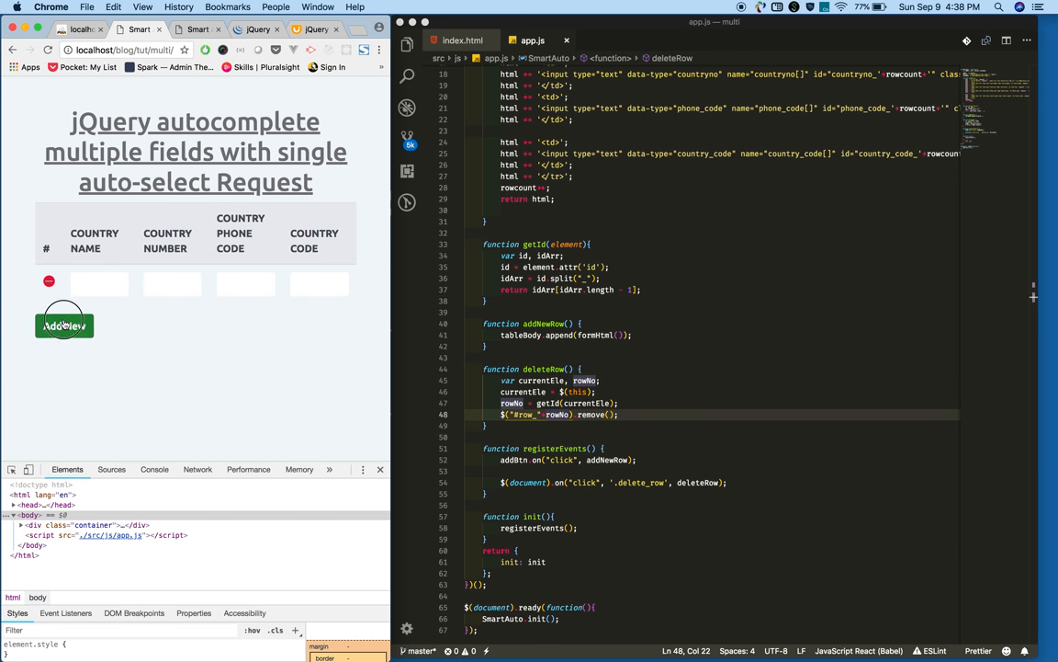
click(63, 325)
text(3)
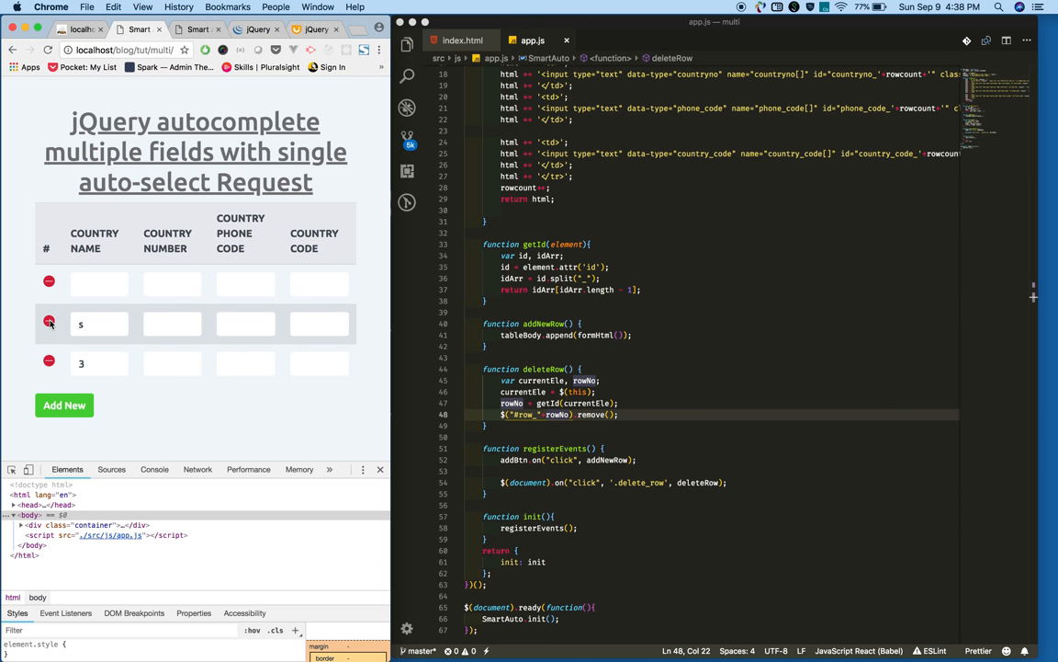
click(48, 324)
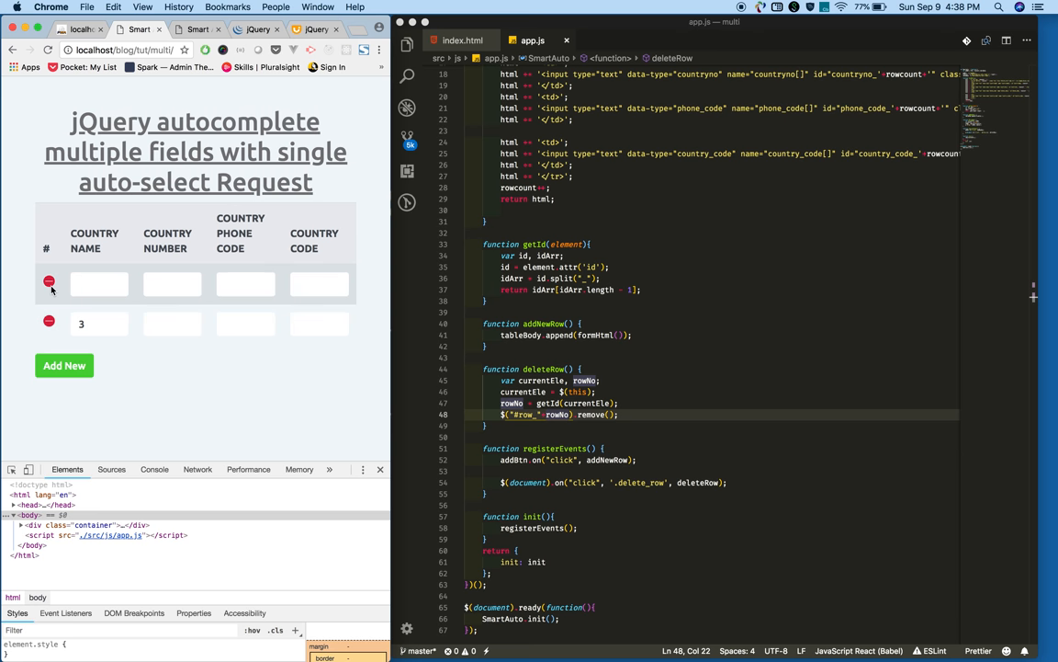
click(48, 281)
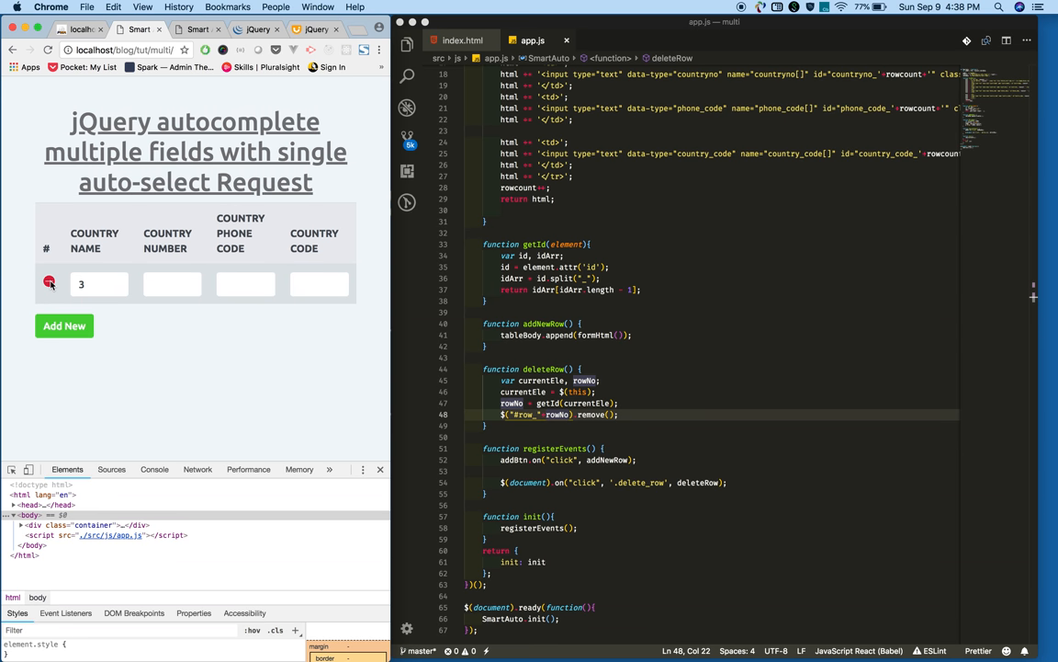